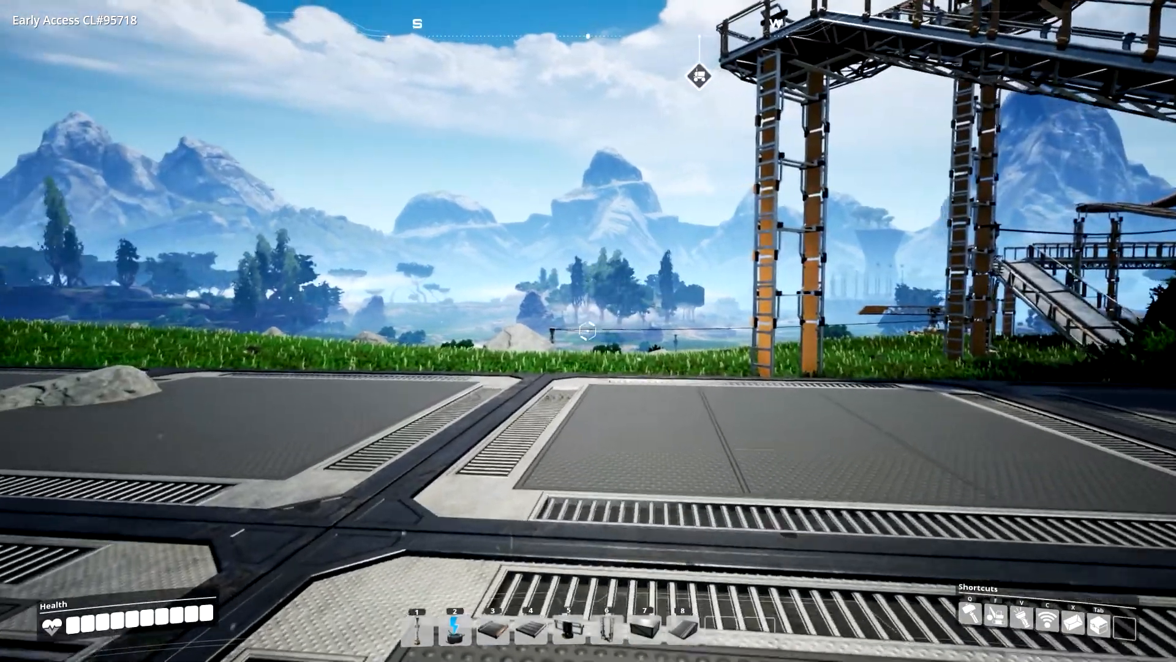
{"action": "mouse_move", "coordinate": [589, 332]}
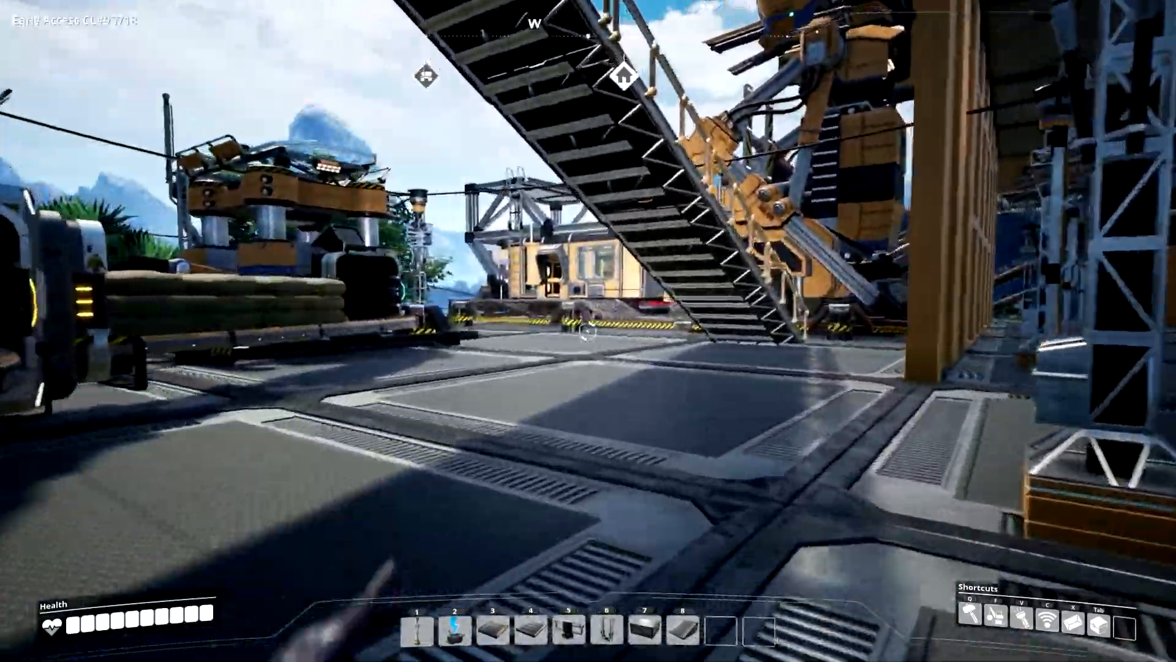
{"action": "mouse_move", "coordinate": [588, 331]}
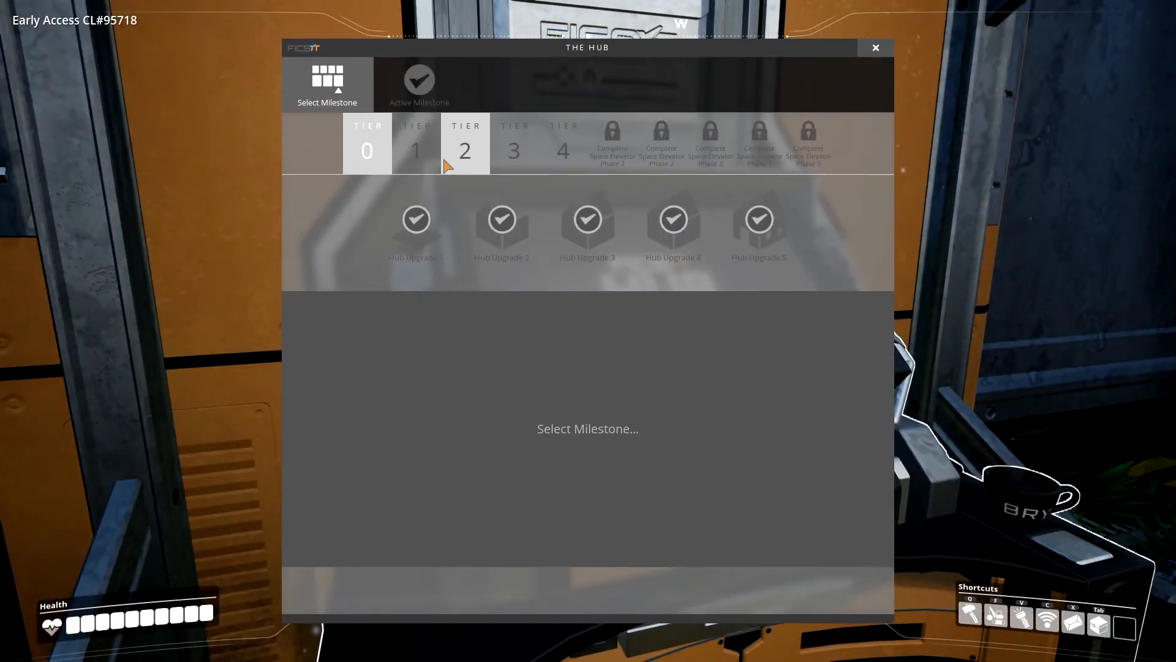
View the completed Tier 3 and Tier 4 milestones, then leave the HUB terminal
{"action": "left_click", "coordinate": [515, 142]}
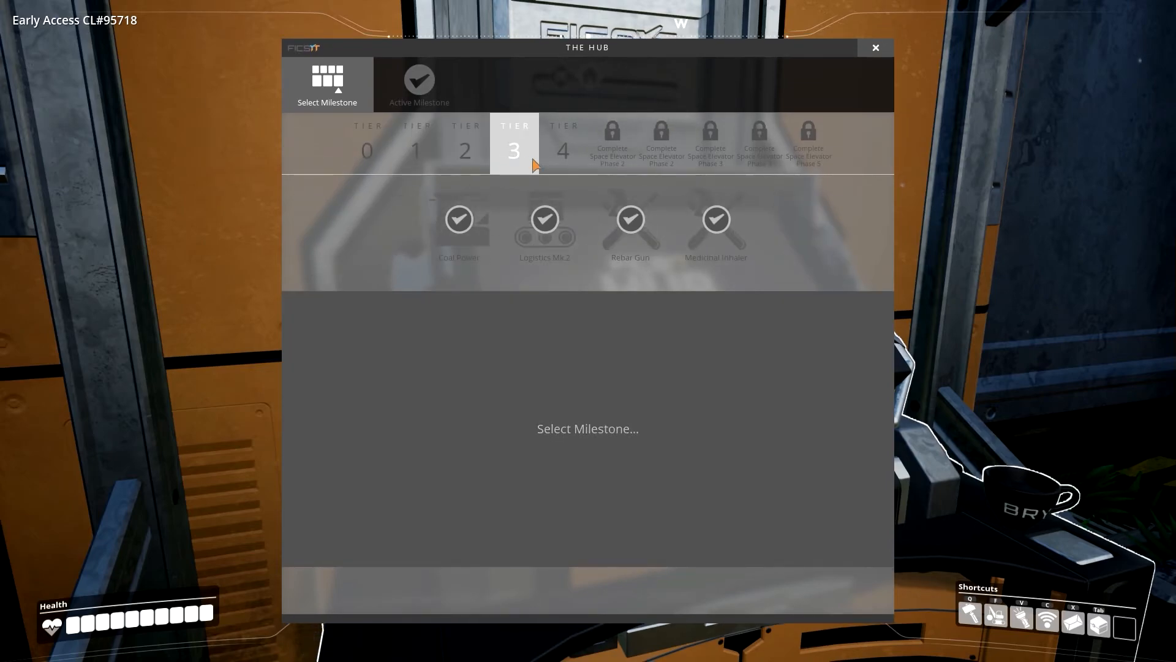
{"action": "left_click", "coordinate": [563, 143]}
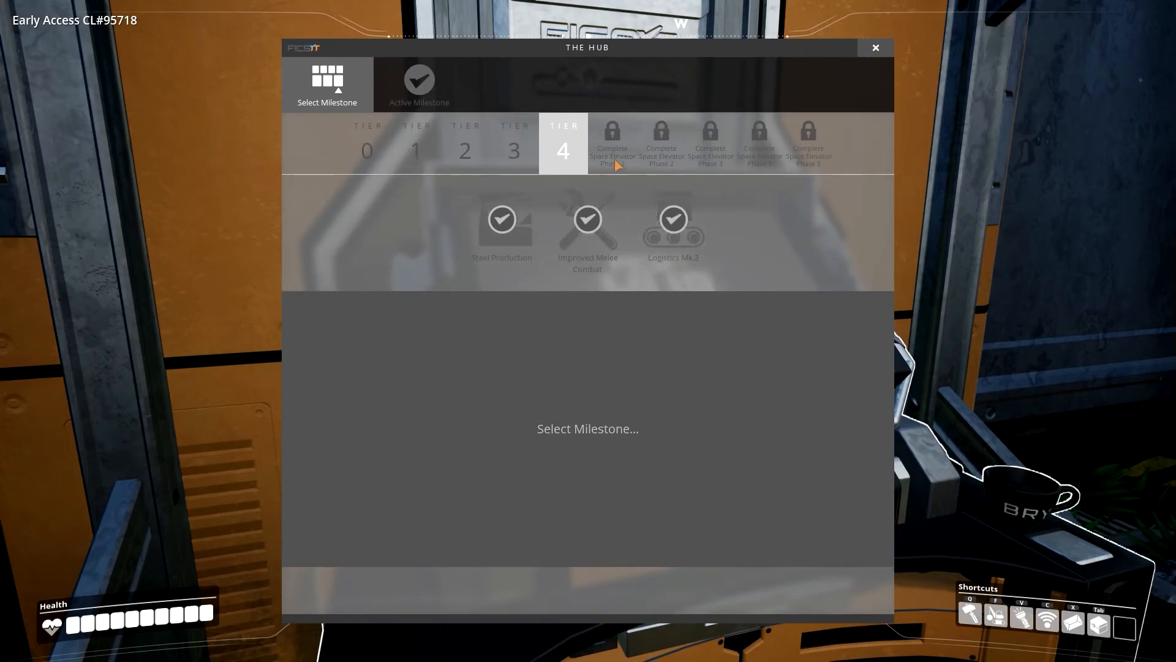
{"action": "left_click", "coordinate": [875, 48]}
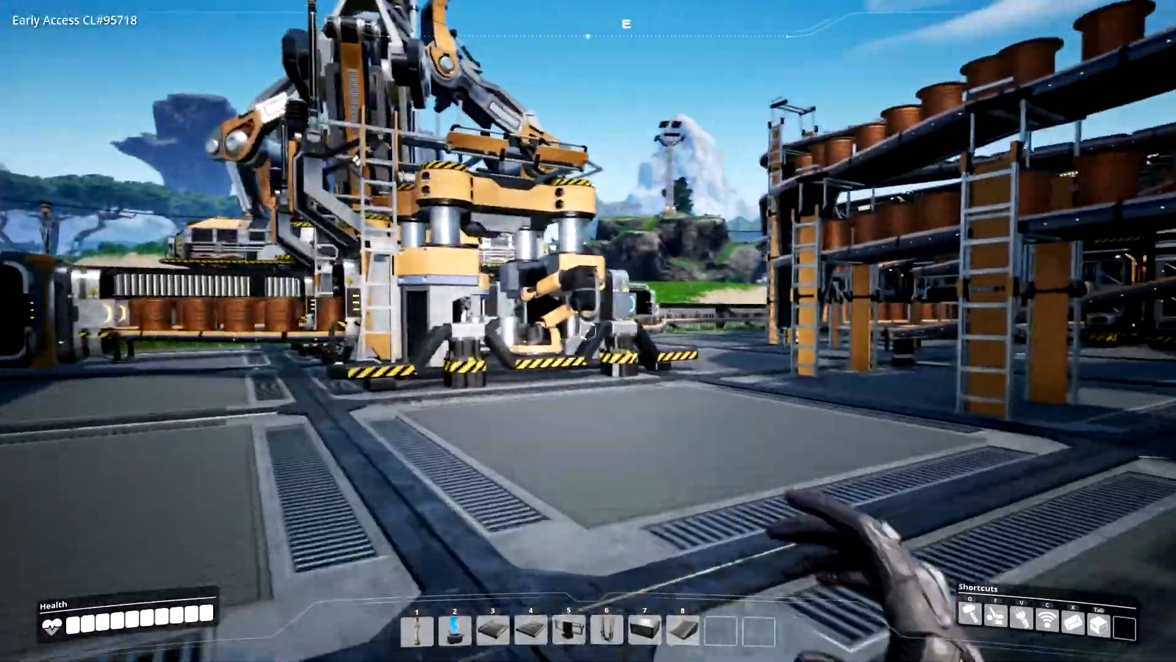
{"action": "mouse_move", "coordinate": [582, 335]}
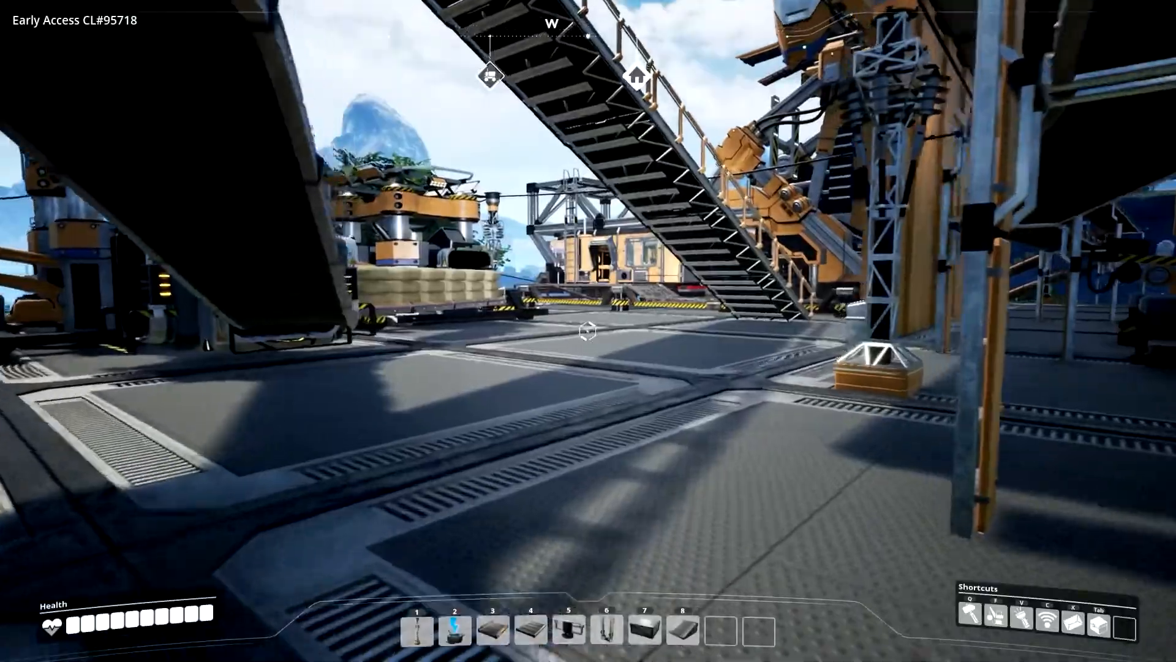
{"action": "mouse_move", "coordinate": [585, 341]}
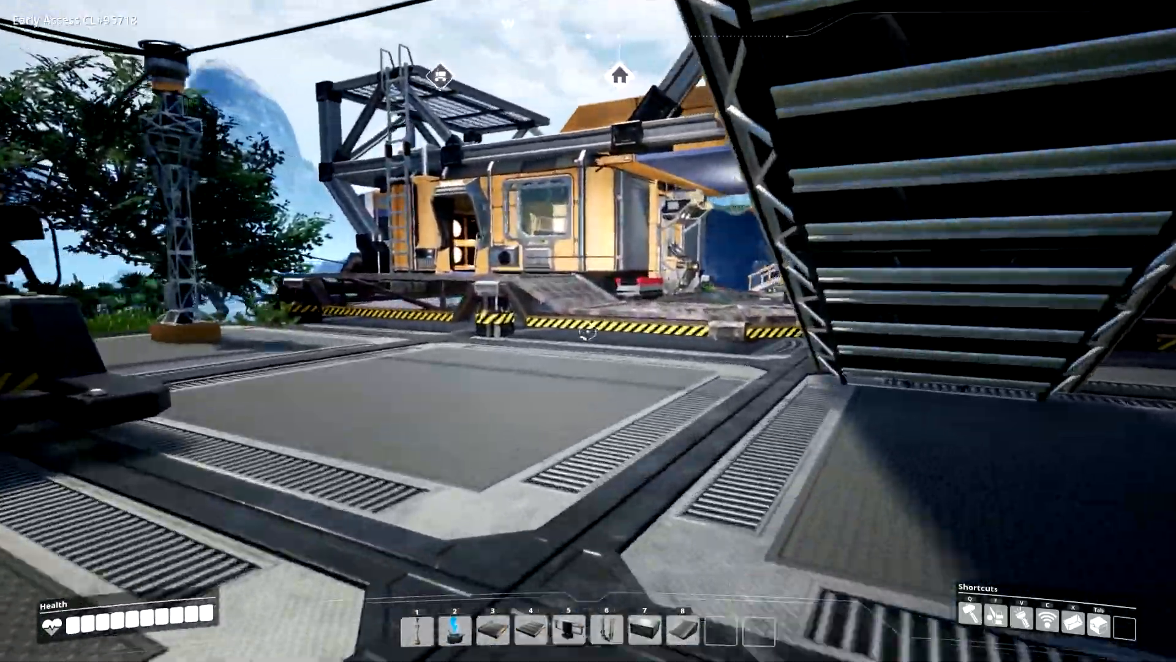
{"action": "mouse_move", "coordinate": [586, 335]}
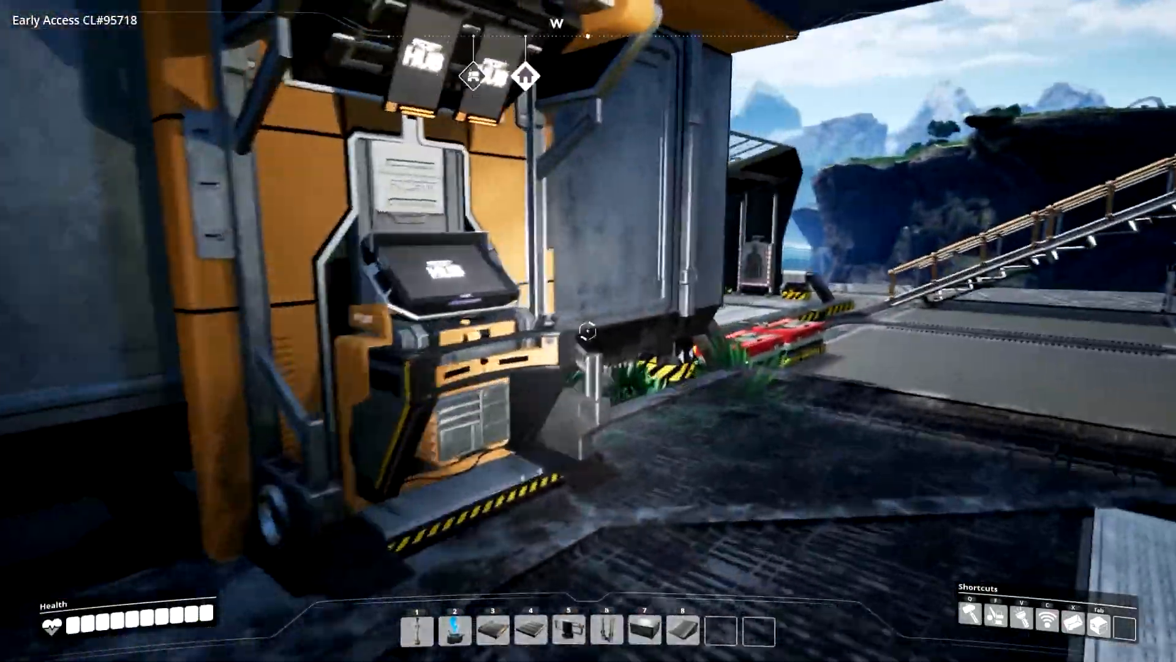
{"action": "mouse_move", "coordinate": [584, 333]}
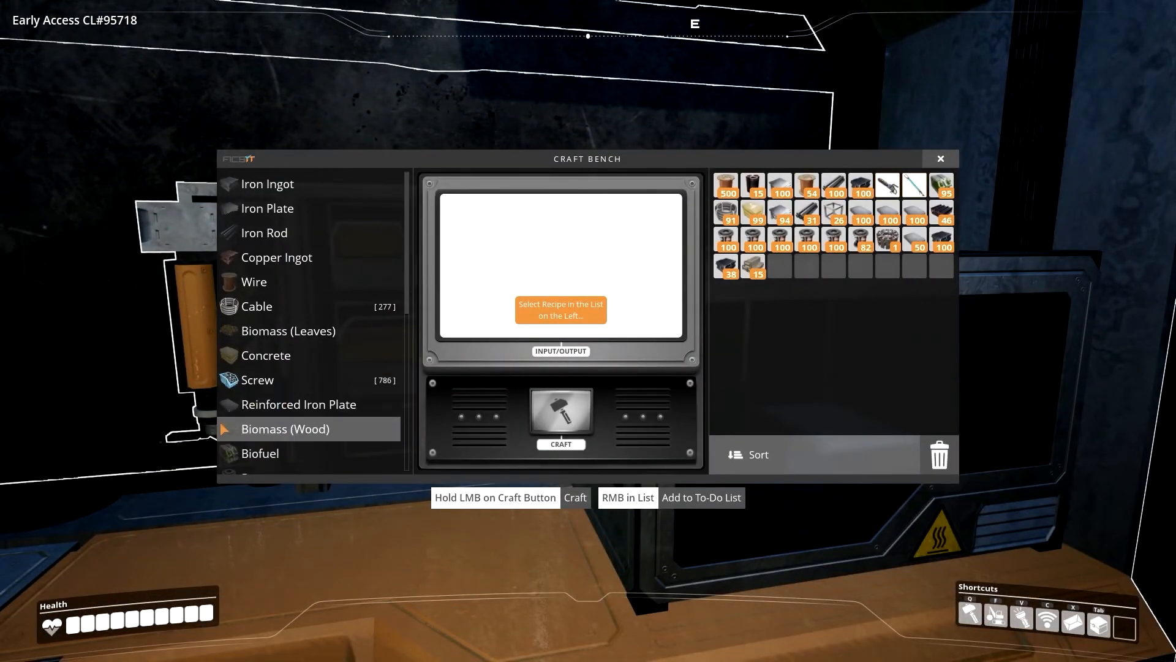
Check the Steel Ingot, Steel Beam and Steel Pipe recipes and their costs
{"action": "scroll", "scroll_direction": "down", "scroll_amount": 3}
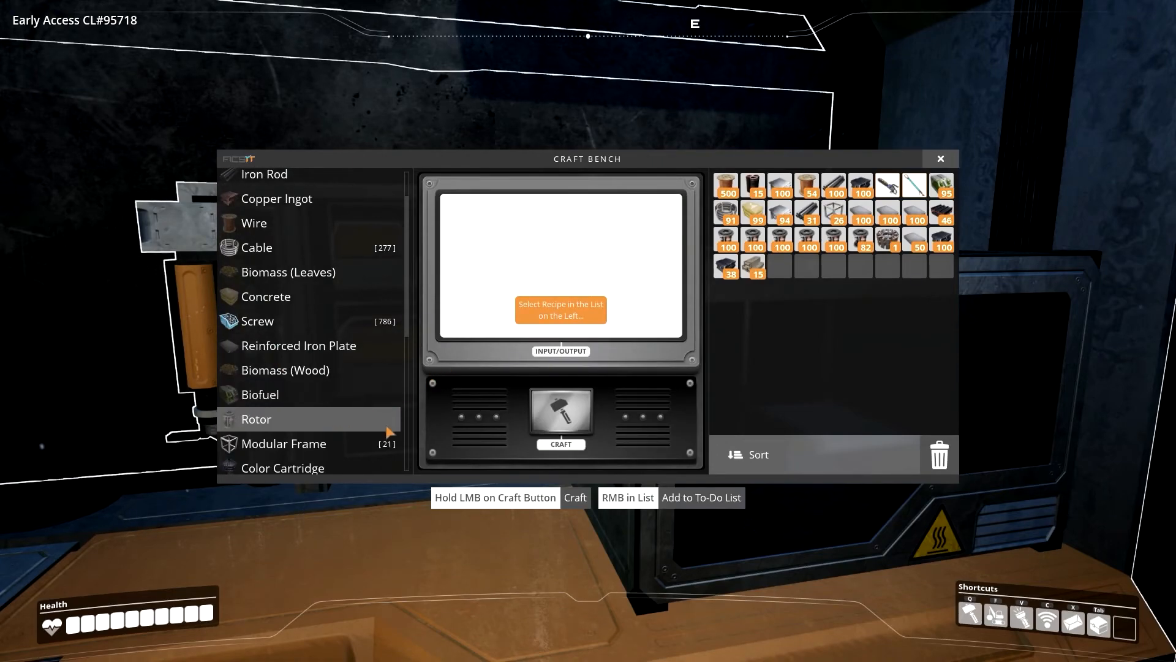
{"action": "scroll", "scroll_direction": "down", "scroll_amount": 3}
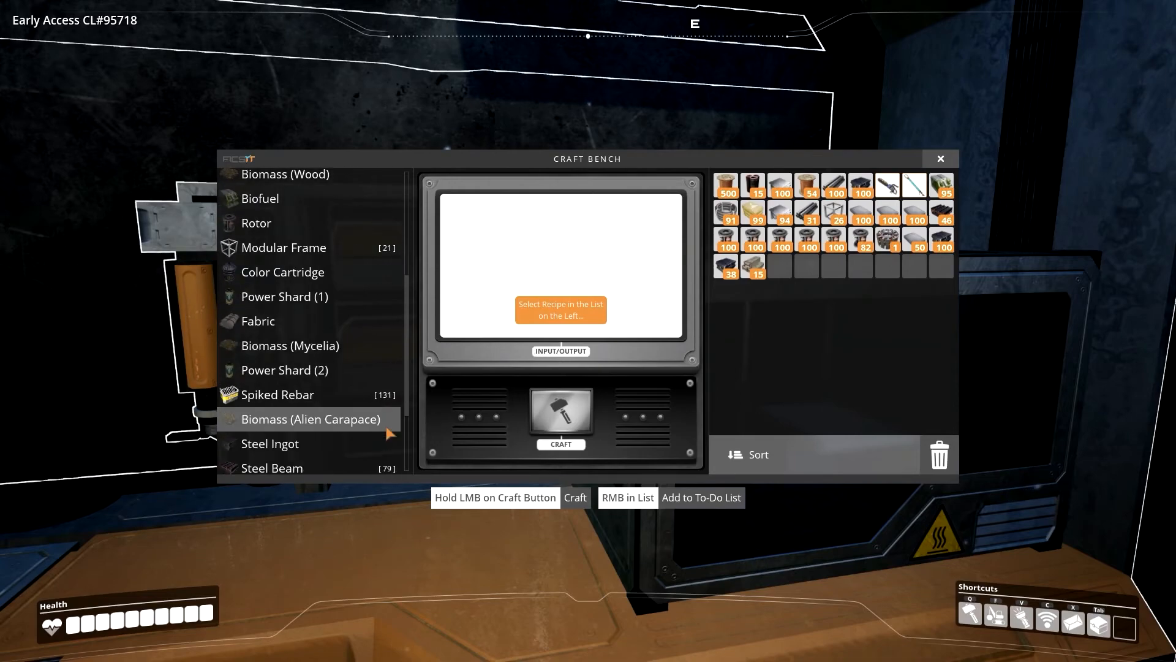
{"action": "scroll", "scroll_direction": "down", "scroll_amount": 3}
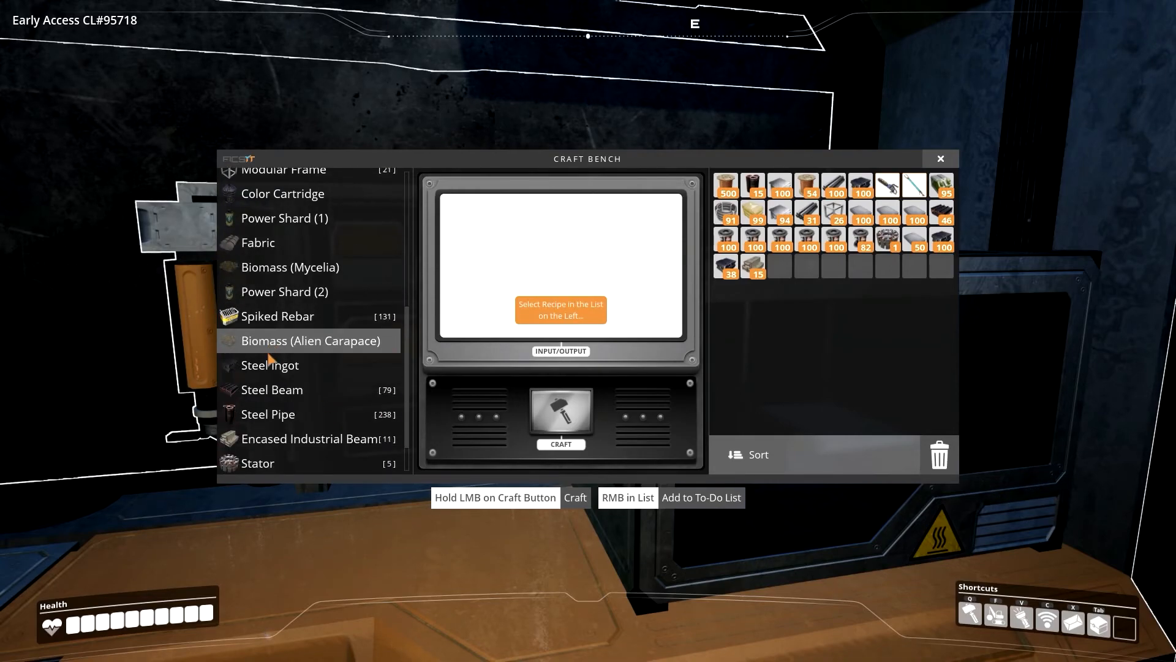
{"action": "left_click", "coordinate": [270, 365]}
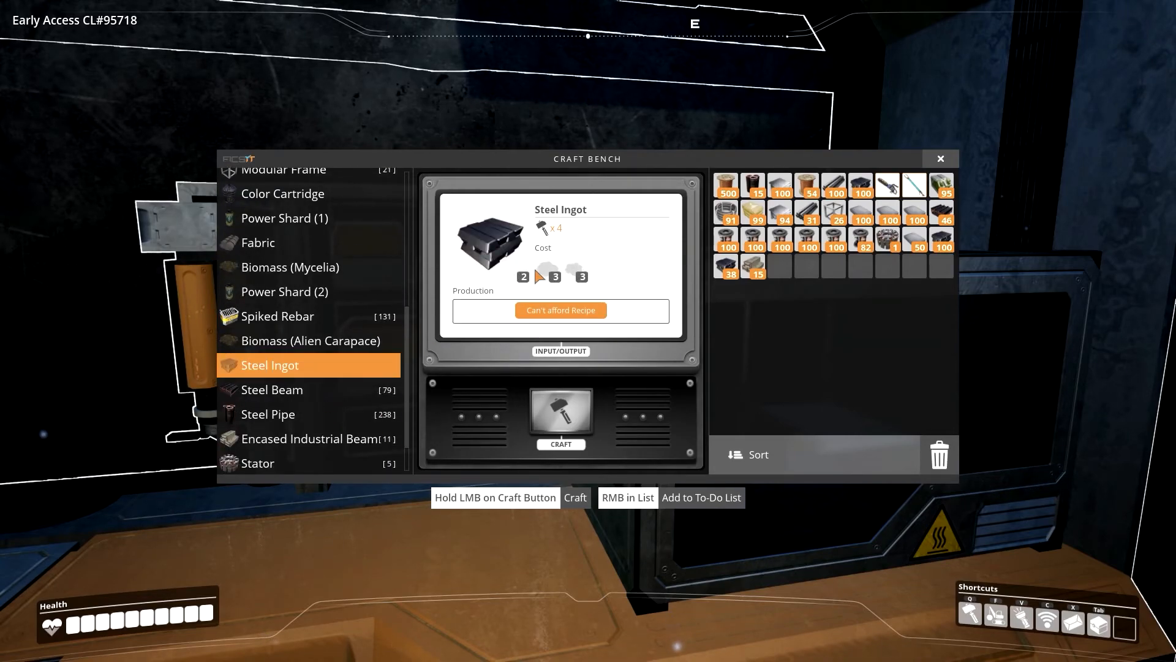
{"action": "mouse_move", "coordinate": [578, 285]}
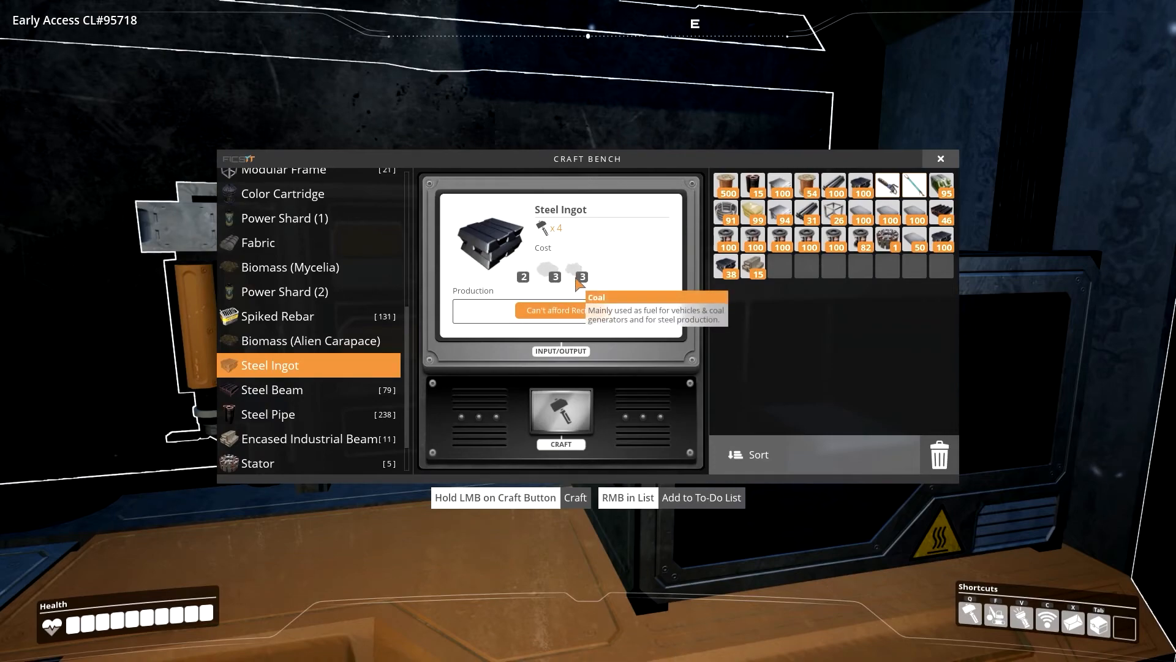
{"action": "mouse_move", "coordinate": [274, 398]}
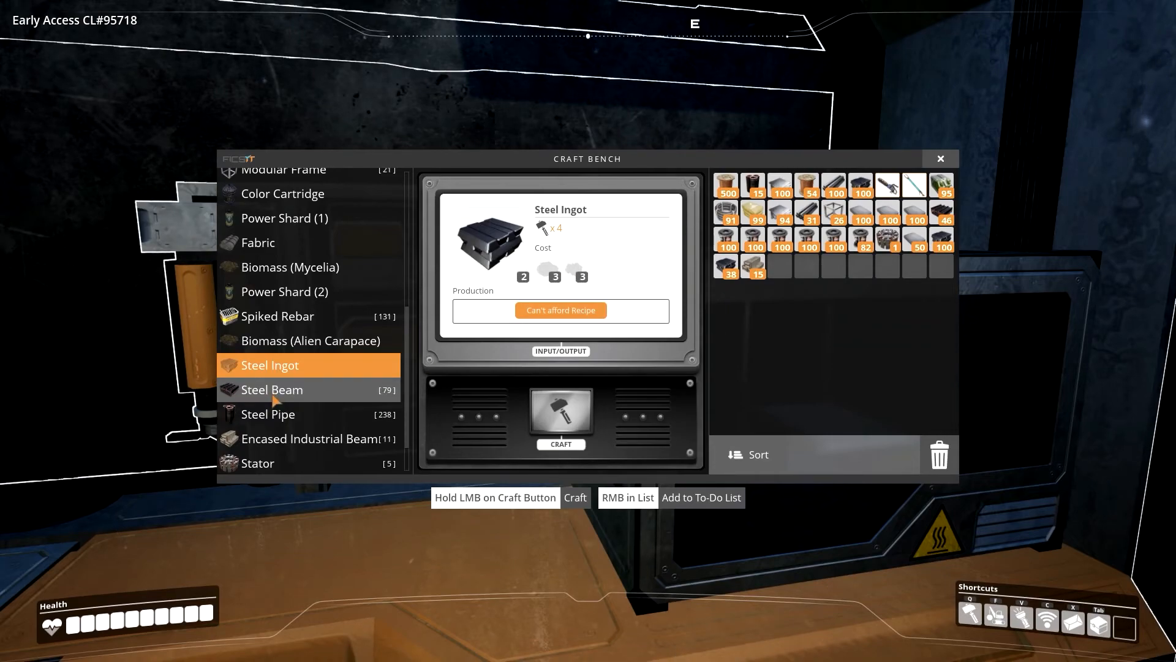
{"action": "left_click", "coordinate": [272, 389]}
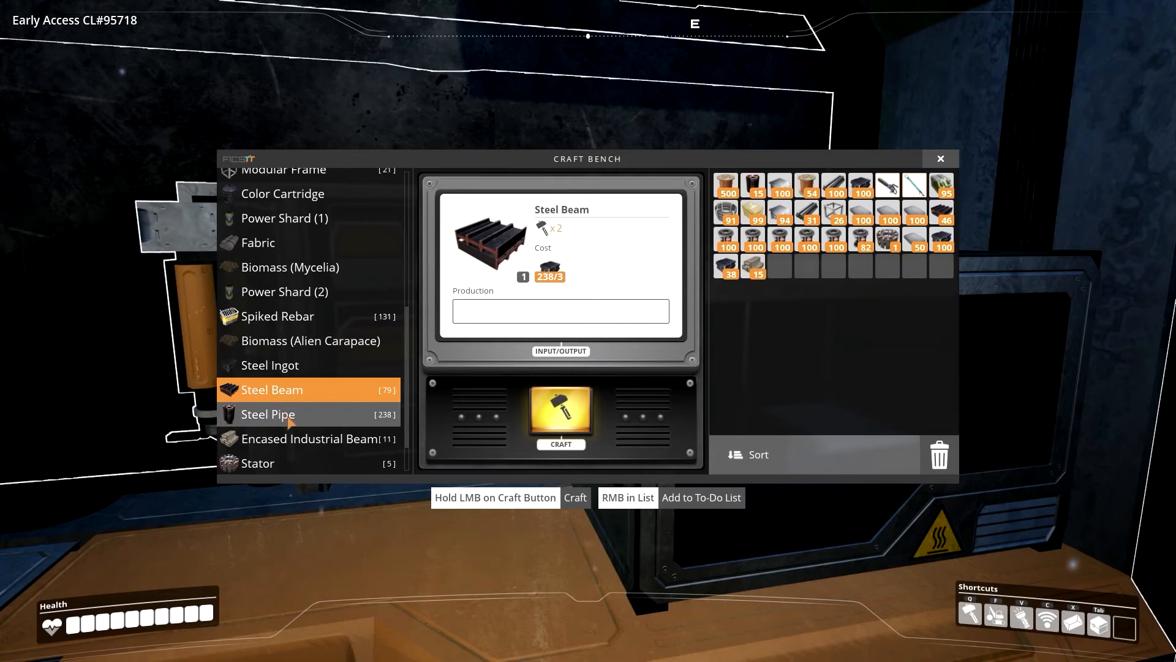
{"action": "left_click", "coordinate": [292, 414]}
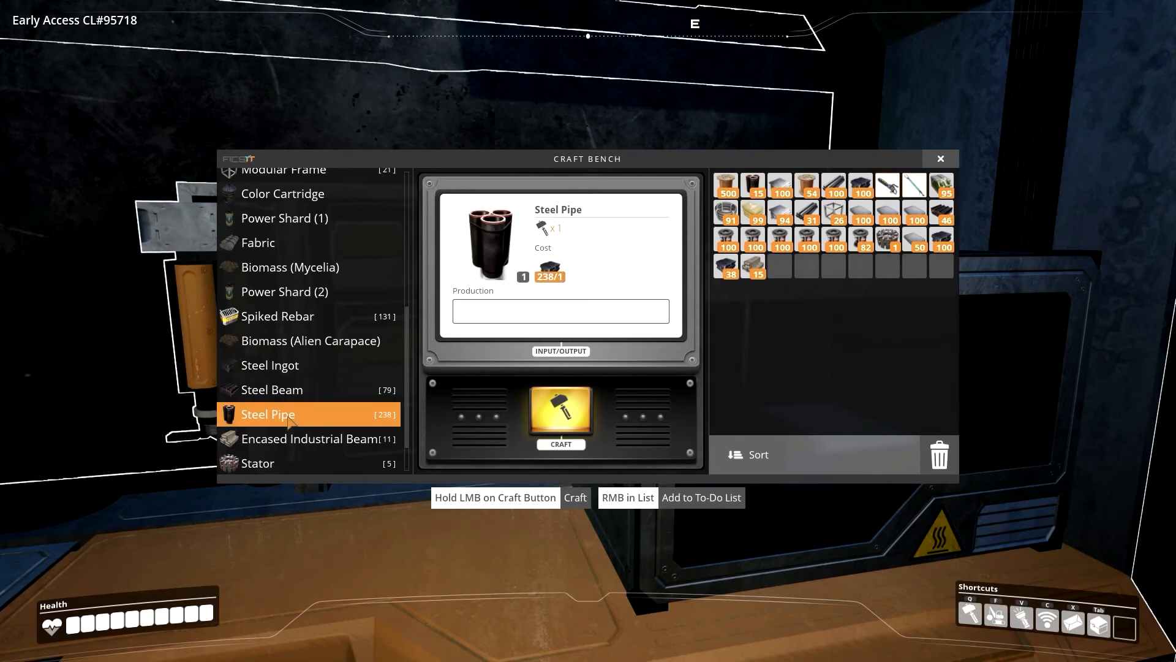
Revisit Steel Ingot, then check the Motor recipe and its cost
{"action": "left_click", "coordinate": [270, 365]}
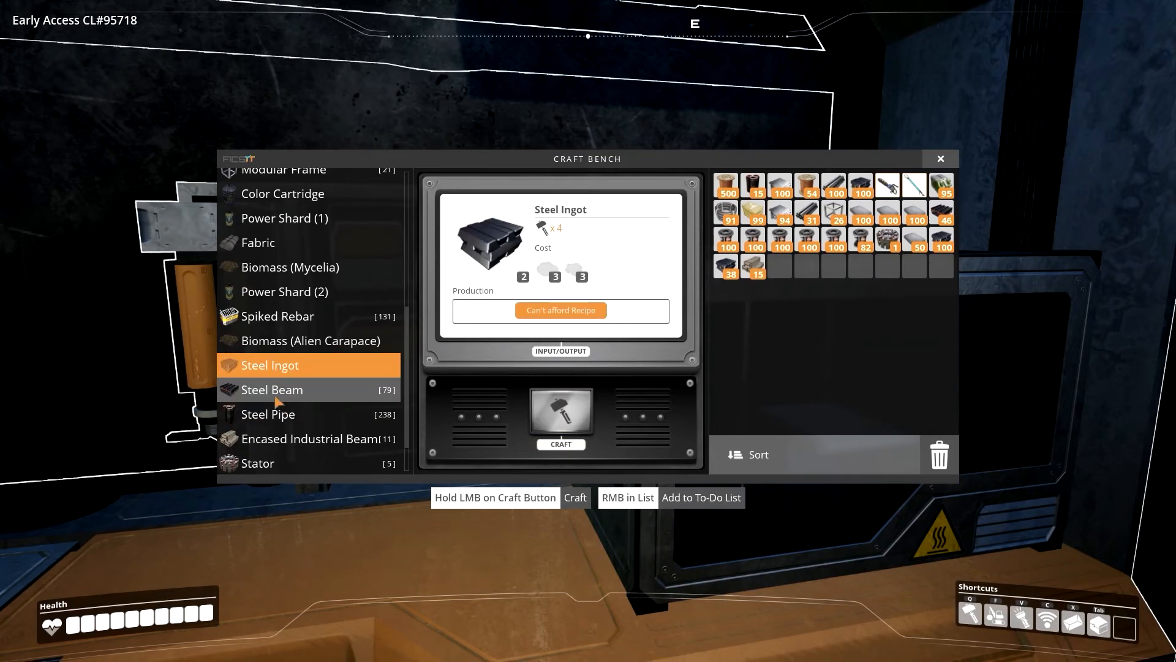
{"action": "left_click", "coordinate": [309, 438]}
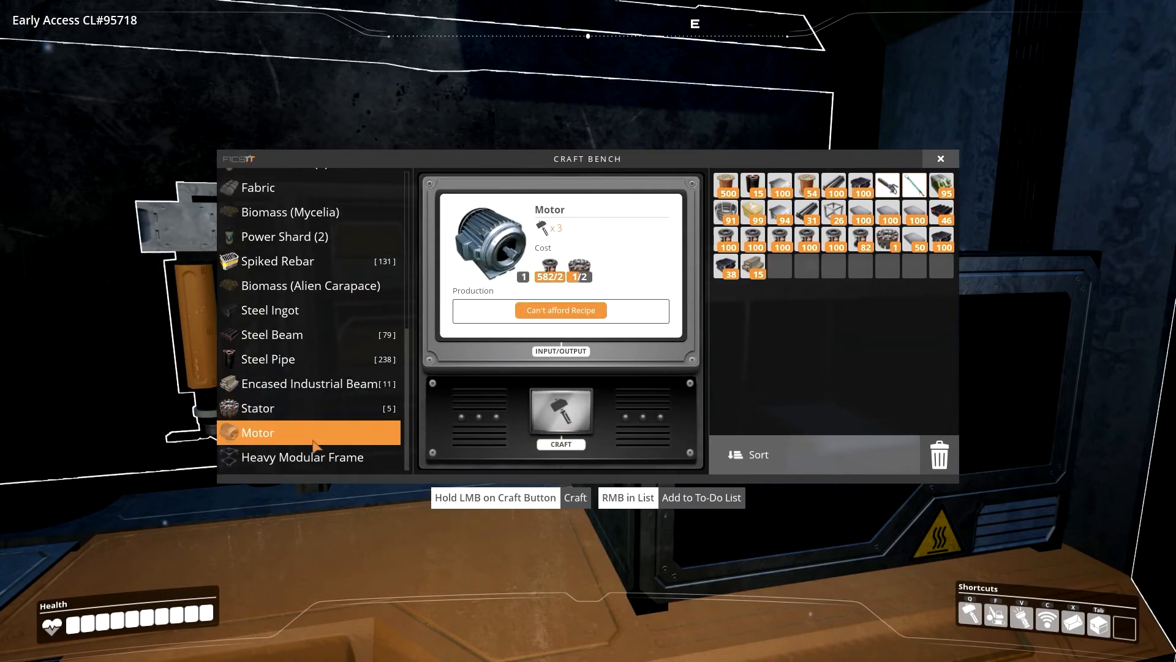
{"action": "left_click", "coordinate": [303, 457]}
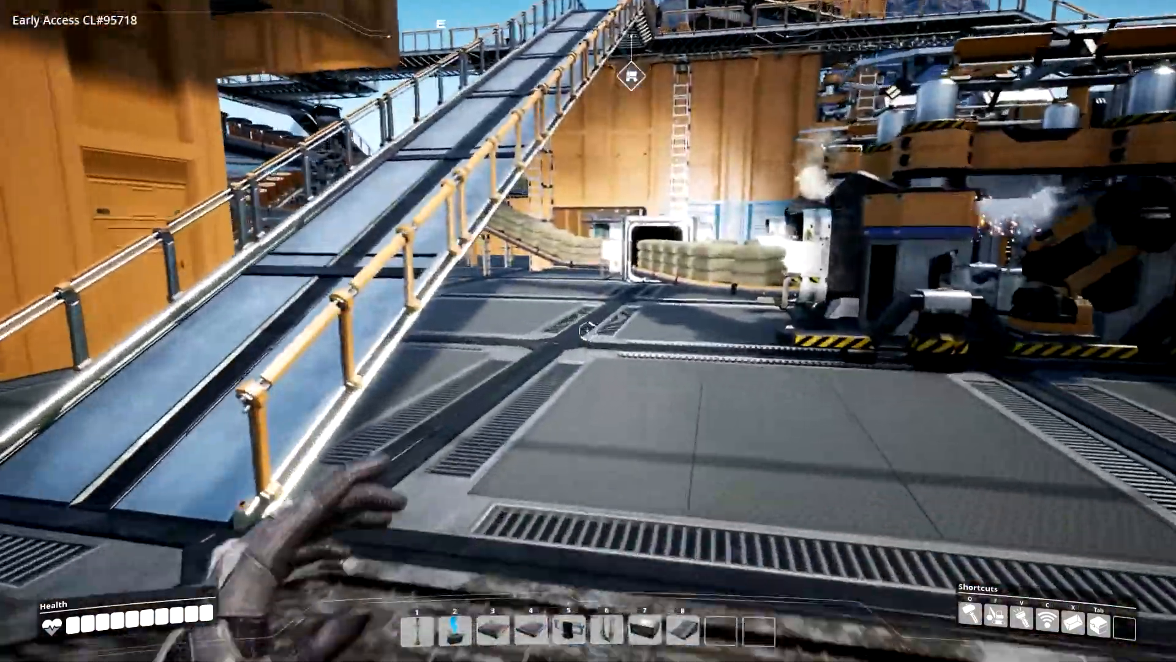
{"action": "mouse_move", "coordinate": [583, 338]}
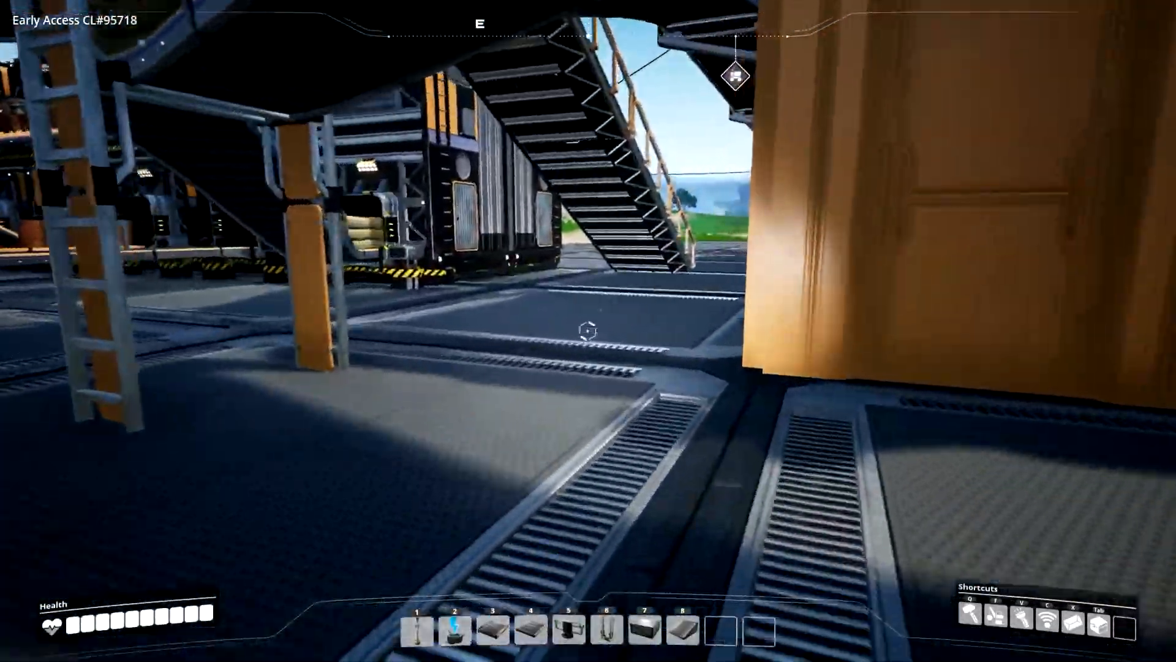
{"action": "mouse_move", "coordinate": [585, 331]}
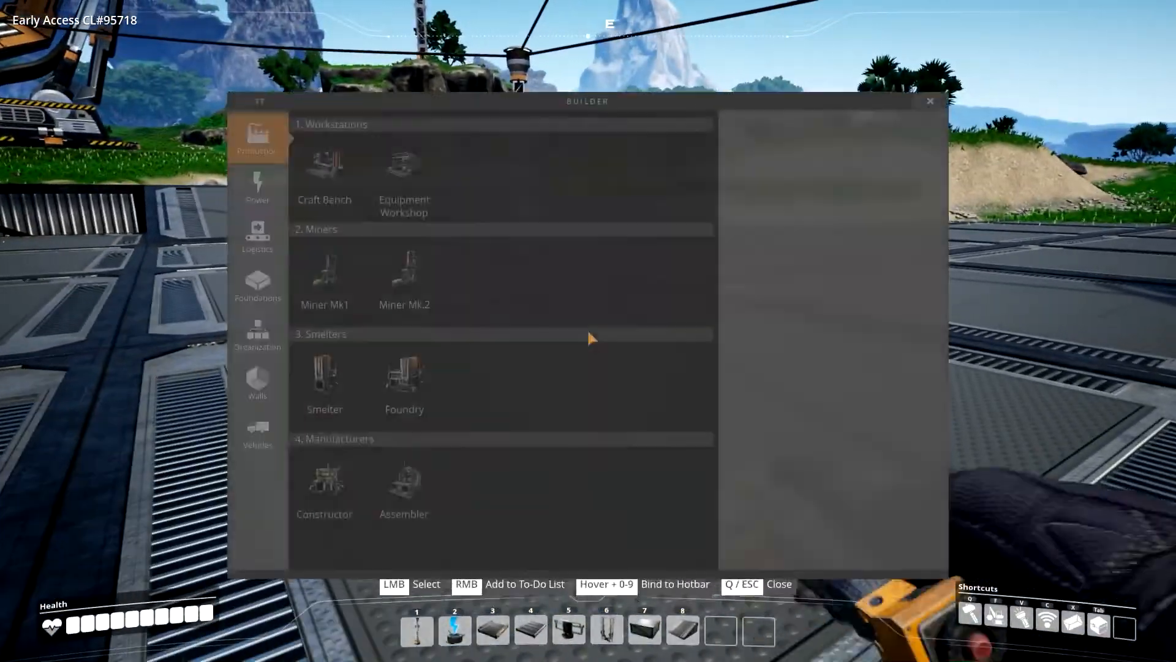
Dismantle a building to recover 3 Encased Industrial Beams, 14 Steel Pipes and 8 Concrete
{"action": "left_click", "coordinate": [407, 475]}
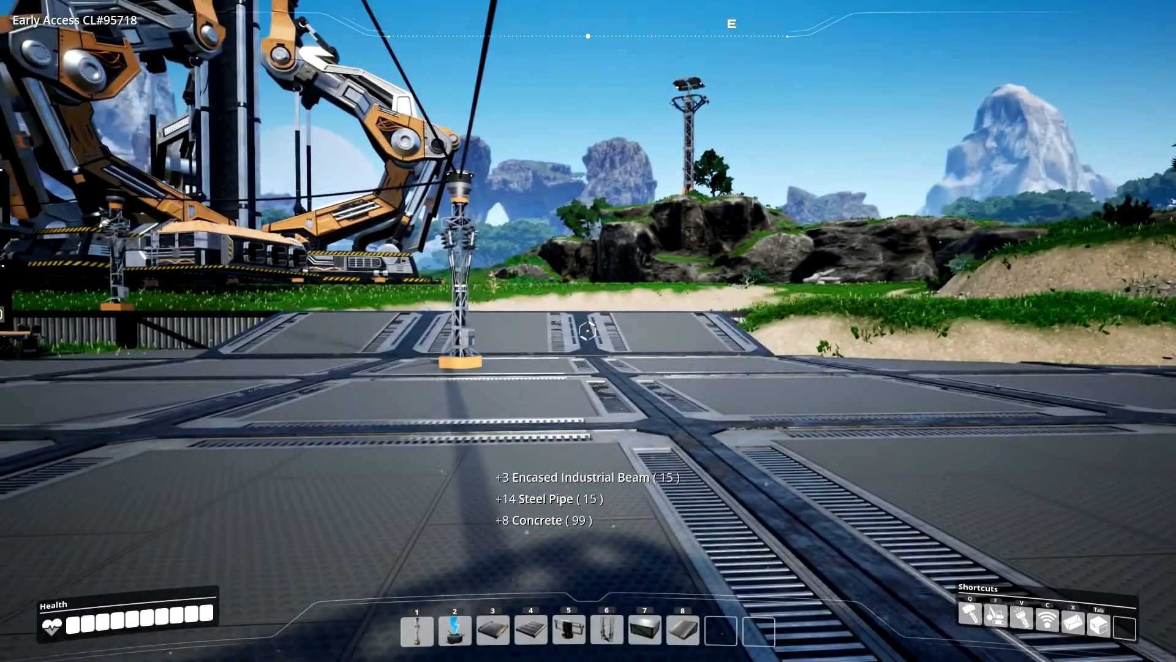
{"action": "key", "text": "Tab"}
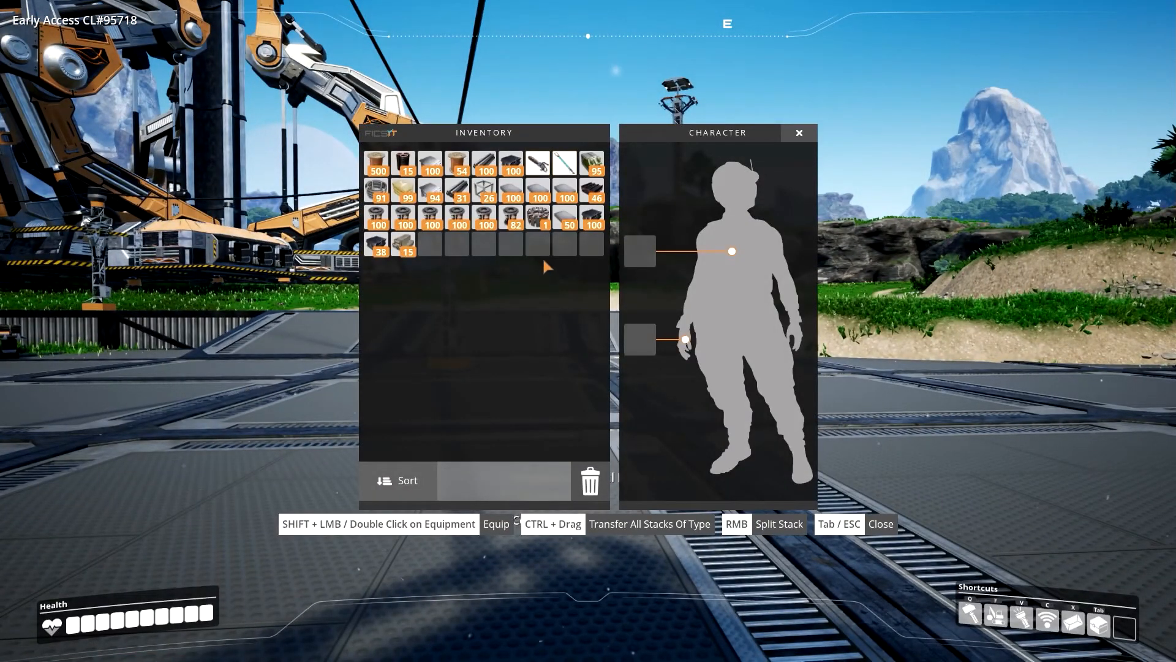
{"action": "mouse_move", "coordinate": [593, 224]}
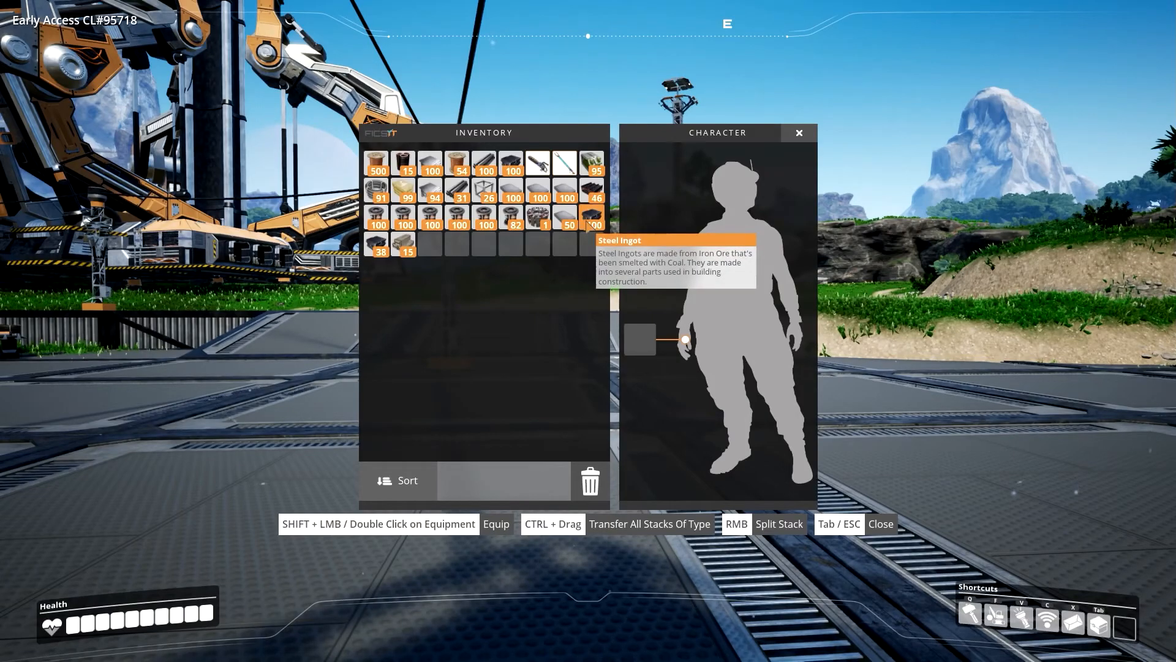
{"action": "mouse_move", "coordinate": [563, 224]}
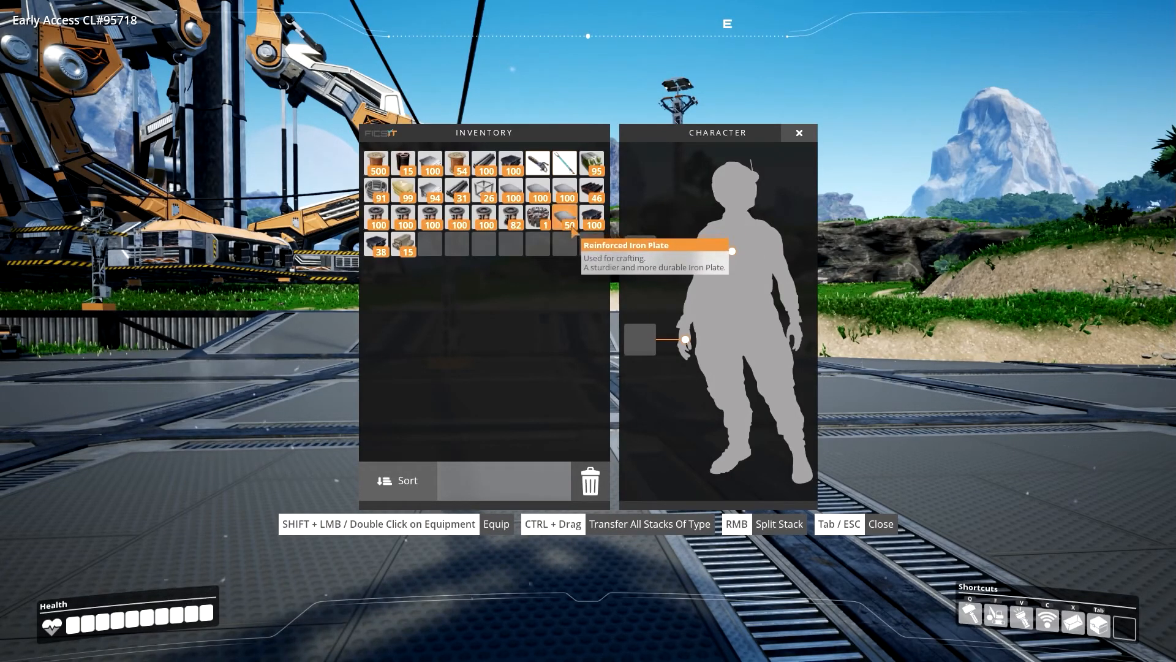
{"action": "mouse_move", "coordinate": [592, 189]}
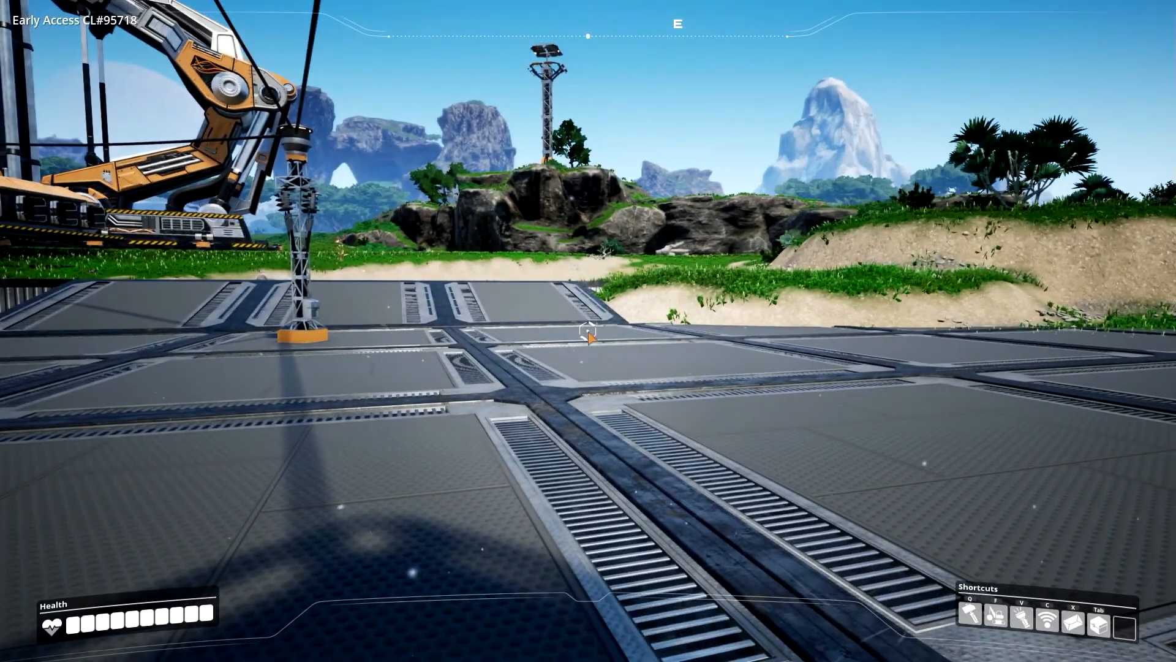
{"action": "key", "text": "Tab"}
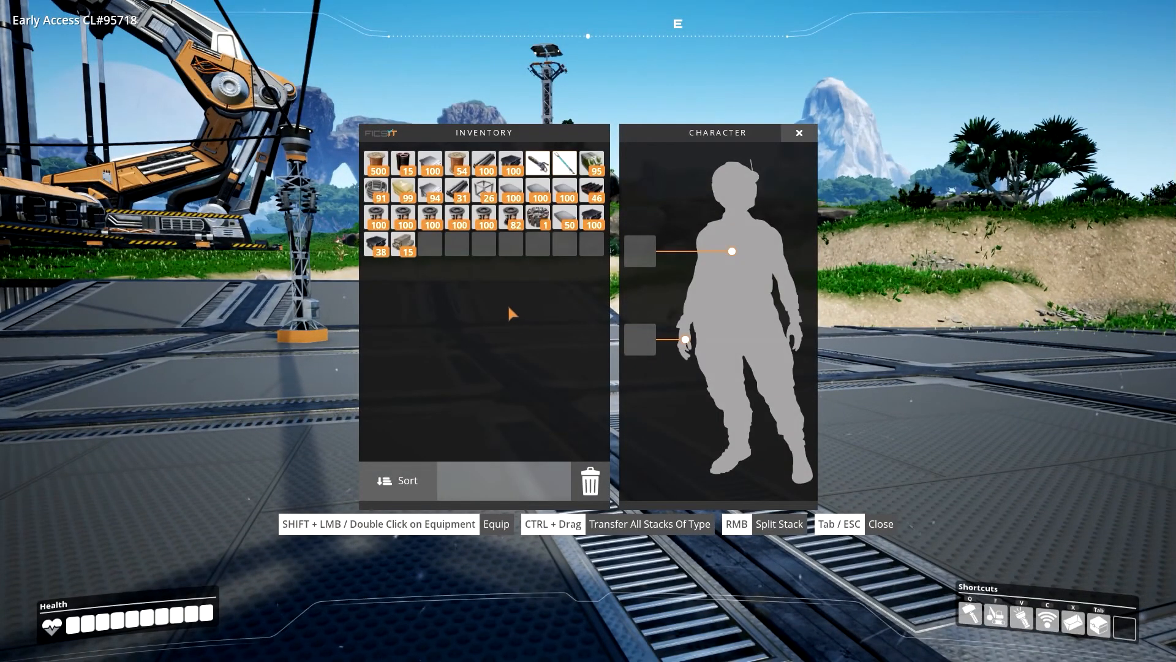
{"action": "mouse_move", "coordinate": [485, 282]}
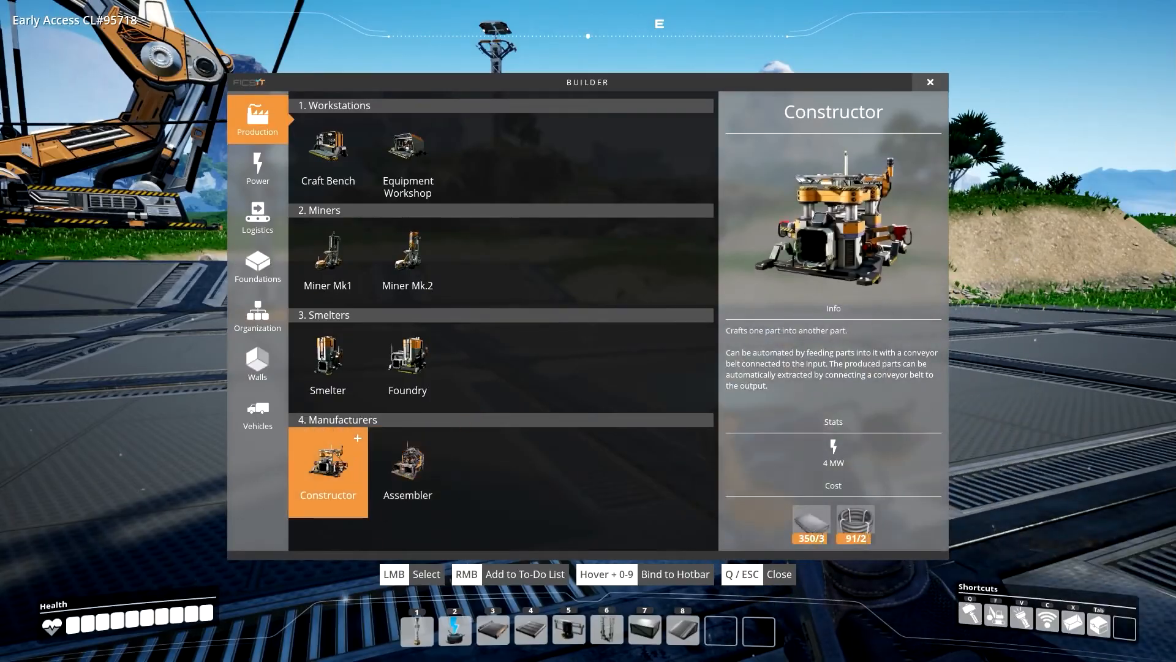
Set a Constructor to the Steel Beam recipe, dismantle it and return to the build menu
{"action": "left_click", "coordinate": [328, 471]}
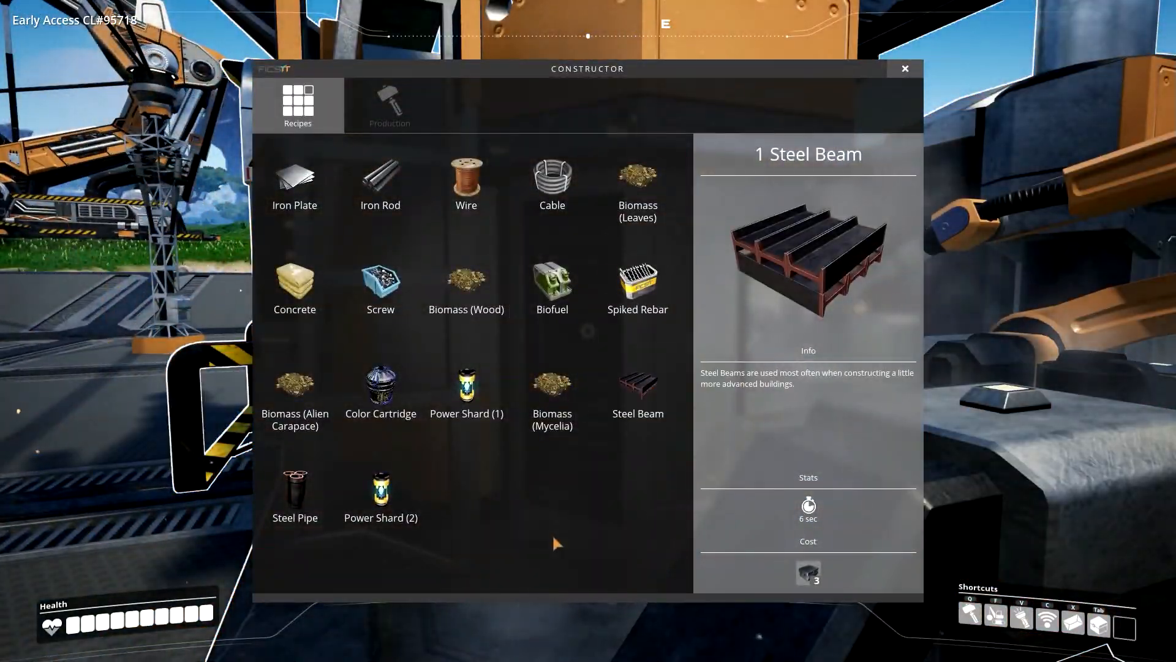
{"action": "left_click", "coordinate": [390, 104]}
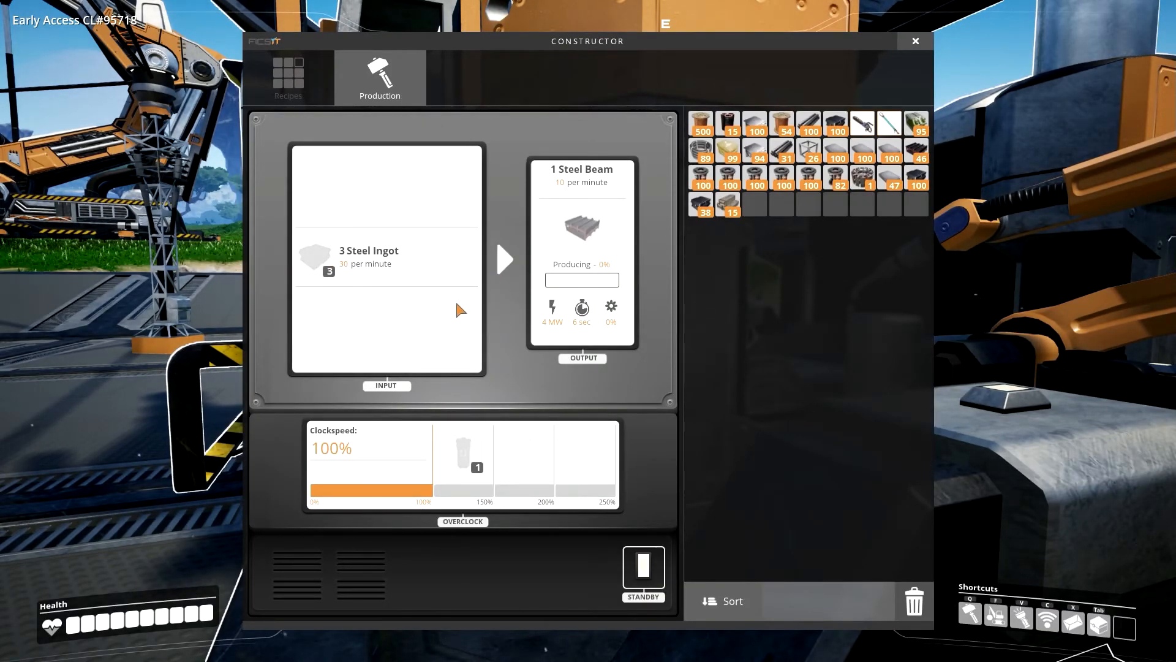
{"action": "left_click", "coordinate": [288, 75]}
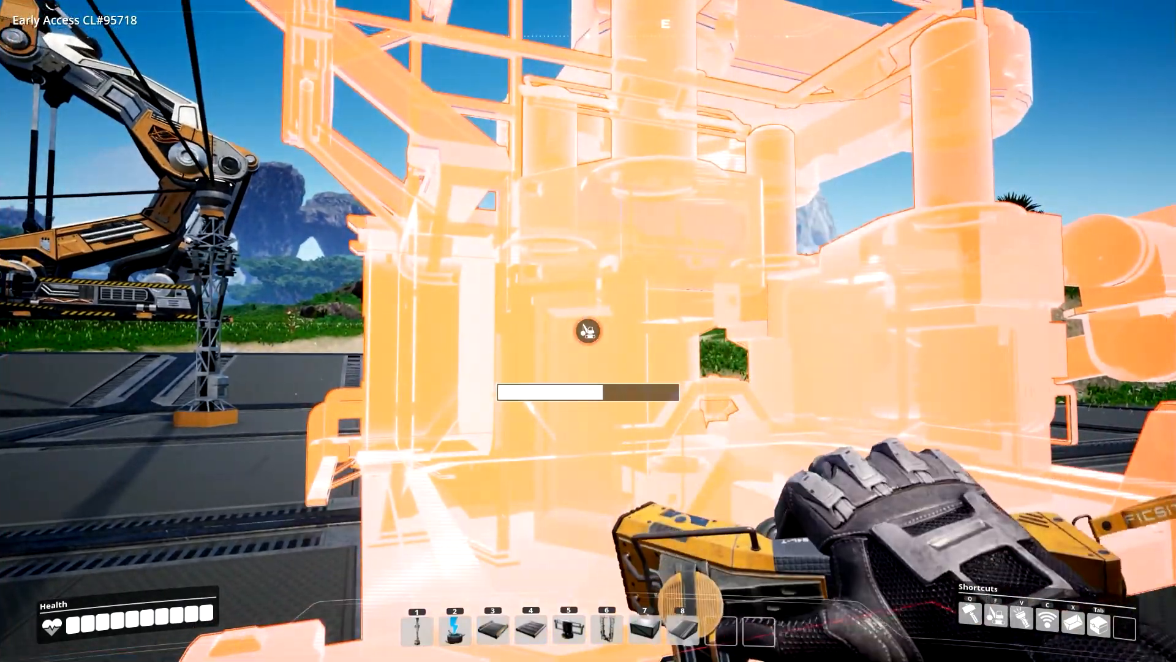
{"action": "left_click", "coordinate": [588, 333]}
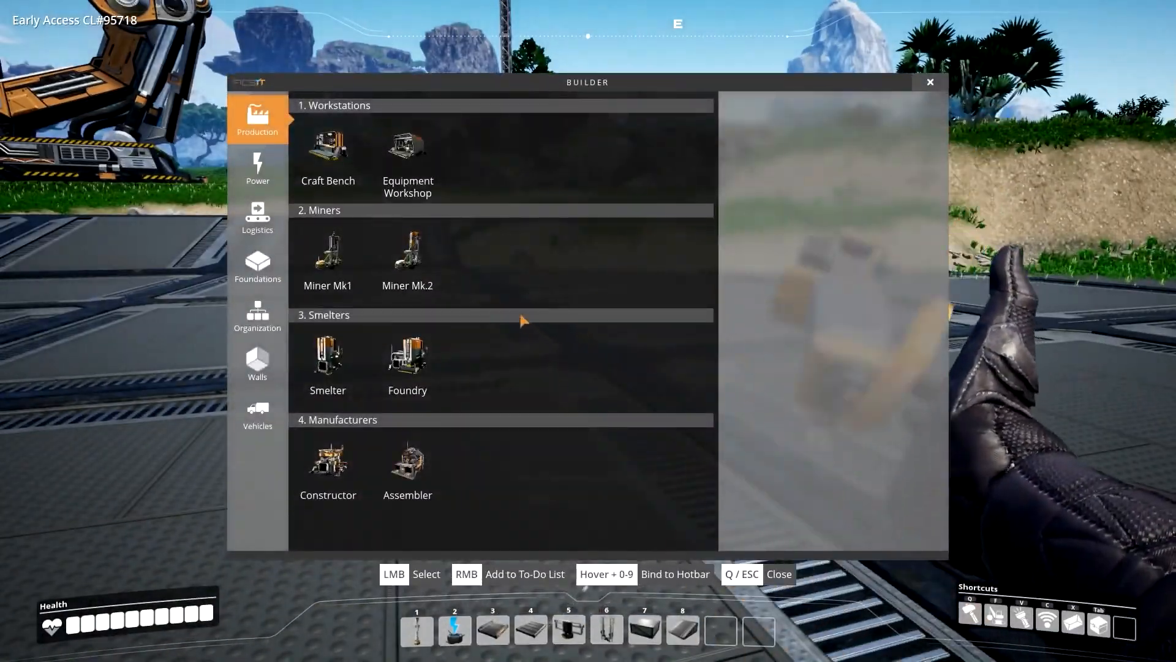
Read the Miner Mk.2 and Miner Mk1 info panels in the build catalogue, then close it
{"action": "left_click", "coordinate": [406, 252]}
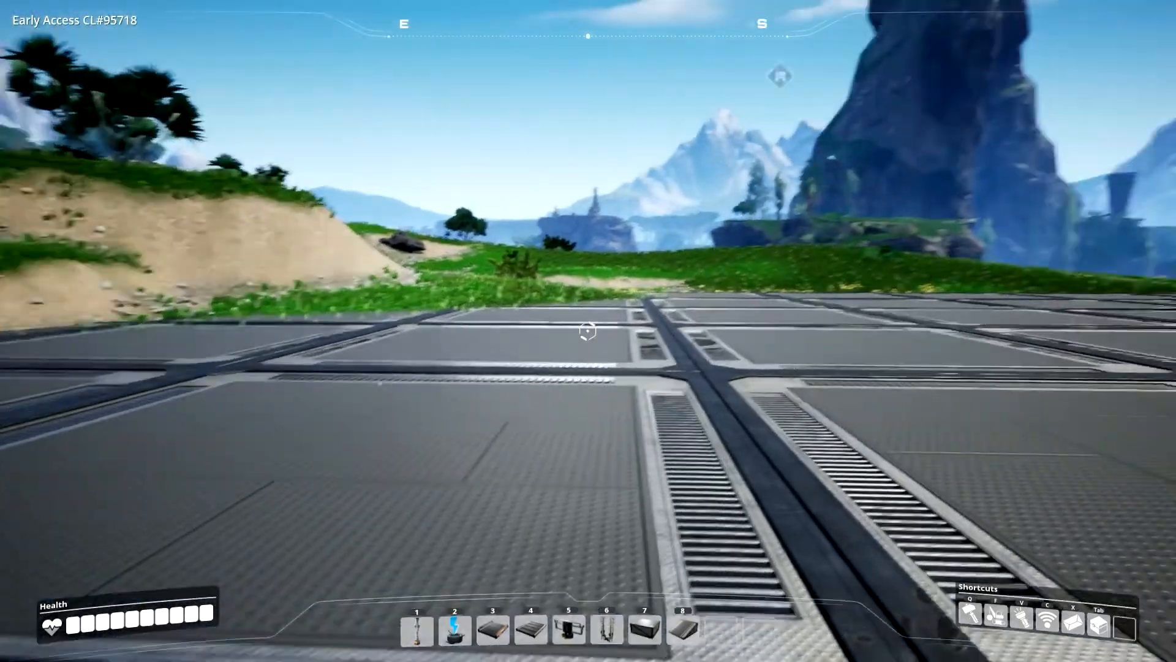
{"action": "key", "text": "Q"}
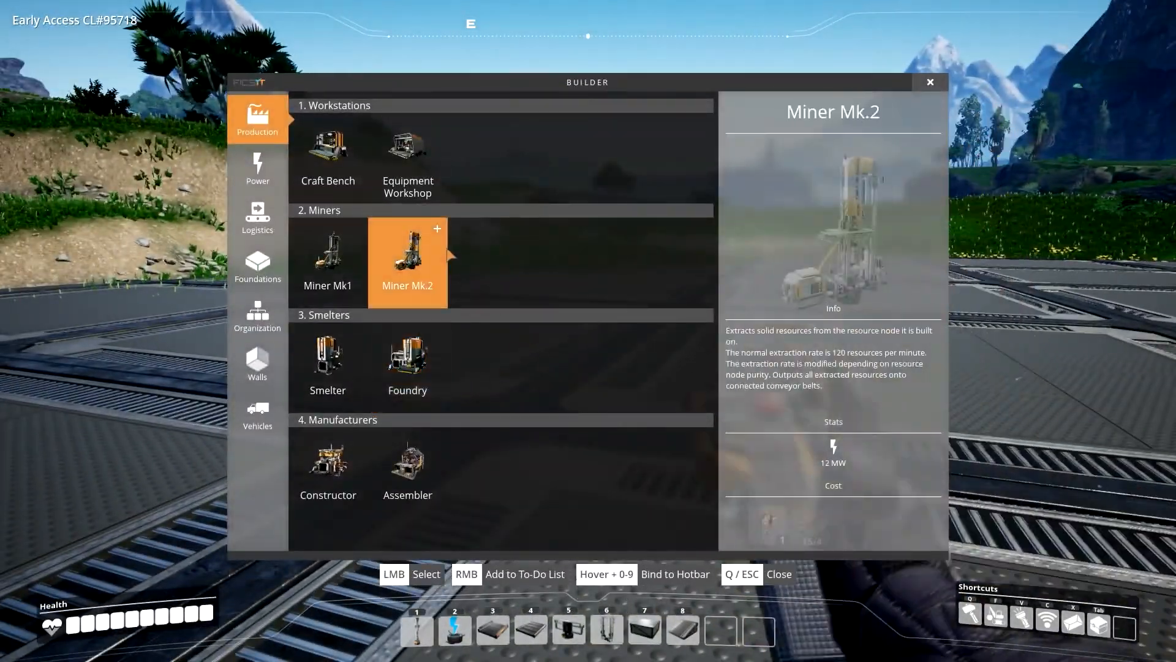
{"action": "left_click", "coordinate": [329, 261]}
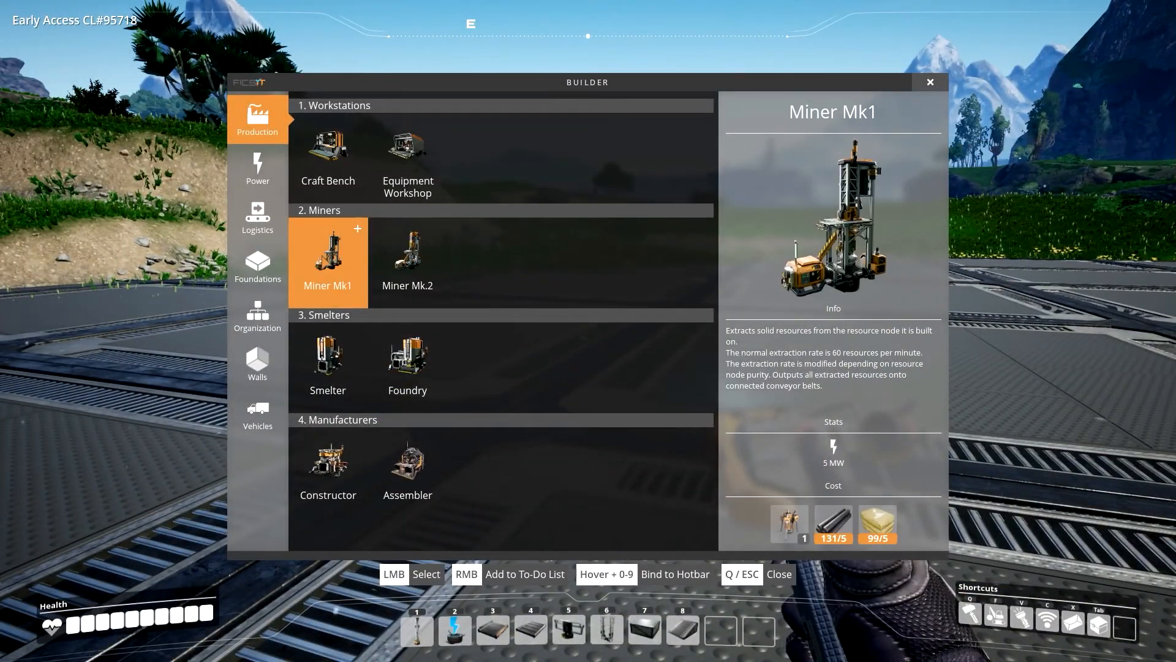
{"action": "left_click", "coordinate": [407, 260]}
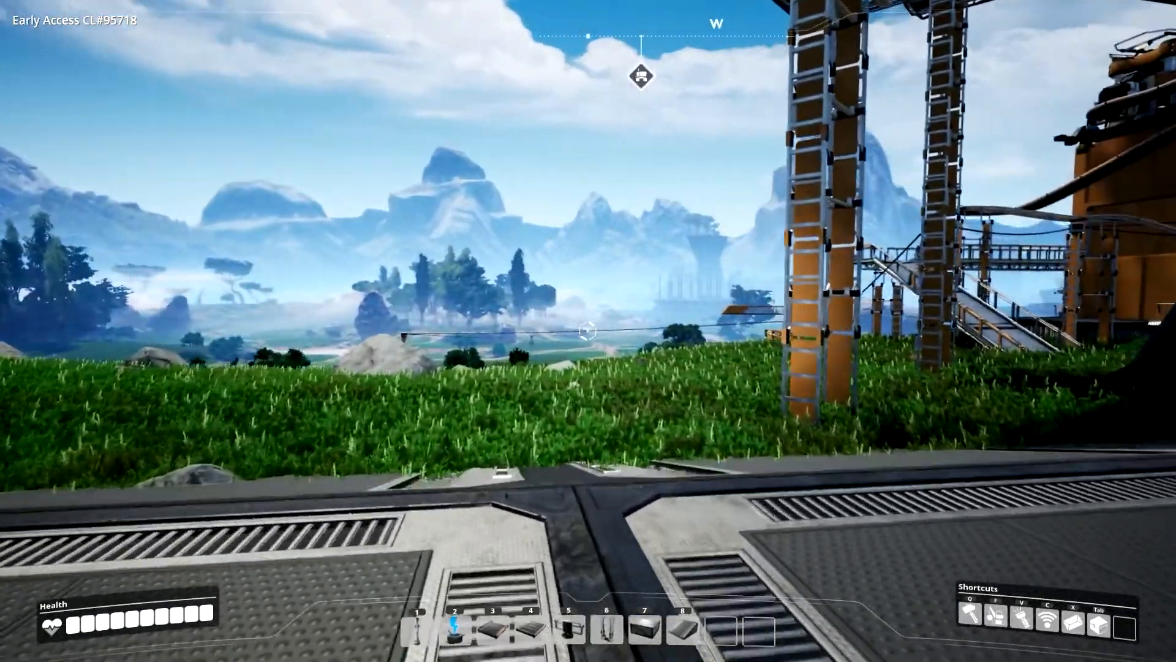
{"action": "key", "text": "w"}
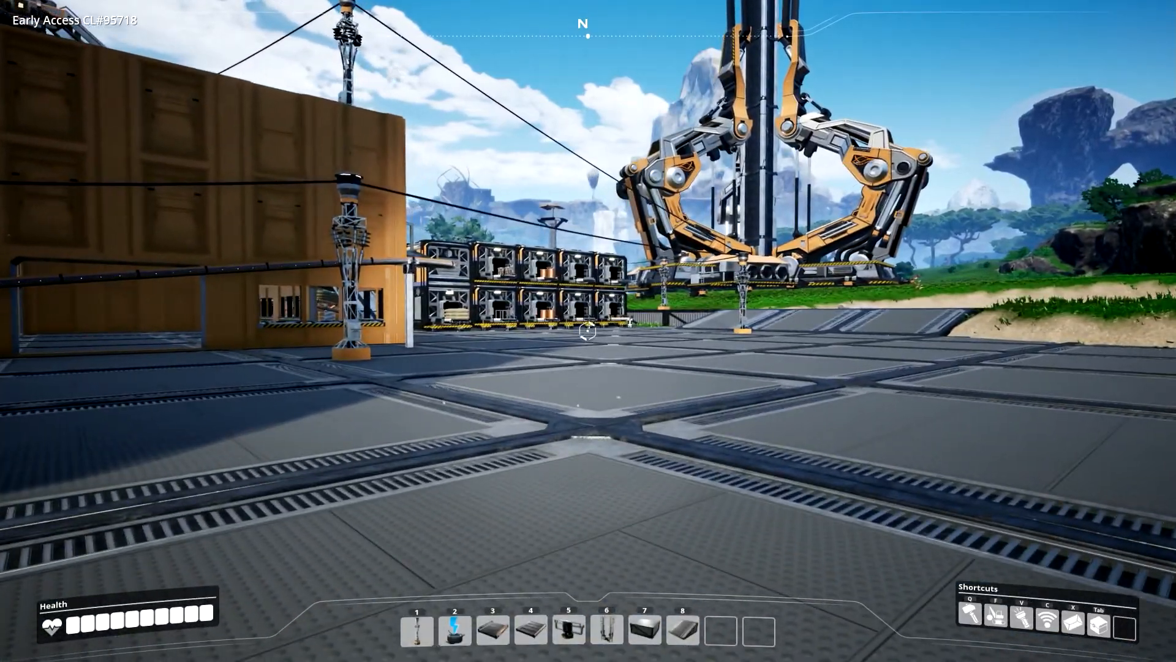
{"action": "mouse_move", "coordinate": [587, 332]}
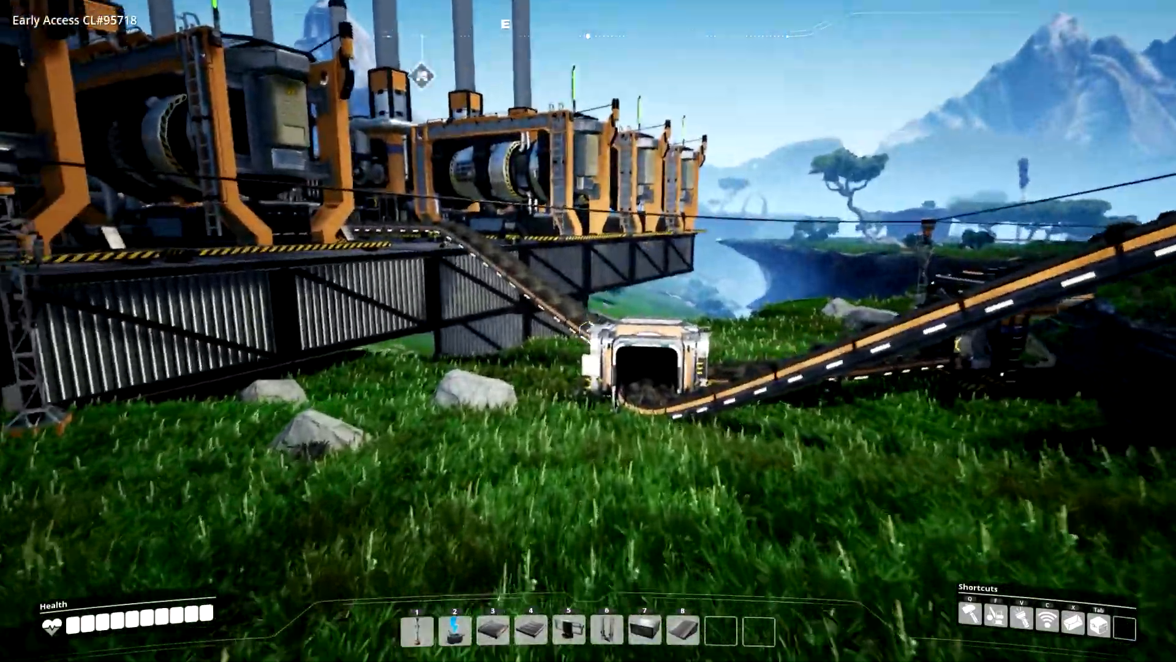
{"action": "mouse_move", "coordinate": [588, 330]}
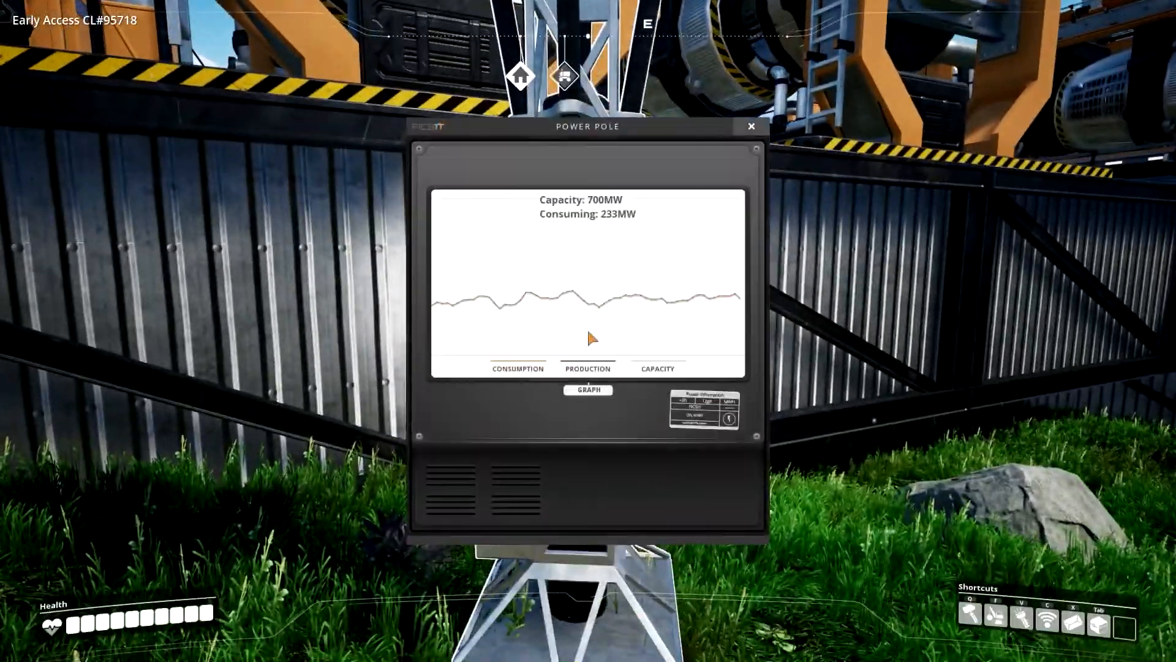
Read the power pole graph showing 233 MW consumed of 700 MW capacity
{"action": "left_click", "coordinate": [751, 124]}
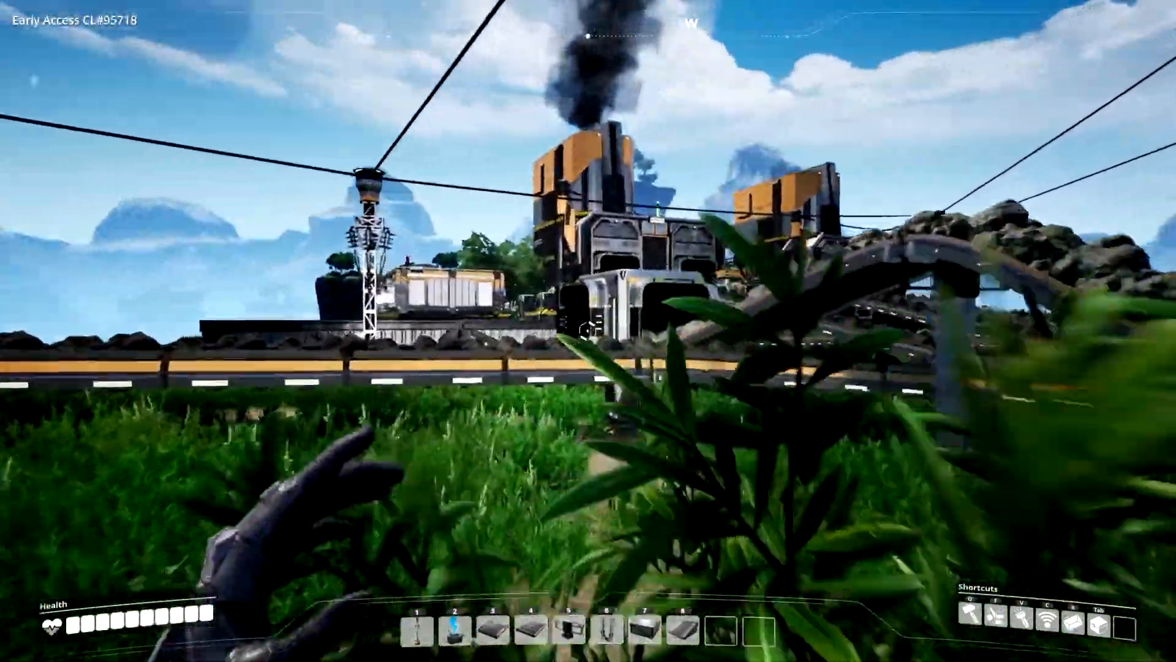
{"action": "mouse_move", "coordinate": [588, 333]}
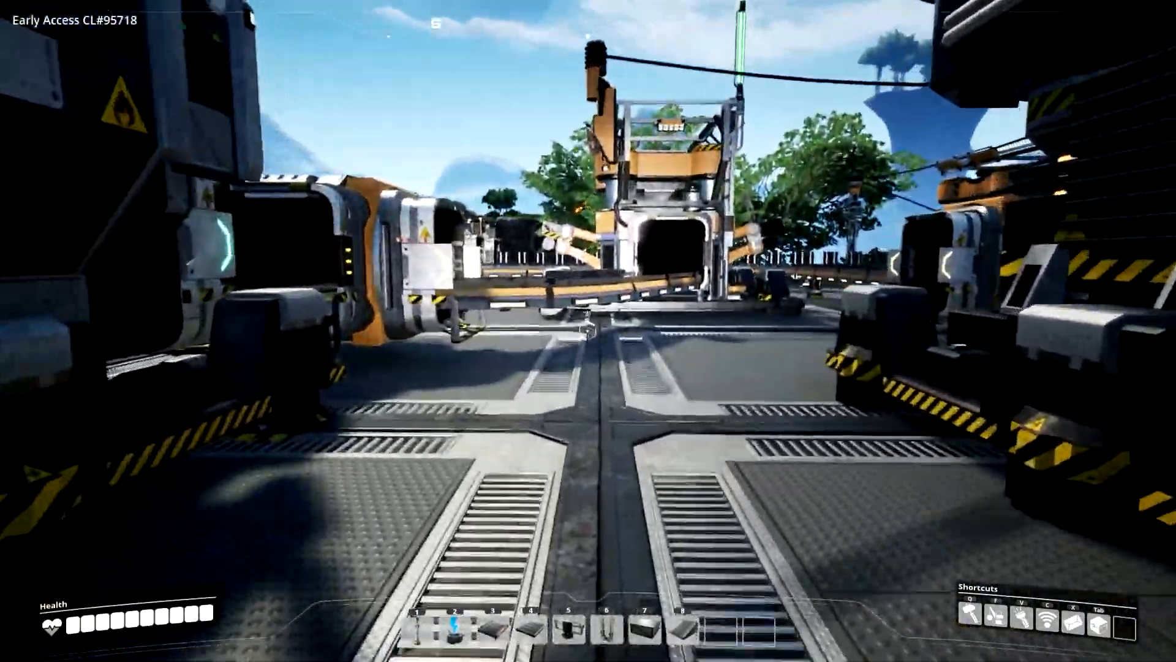
{"action": "mouse_move", "coordinate": [588, 331]}
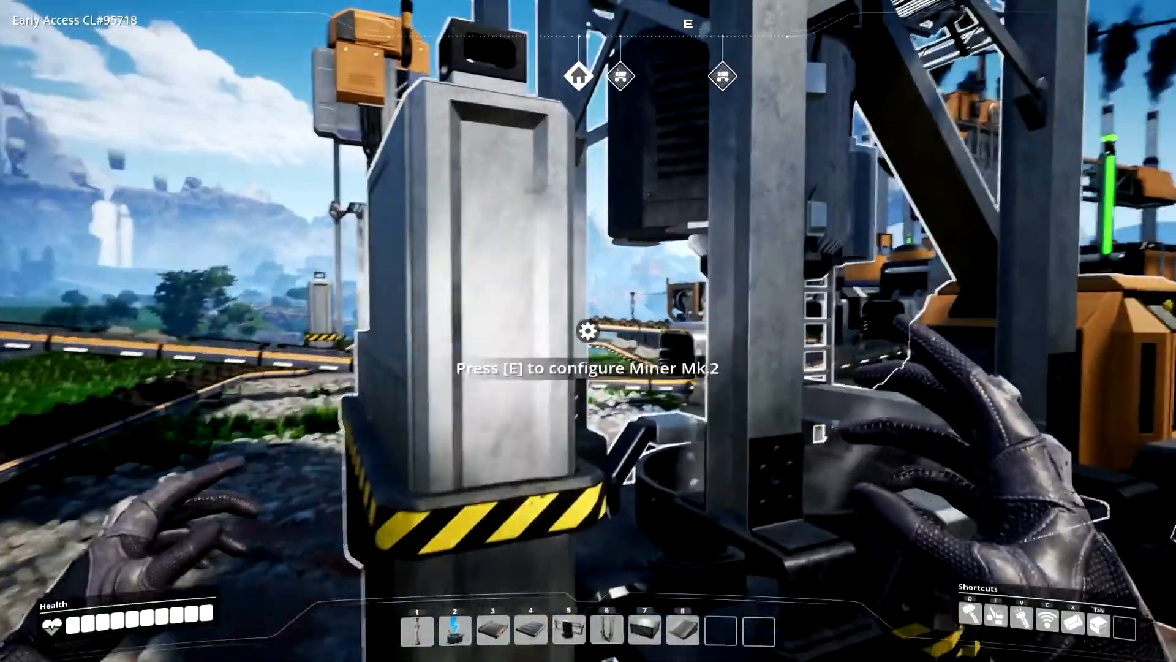
Inspect the Miner Mk.2's Iron Ore output of 60 per minute at 100% clock speed, then close it
{"action": "key", "text": "e"}
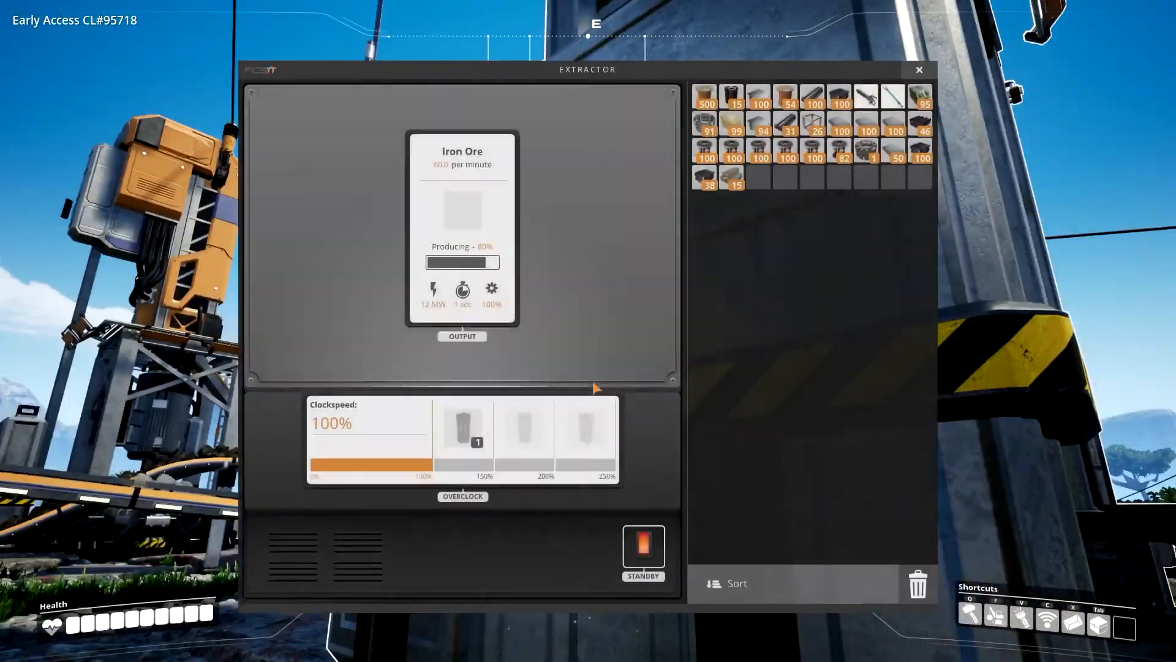
{"action": "left_click", "coordinate": [919, 69]}
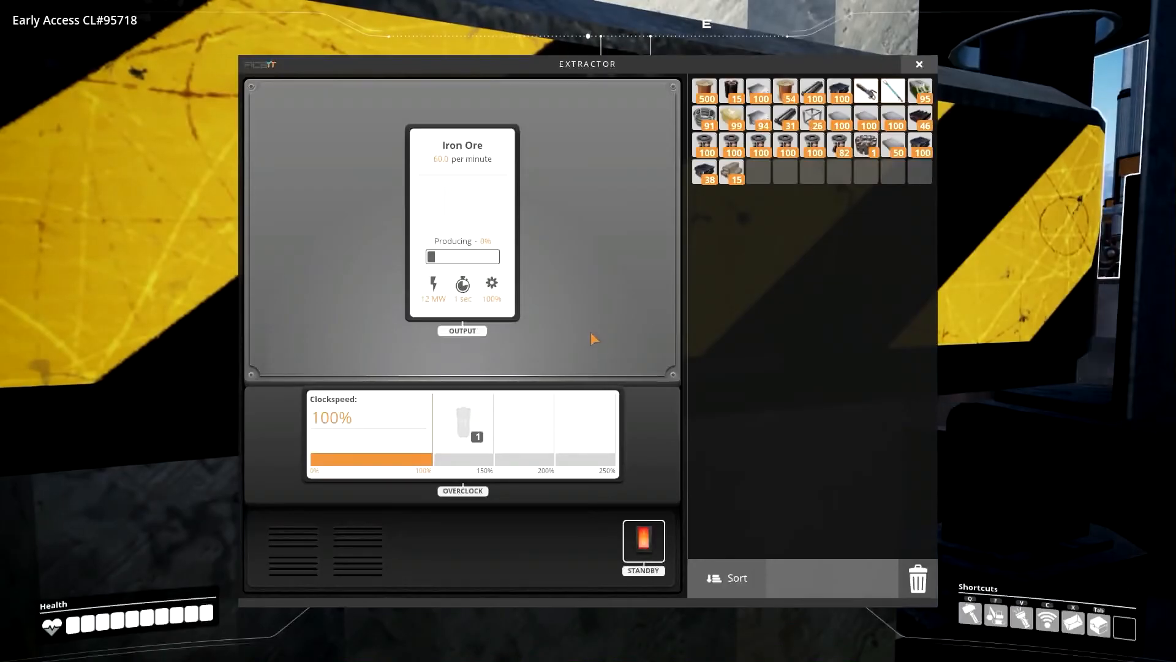
{"action": "left_click", "coordinate": [918, 64]}
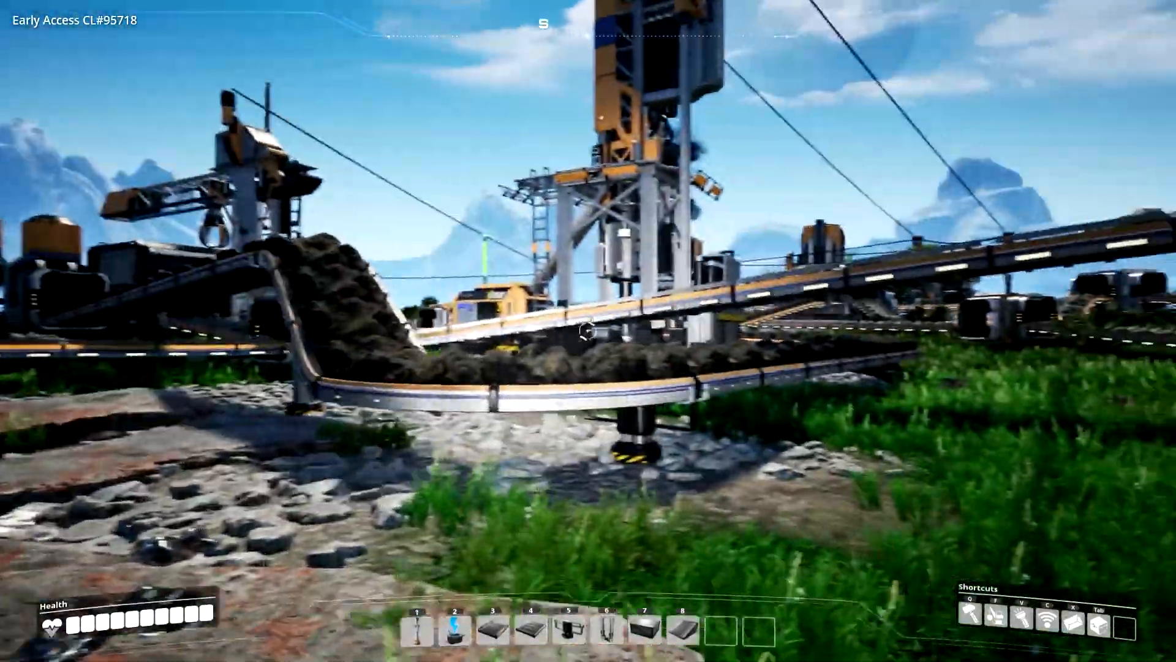
{"action": "mouse_move", "coordinate": [588, 342]}
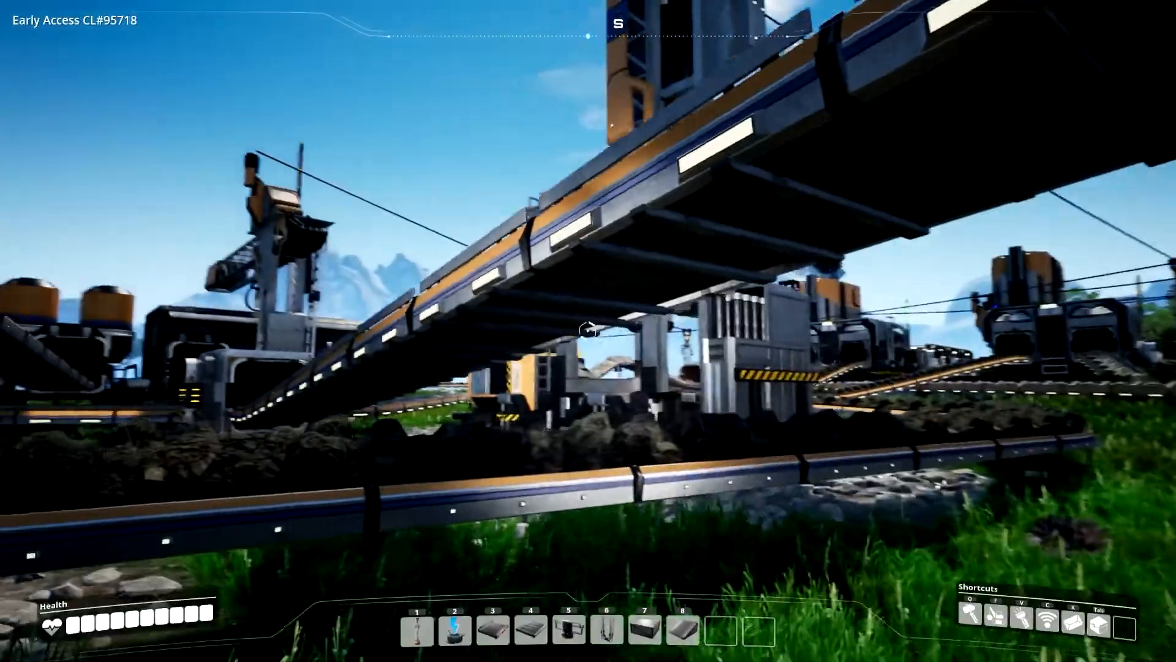
{"action": "mouse_move", "coordinate": [588, 331]}
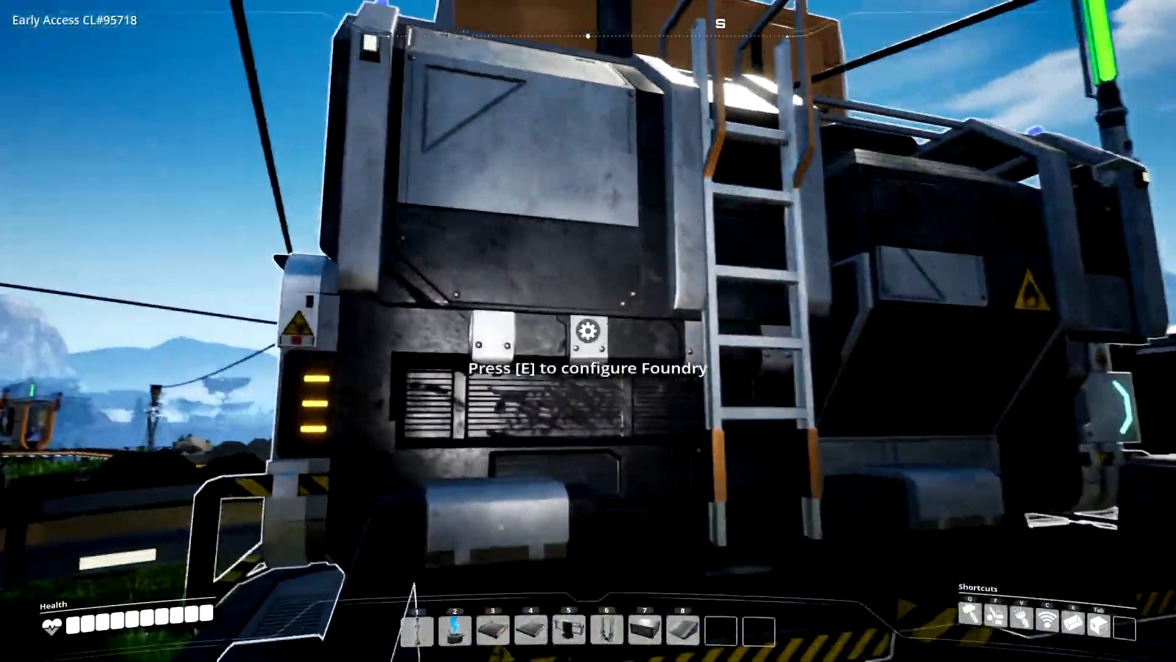
Inspect the Foundry making 30 Steel Ingots per minute from iron ore and coal, then close it
{"action": "key", "text": "e"}
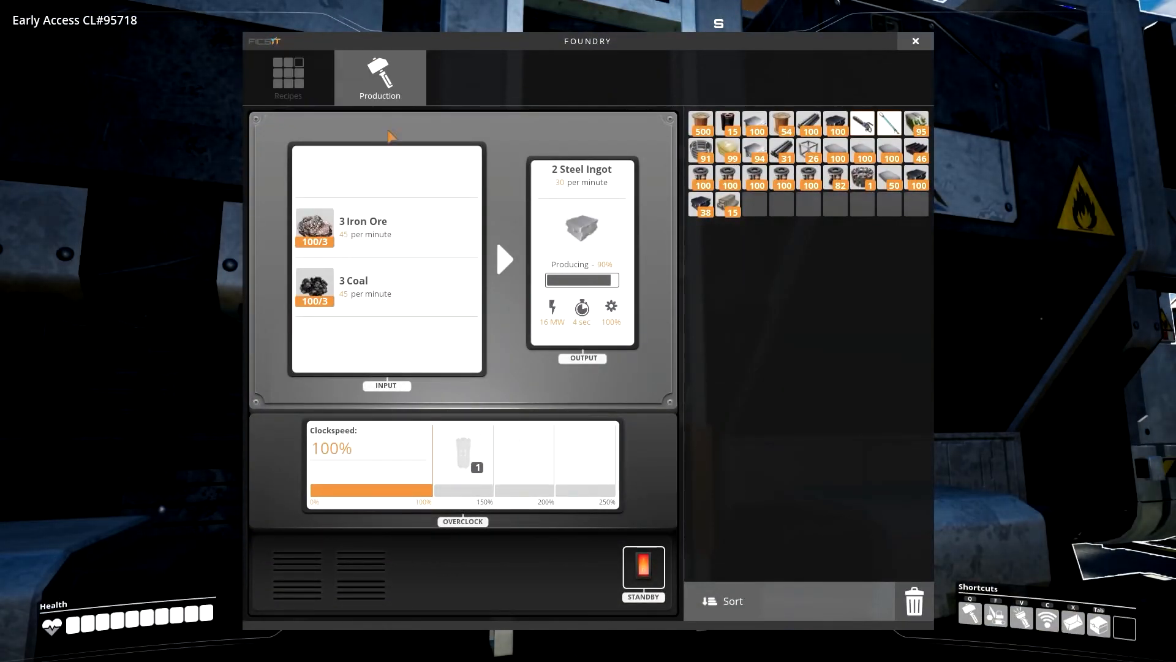
{"action": "left_click", "coordinate": [915, 41]}
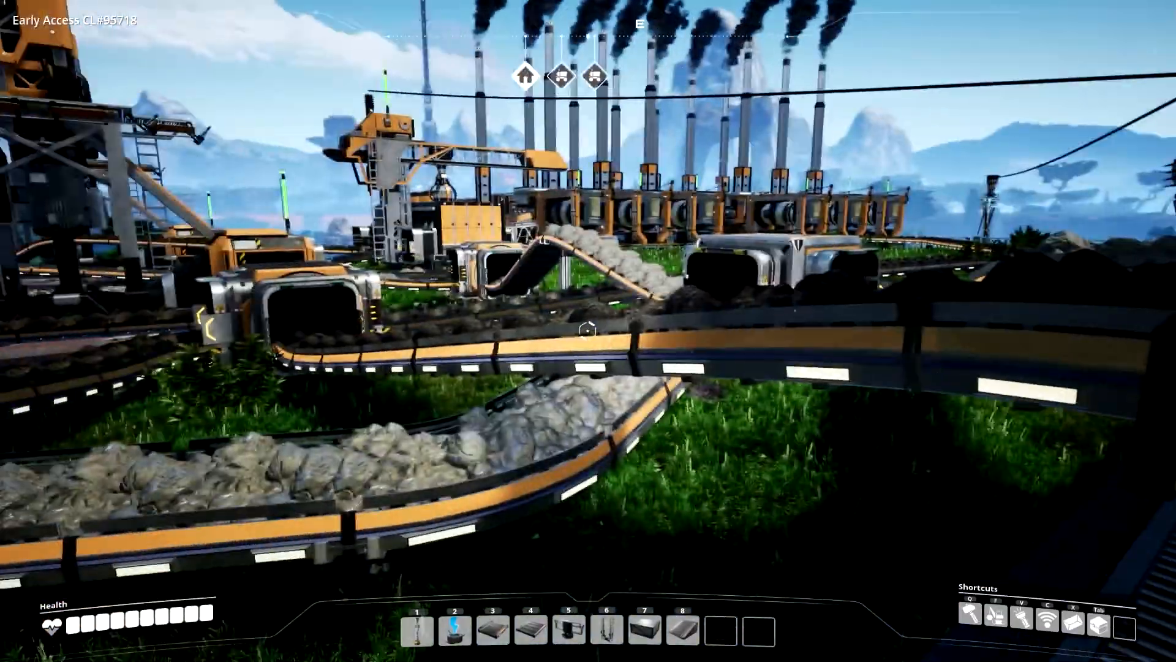
{"action": "mouse_move", "coordinate": [586, 332]}
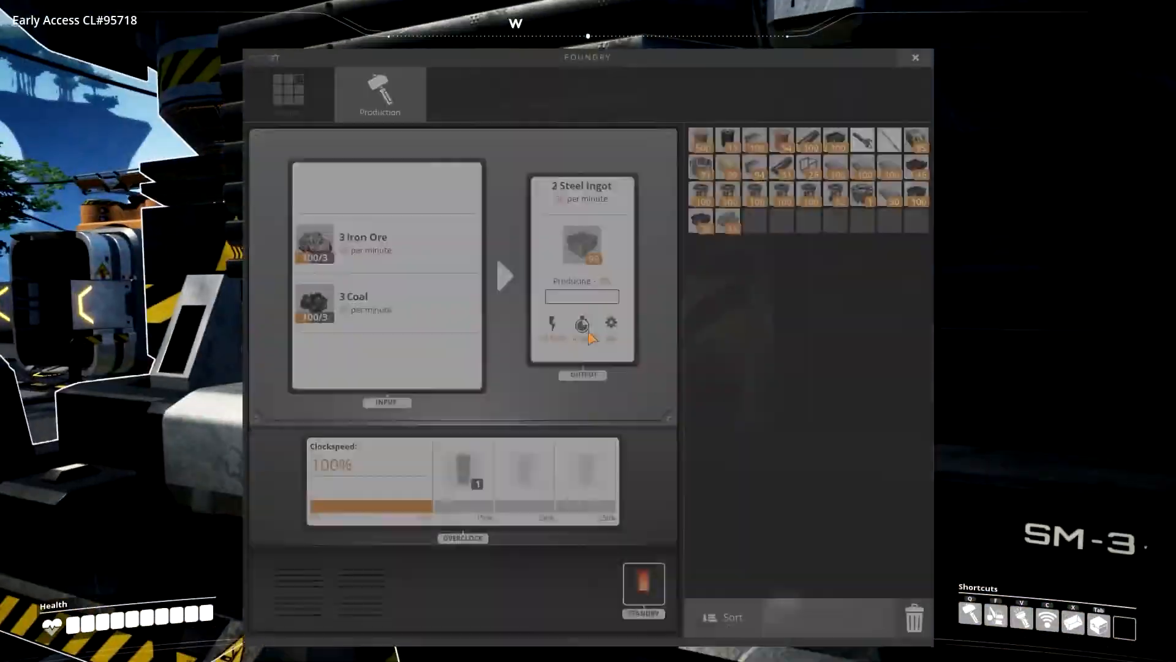
{"action": "left_click", "coordinate": [915, 57]}
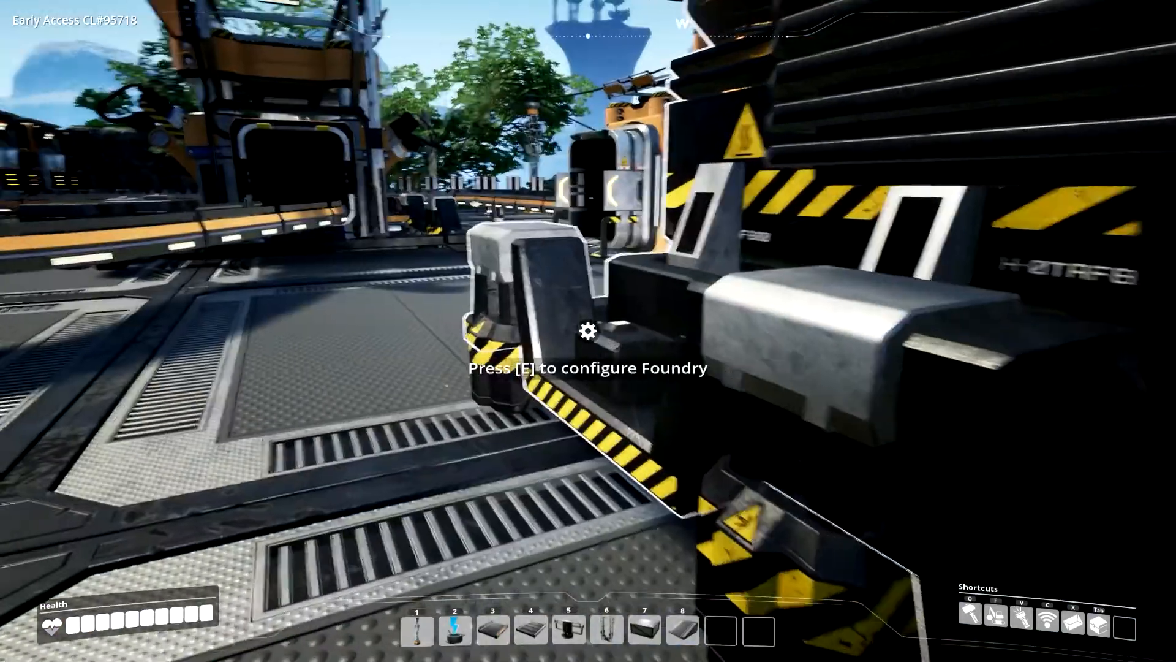
{"action": "mouse_move", "coordinate": [588, 333]}
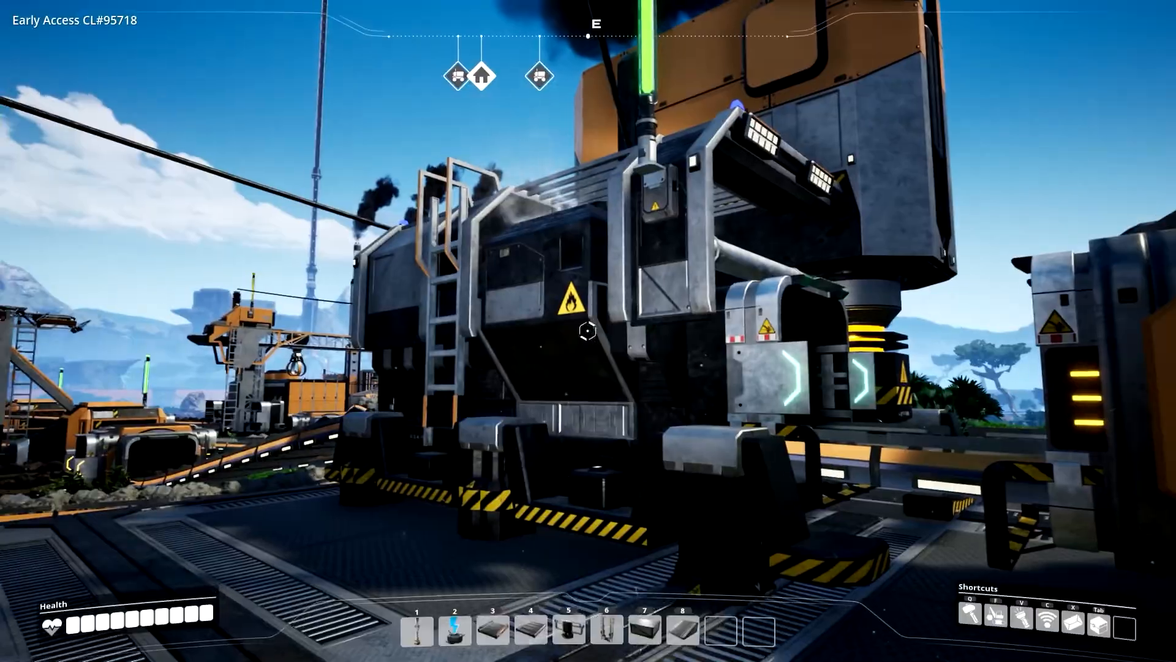
{"action": "mouse_move", "coordinate": [585, 347]}
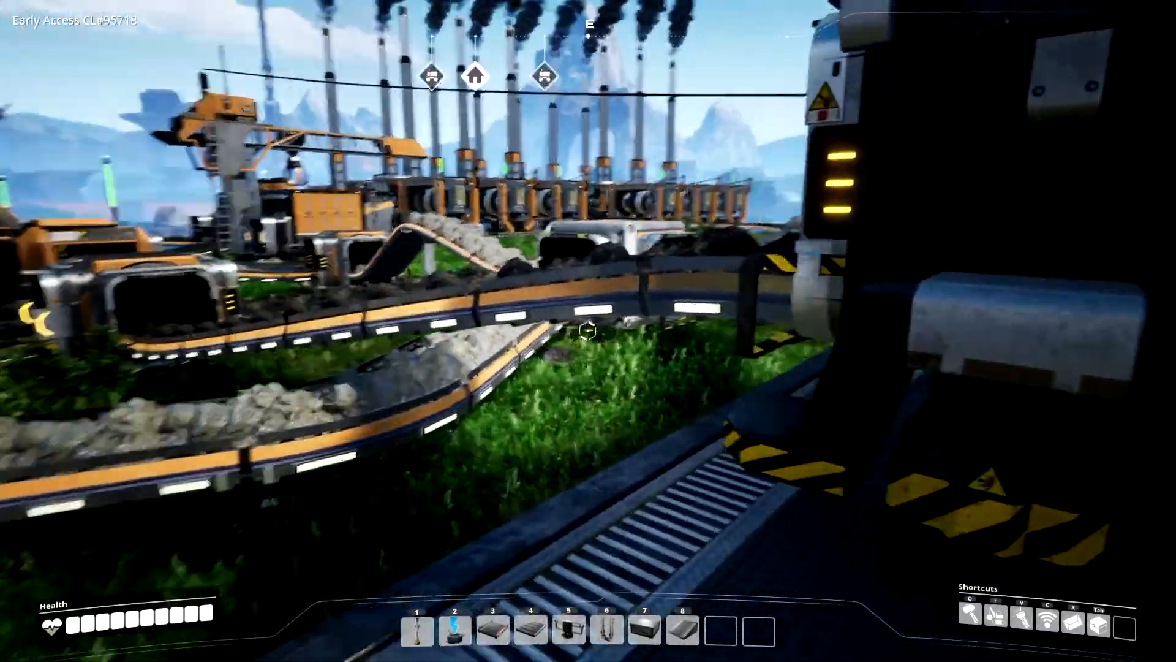
{"action": "mouse_move", "coordinate": [588, 334]}
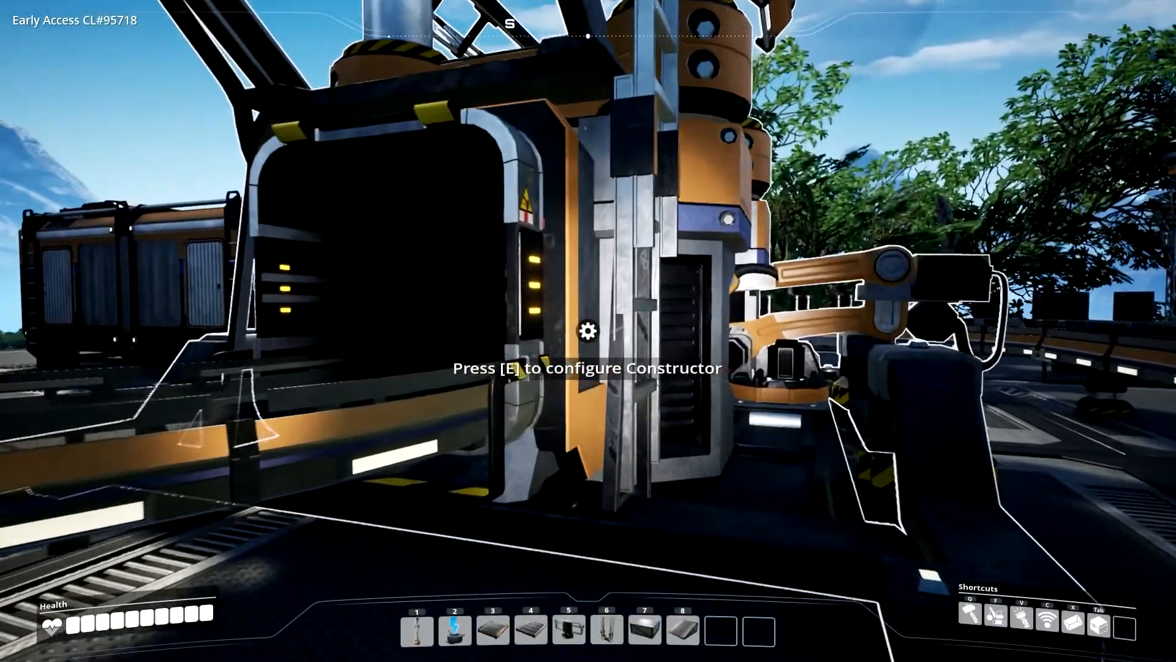
Inspect the Constructor making 10 Steel Beams per minute from Steel Ingots, reopening it once
{"action": "key", "text": "e"}
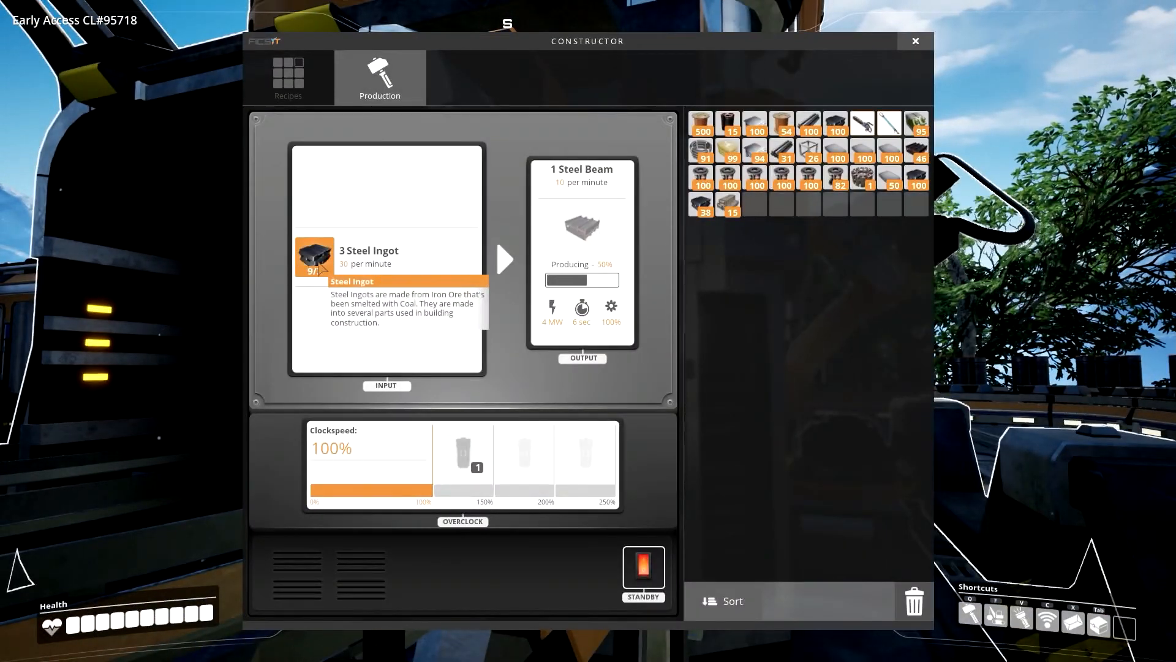
{"action": "mouse_move", "coordinate": [399, 294]}
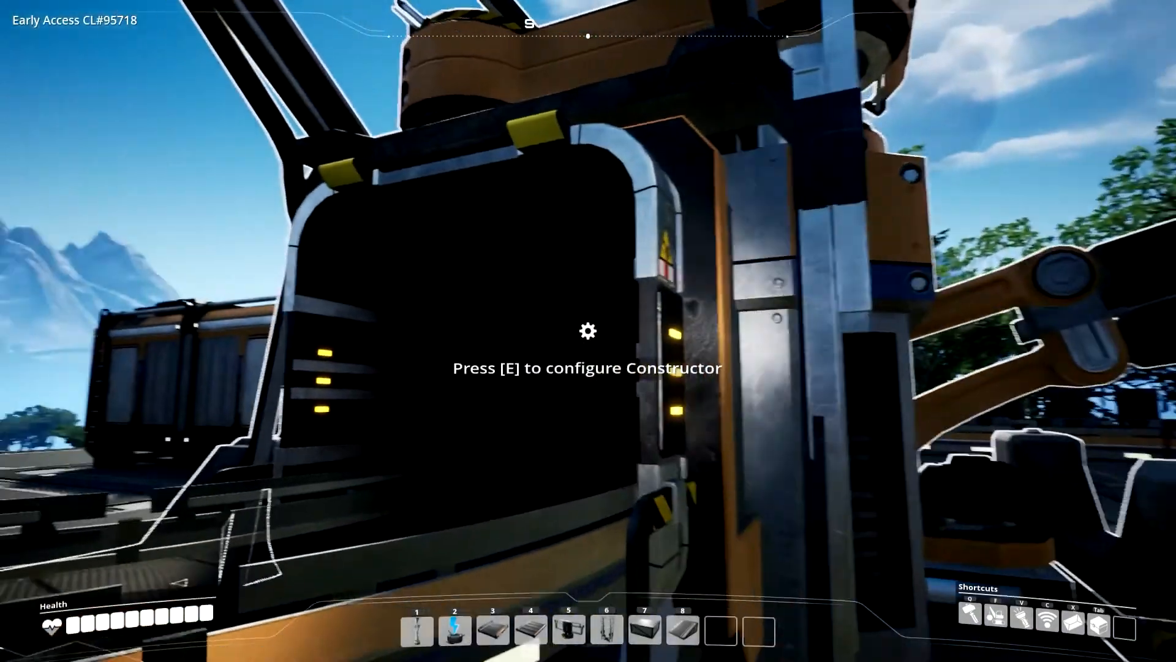
{"action": "key", "text": "e"}
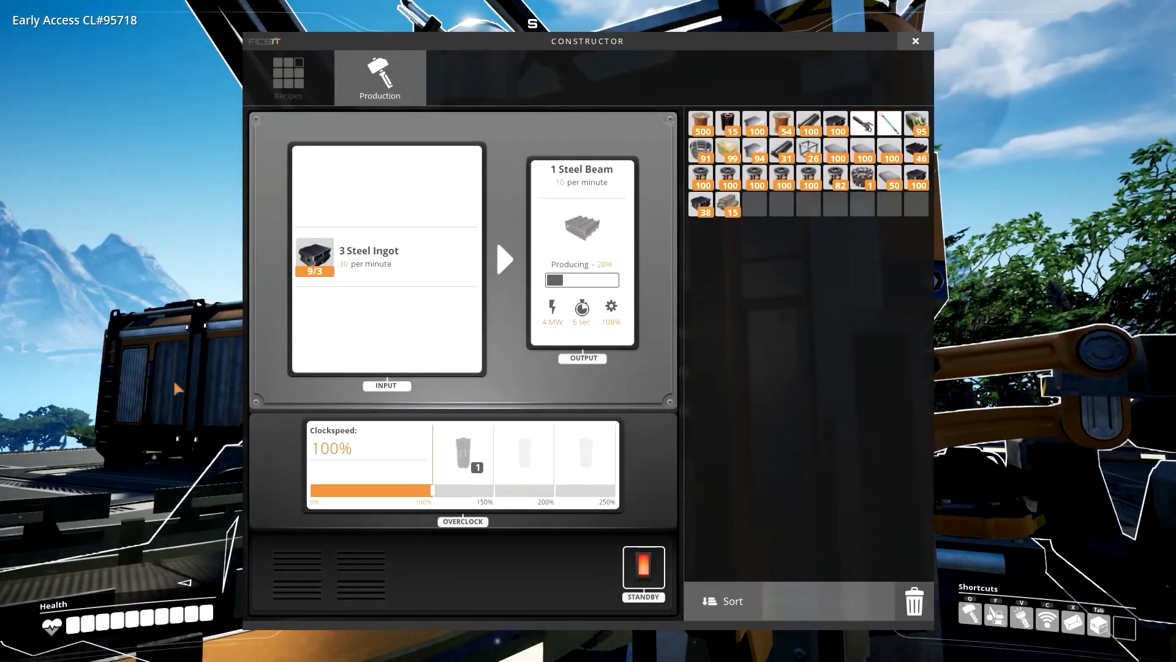
{"action": "mouse_move", "coordinate": [581, 231]}
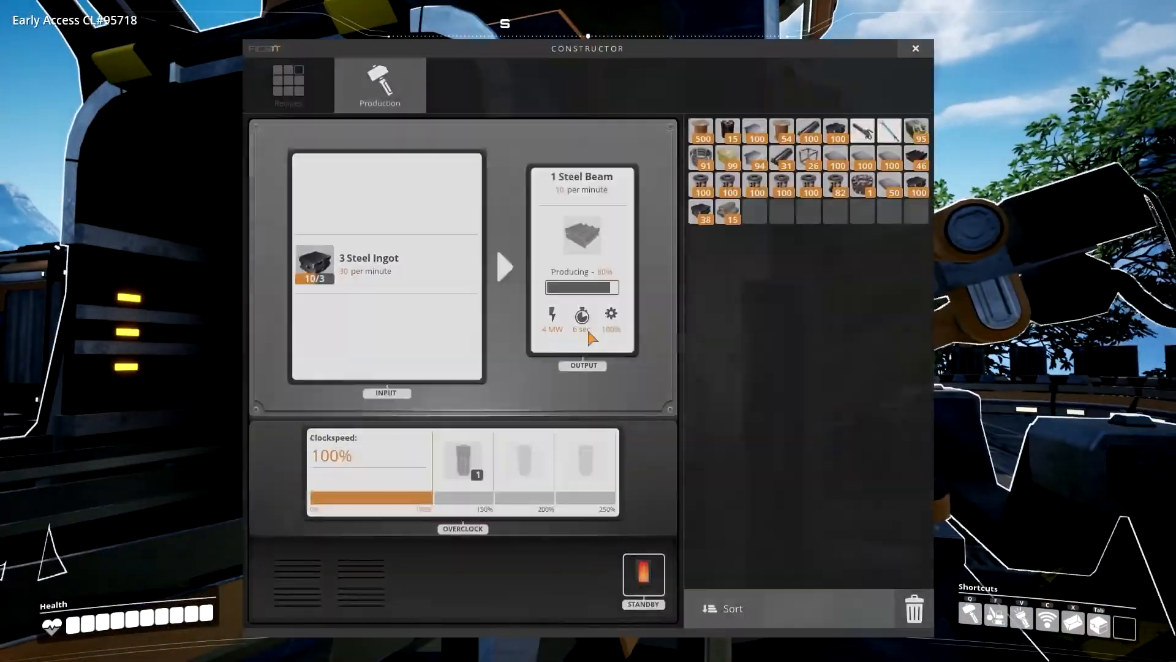
{"action": "mouse_move", "coordinate": [581, 248]}
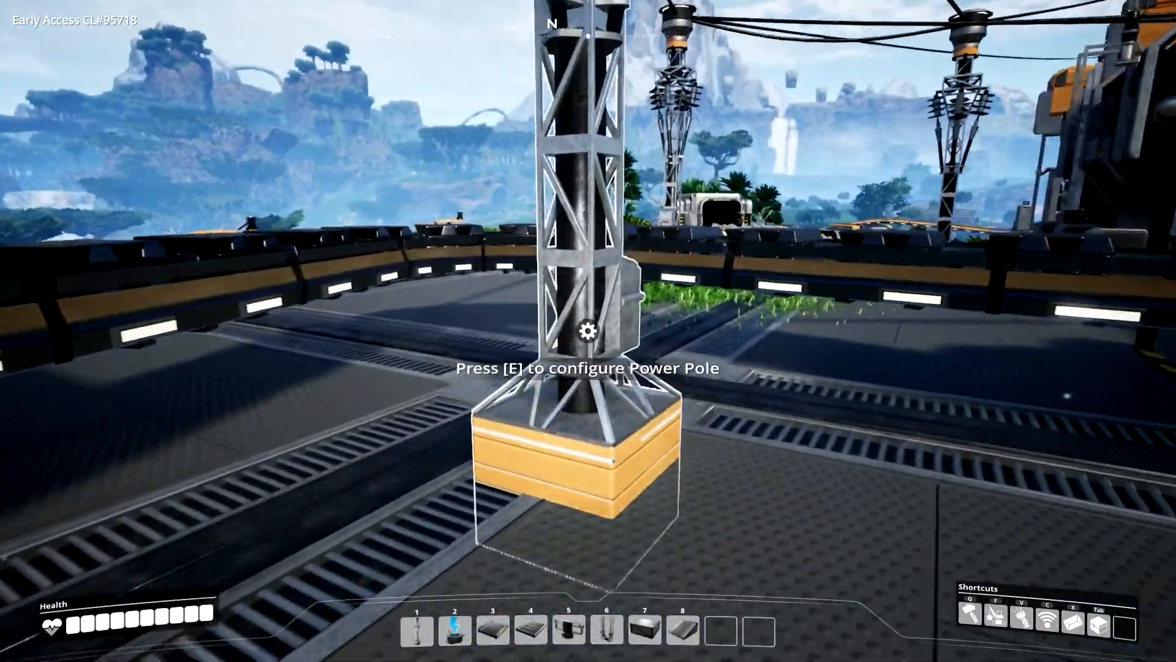
Check a power pole's readout on the way across the foundations, then open the inventory
{"action": "key", "text": "e"}
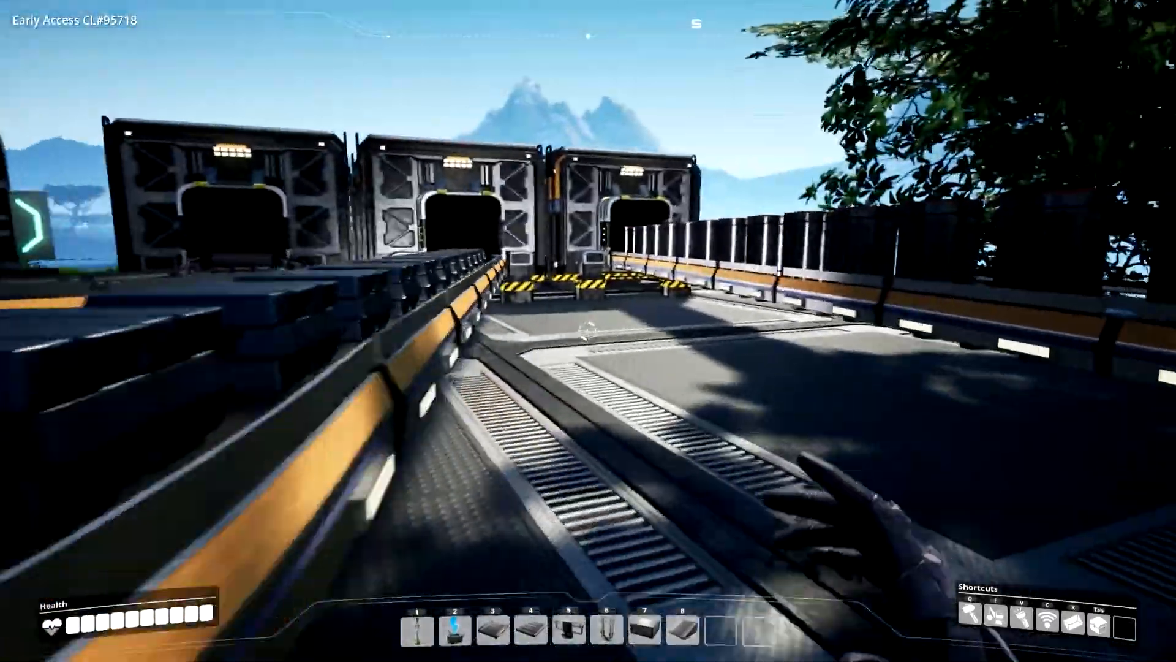
{"action": "left_click", "coordinate": [587, 329]}
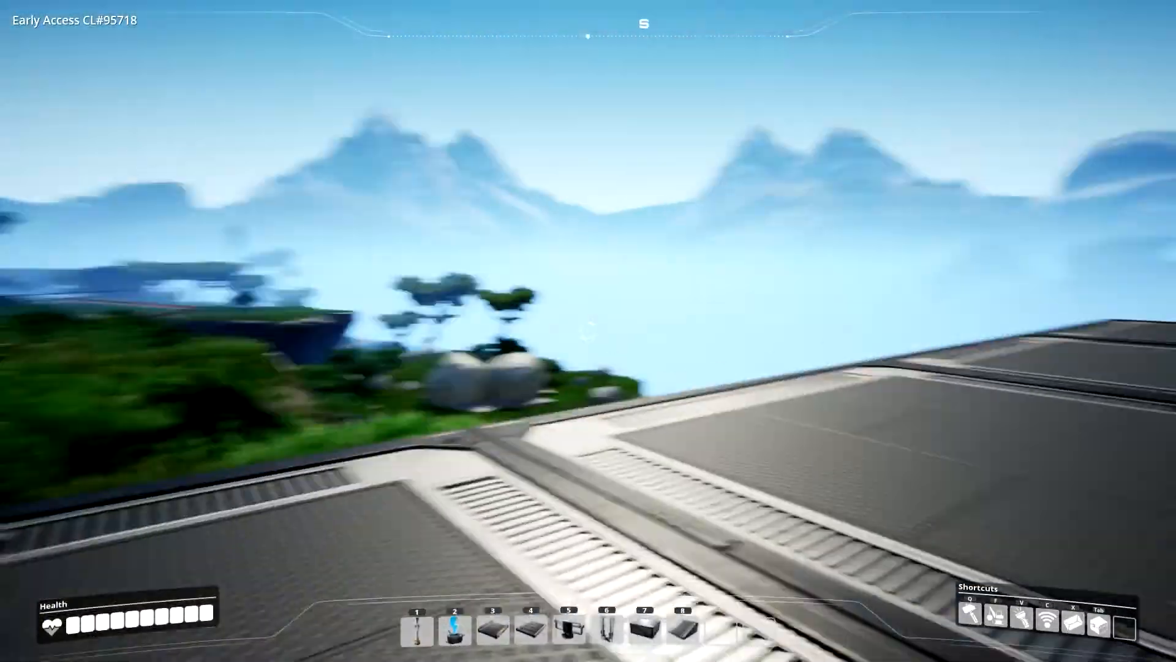
{"action": "key", "text": "Tab"}
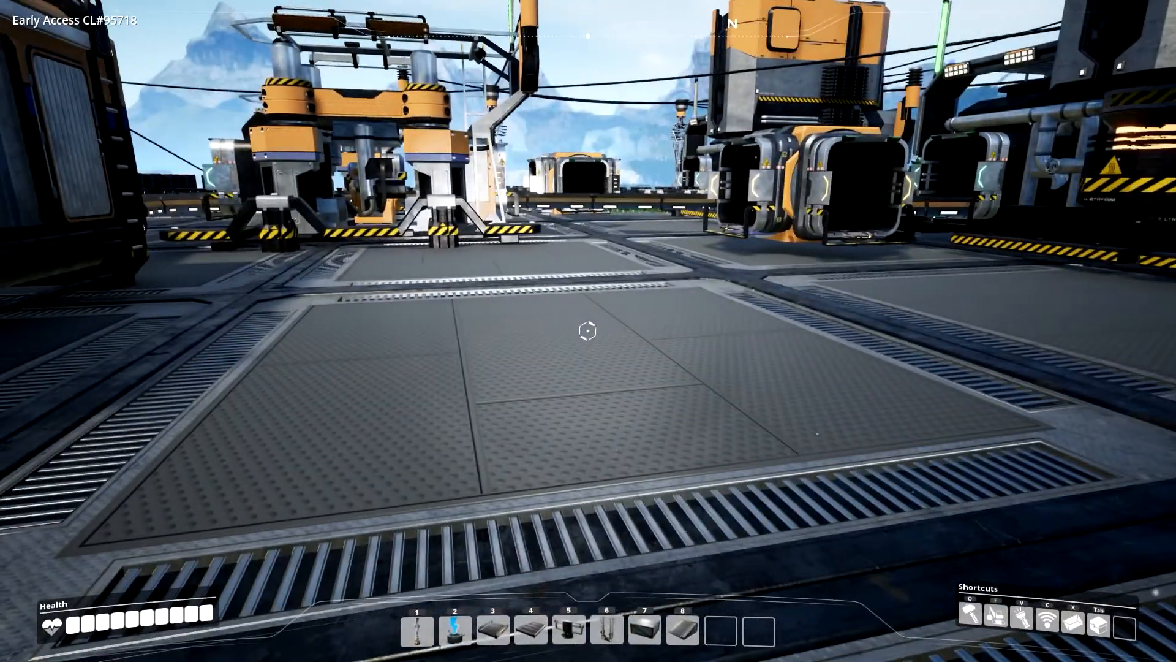
Review an existing Constructor's recipes from the Builder, then highlight the Assembler's build cost
{"action": "key", "text": "q"}
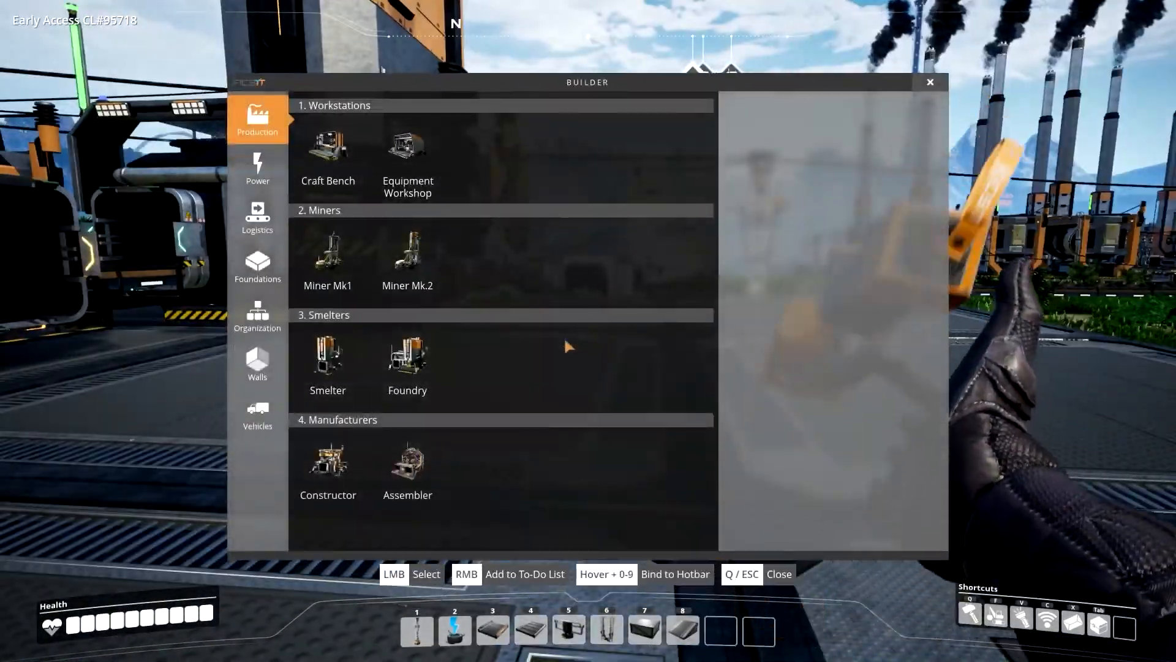
{"action": "mouse_move", "coordinate": [388, 473]}
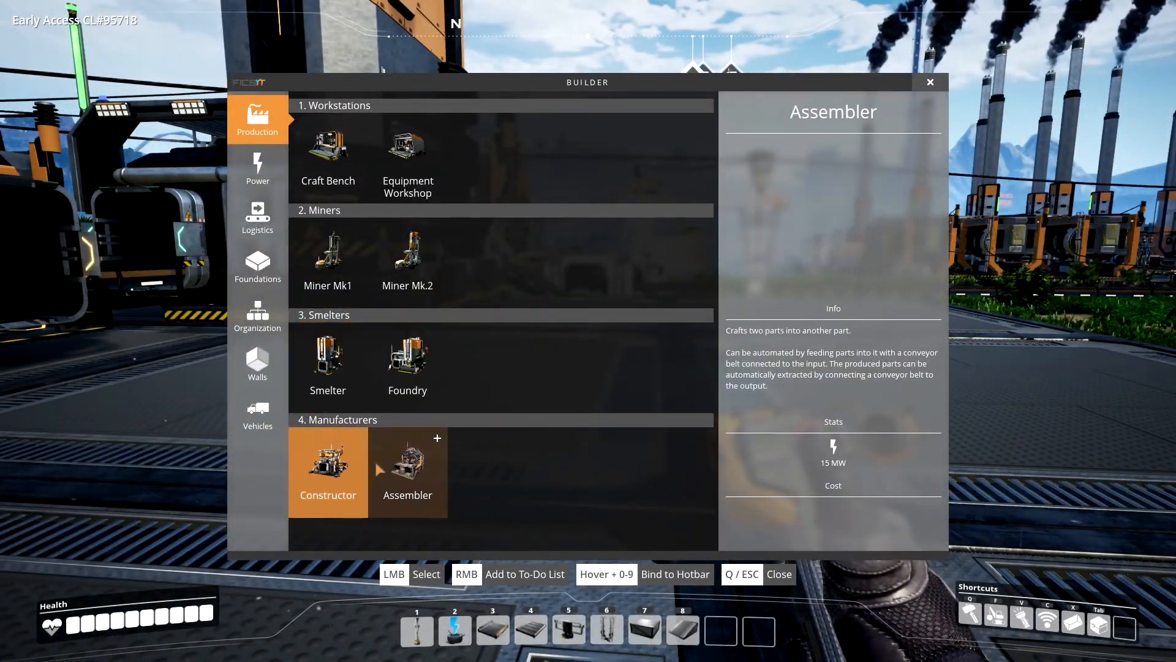
{"action": "left_click", "coordinate": [328, 473]}
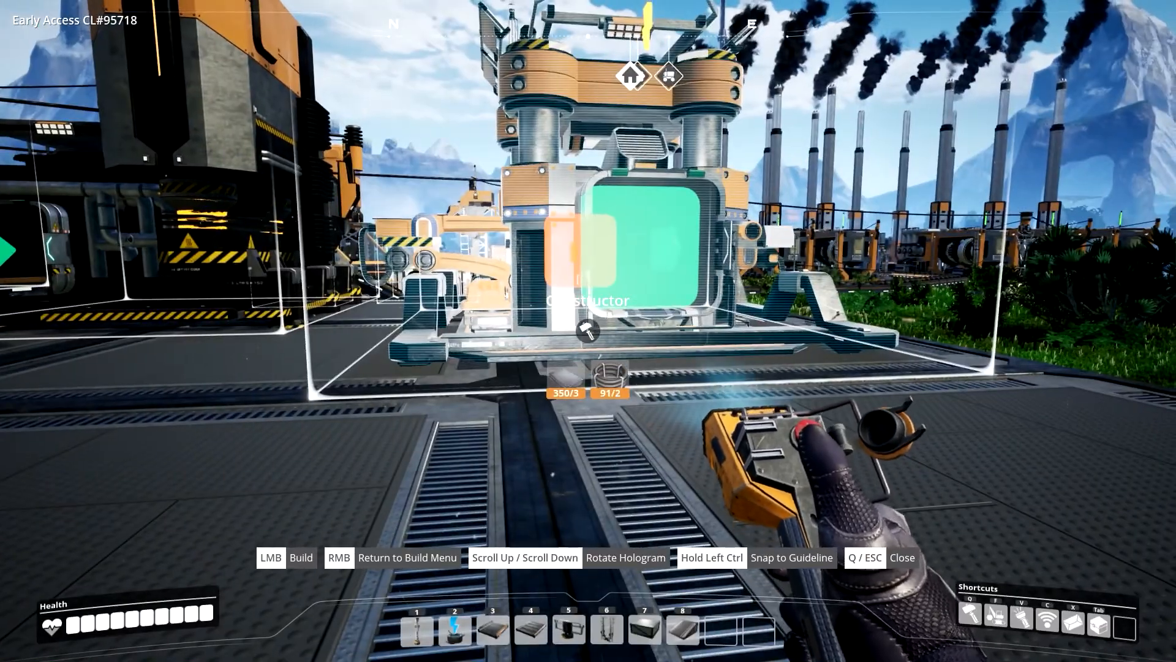
{"action": "left_click", "coordinate": [586, 331]}
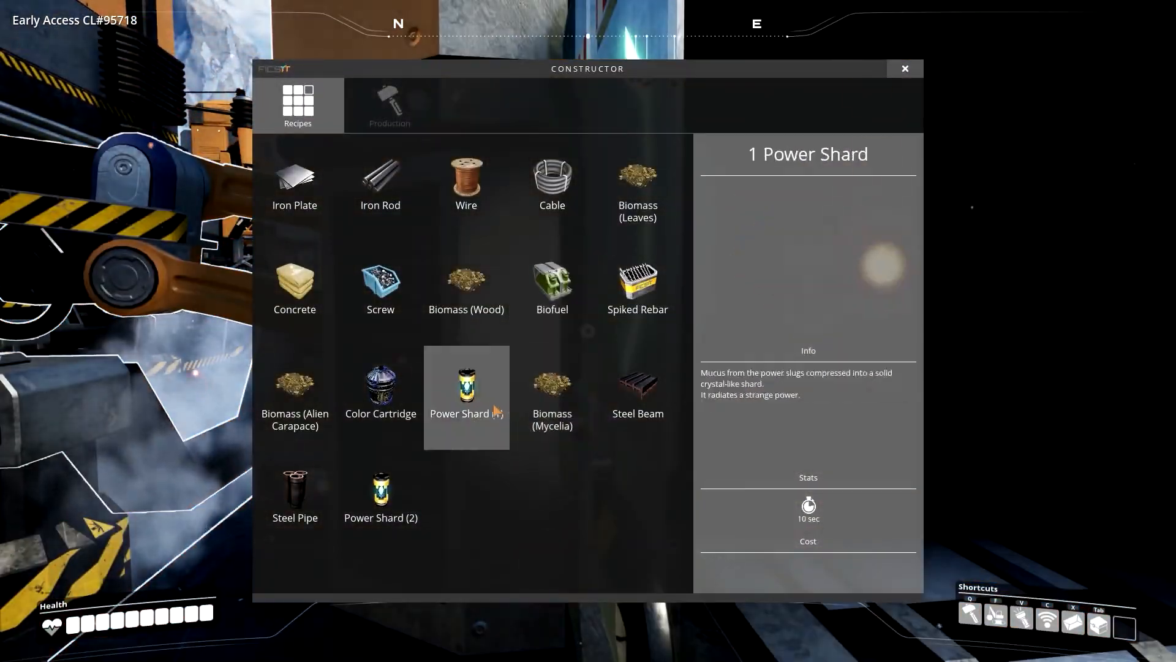
{"action": "left_click", "coordinate": [904, 69]}
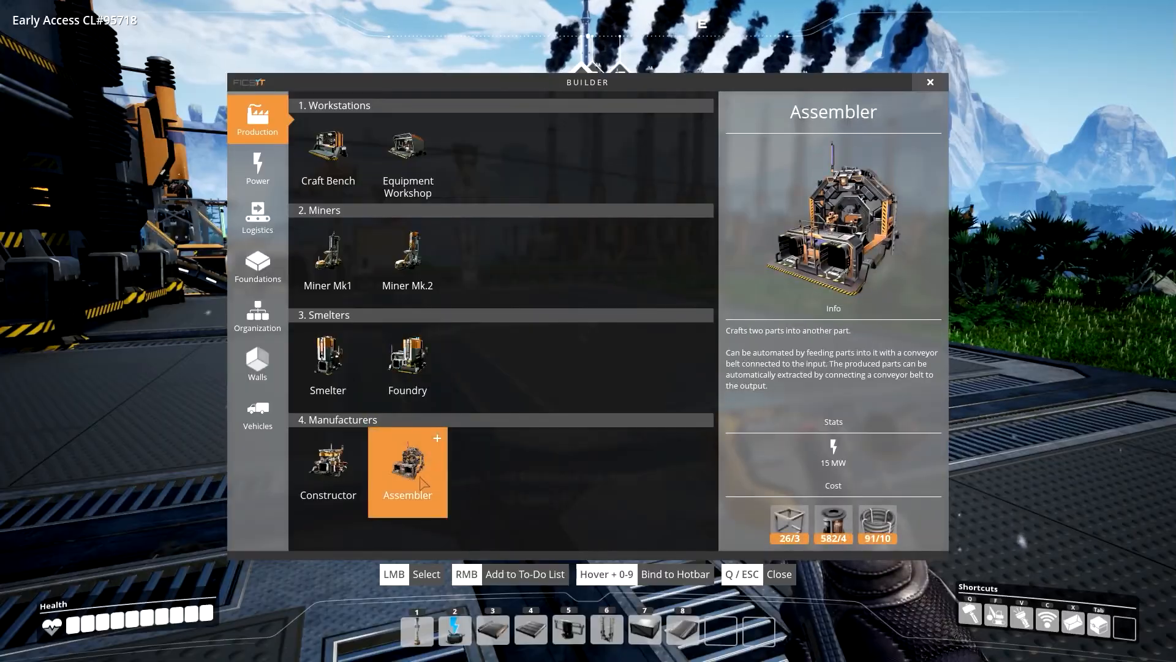
{"action": "left_click", "coordinate": [406, 470]}
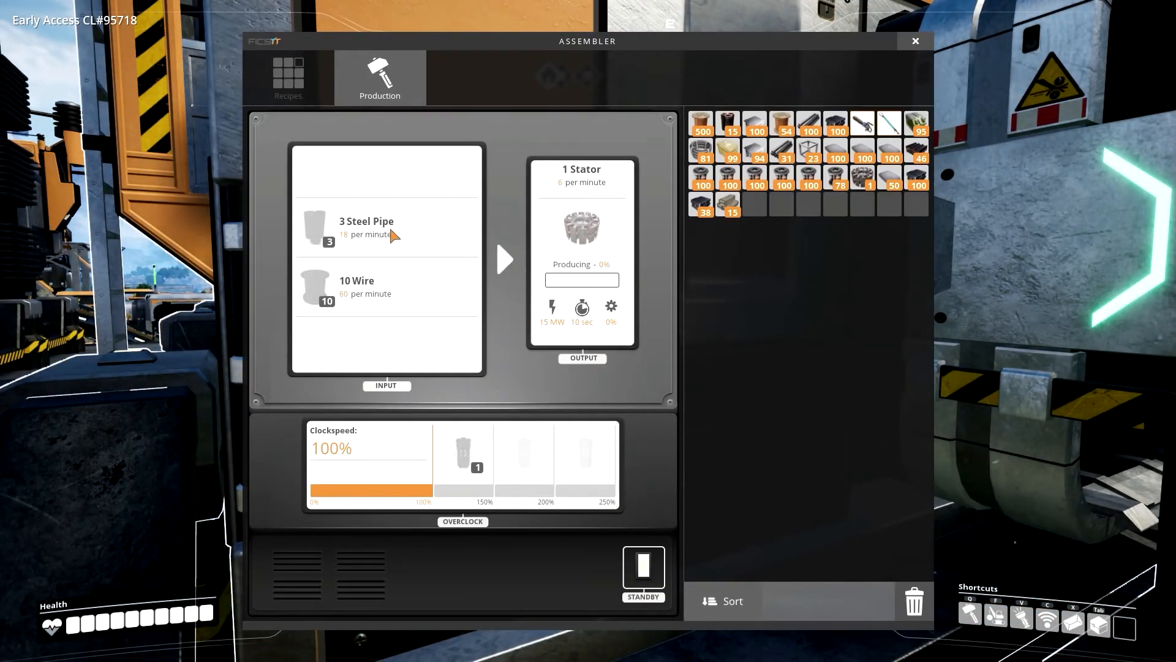
{"action": "mouse_move", "coordinate": [397, 249]}
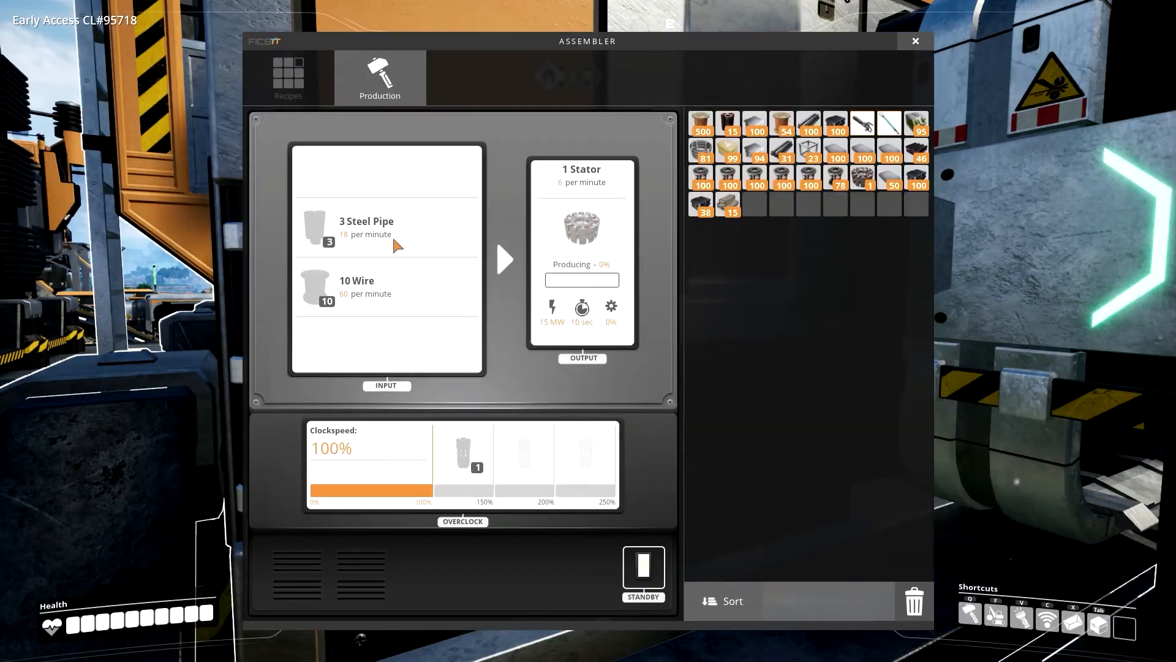
Close the Stator Assembler's no-power production screen
{"action": "left_click", "coordinate": [914, 39]}
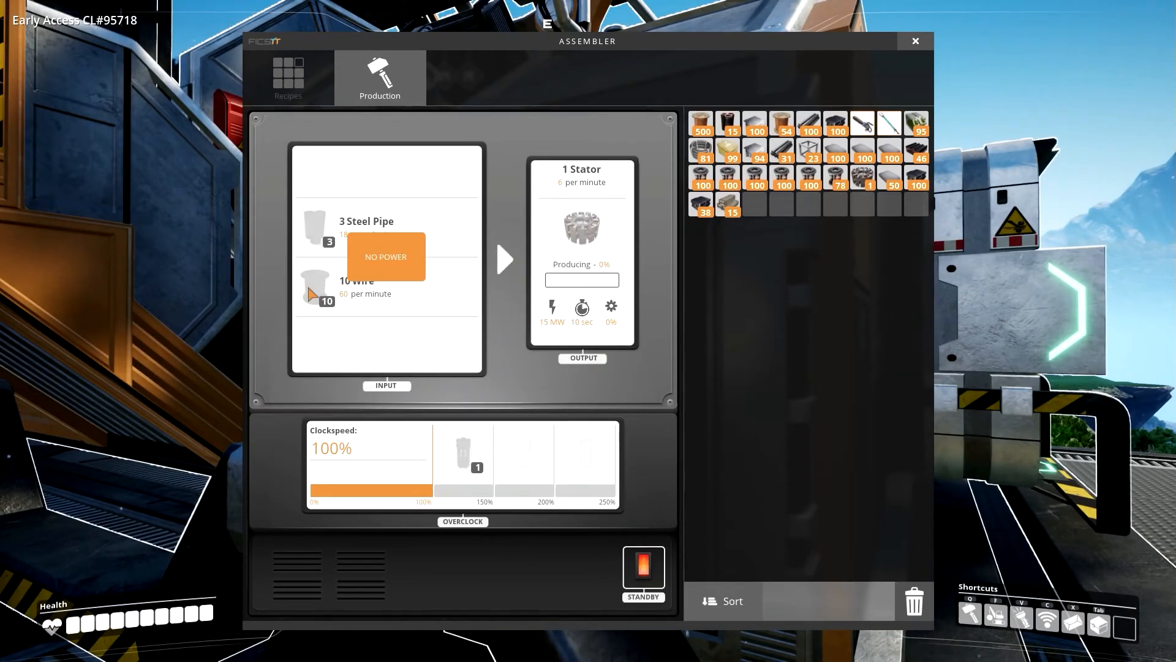
{"action": "mouse_move", "coordinate": [586, 227]}
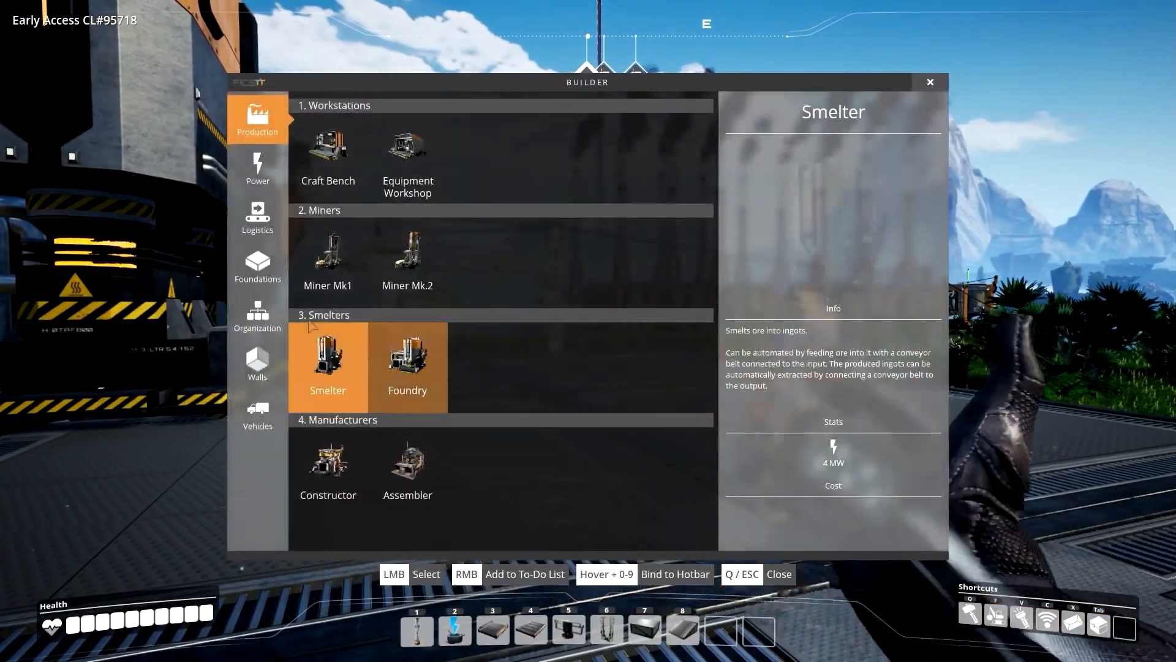
Inspect the Motor Assembler at 0% production, then pick up leaves along the conveyors outside
{"action": "left_click", "coordinate": [407, 256]}
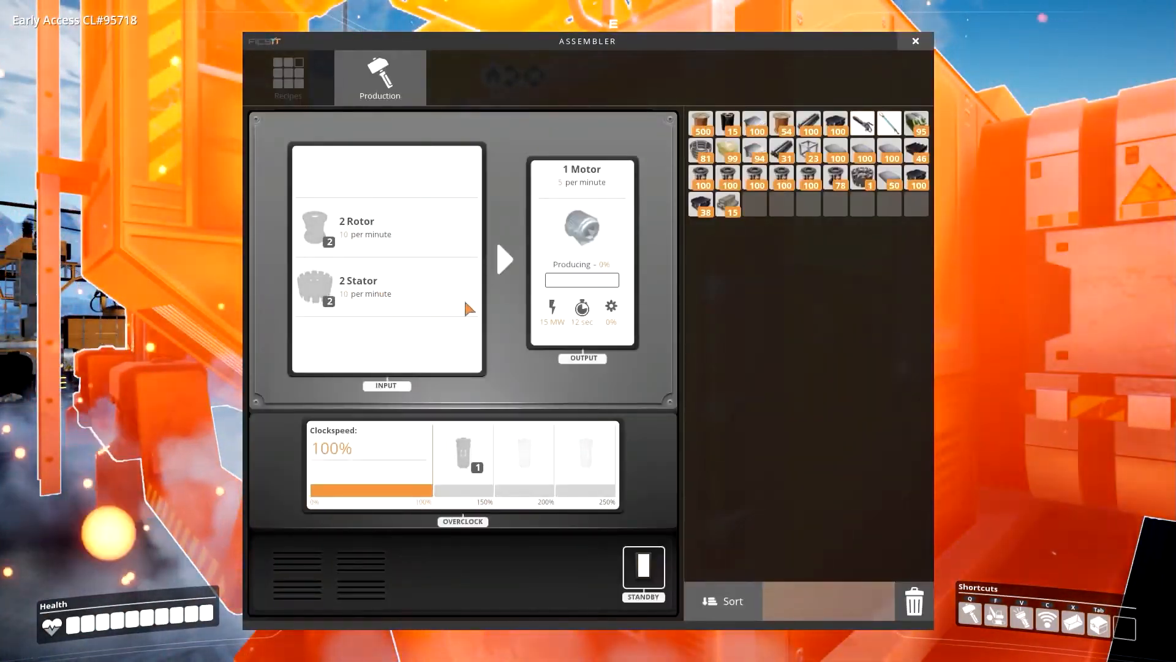
{"action": "mouse_move", "coordinate": [340, 226]}
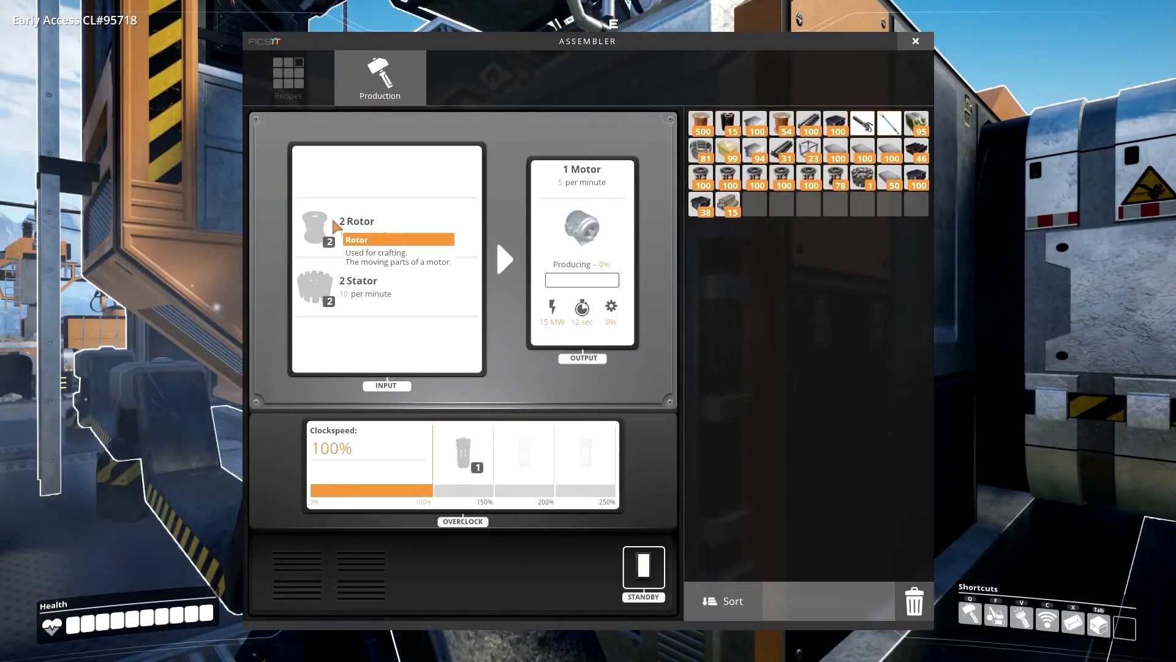
{"action": "mouse_move", "coordinate": [331, 302]}
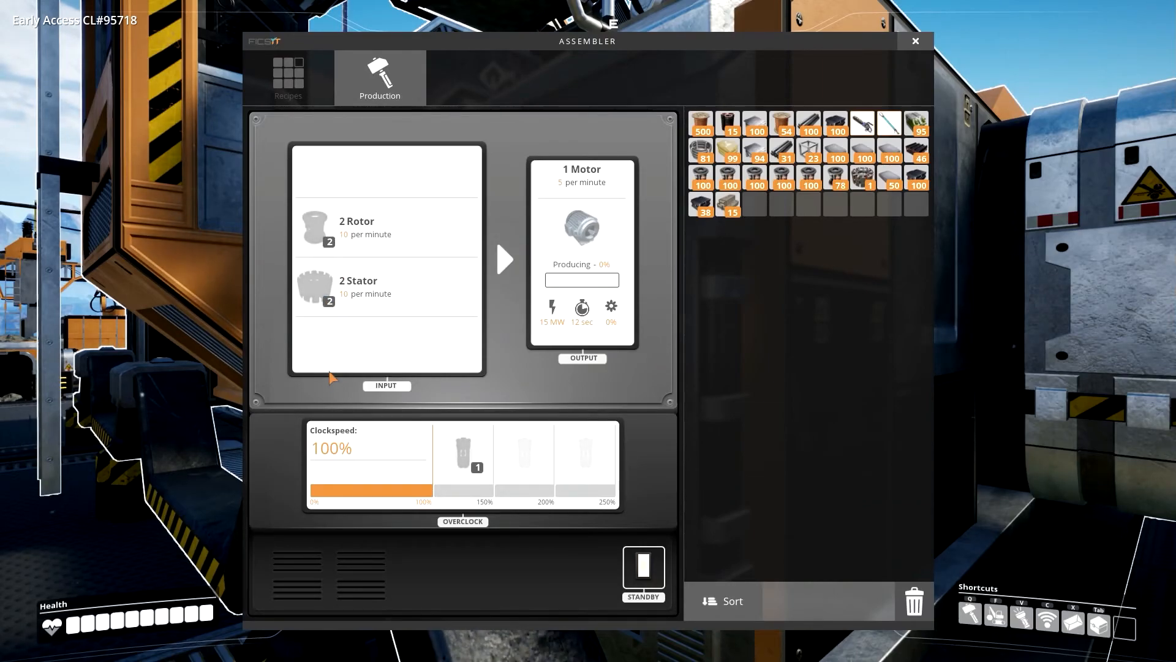
{"action": "left_click", "coordinate": [915, 41]}
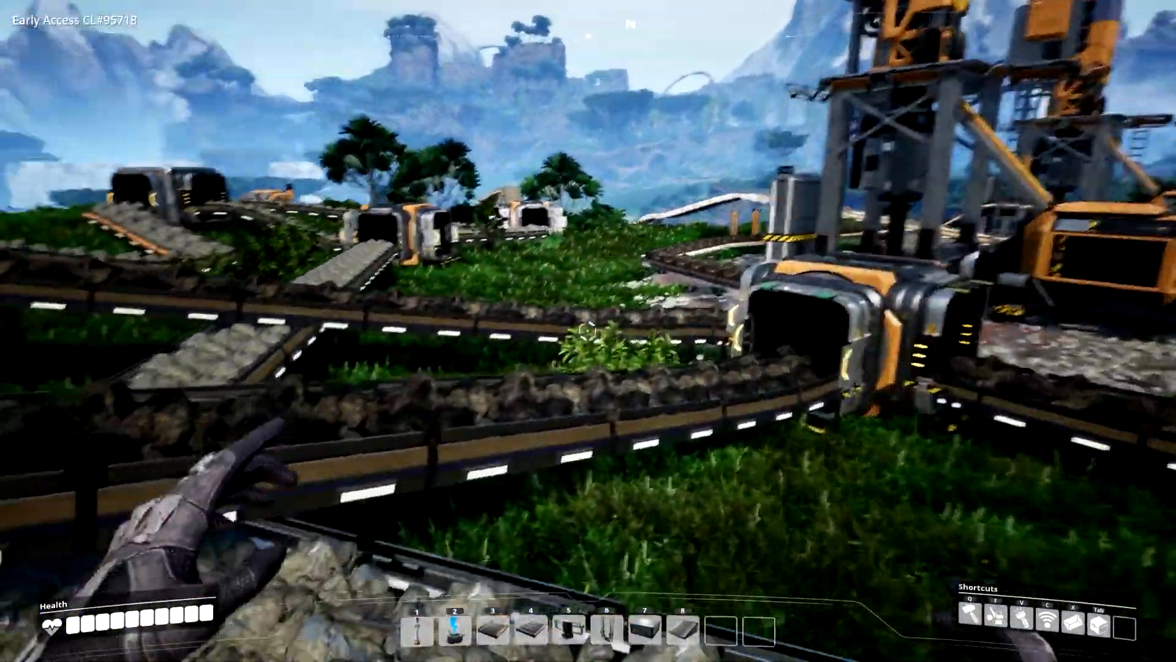
{"action": "mouse_move", "coordinate": [588, 334]}
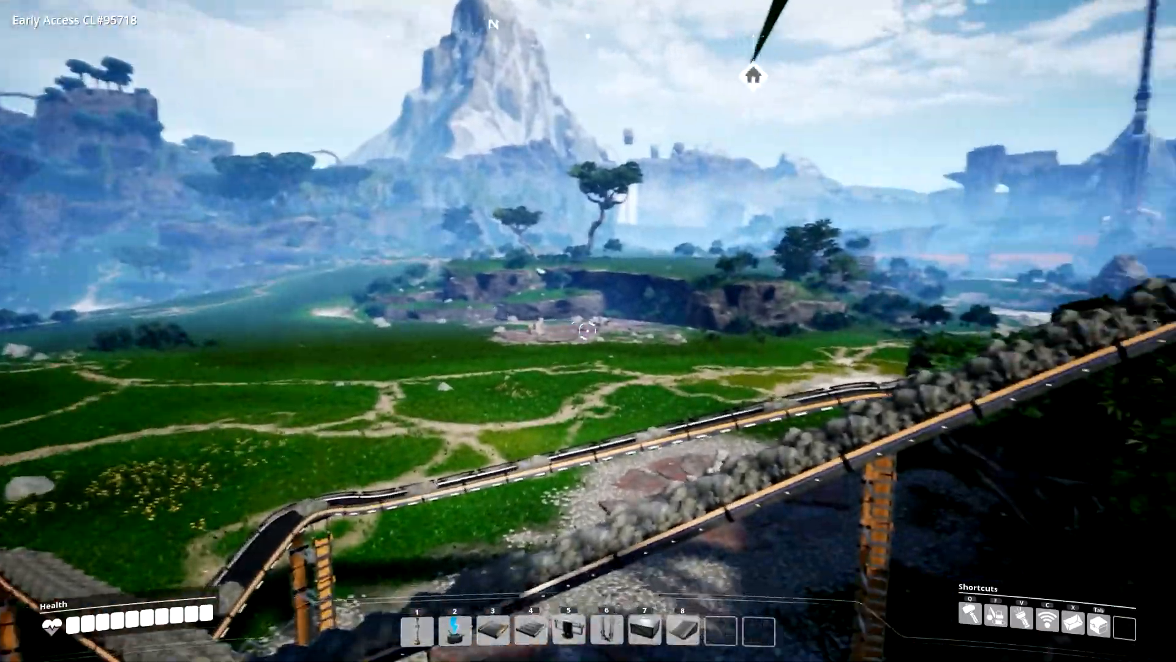
{"action": "mouse_move", "coordinate": [588, 333]}
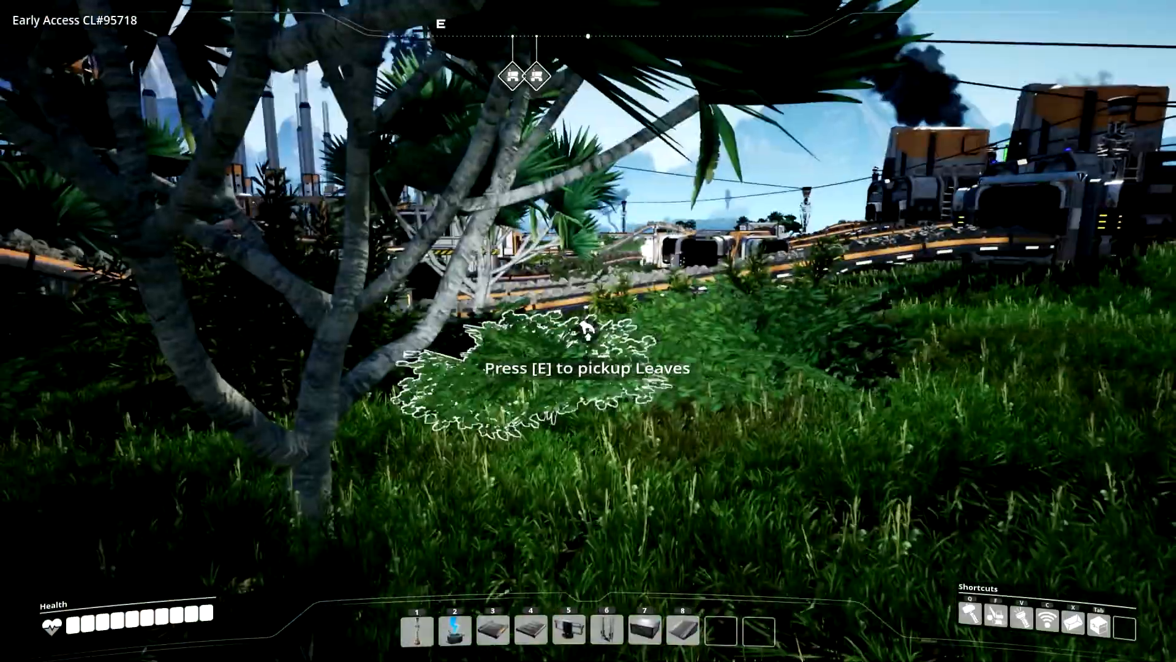
{"action": "key", "text": "e"}
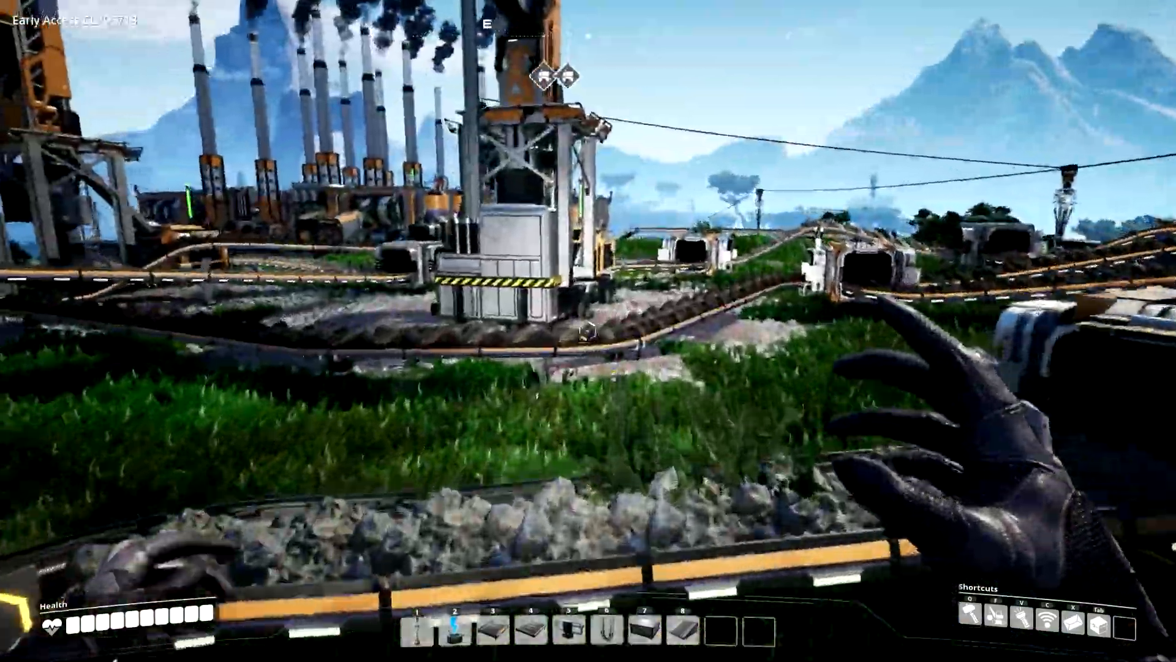
{"action": "mouse_move", "coordinate": [588, 331]}
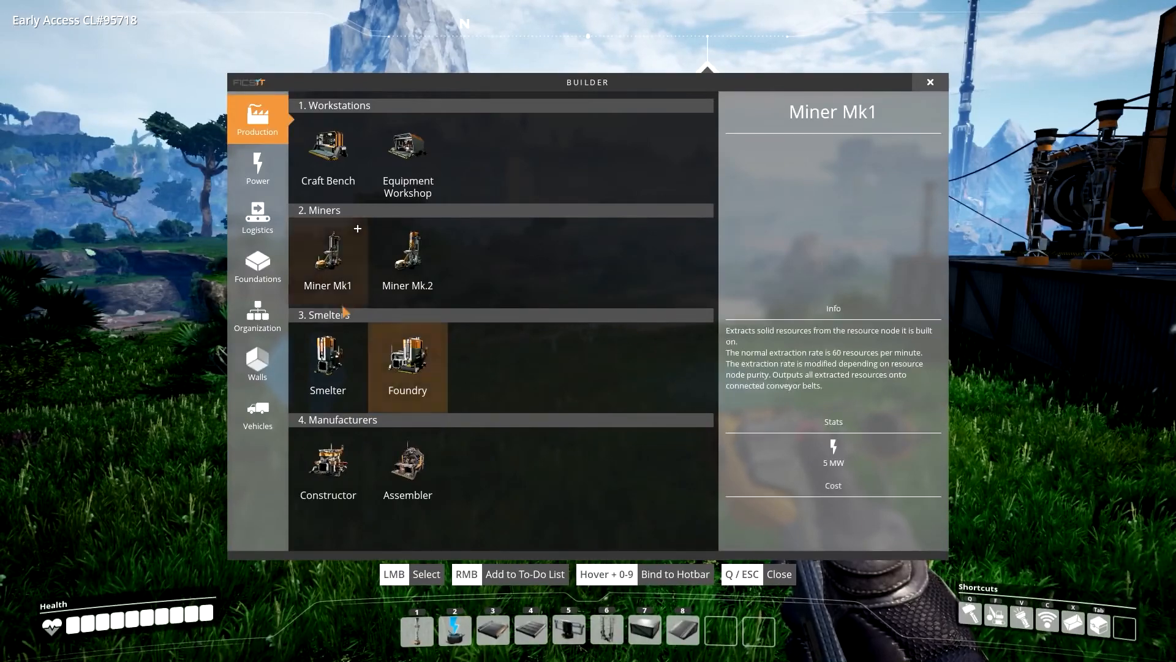
Add Miner Mk.2 and Foundry to the To-Do List and raise the Assembler count to three
{"action": "left_click", "coordinate": [406, 260]}
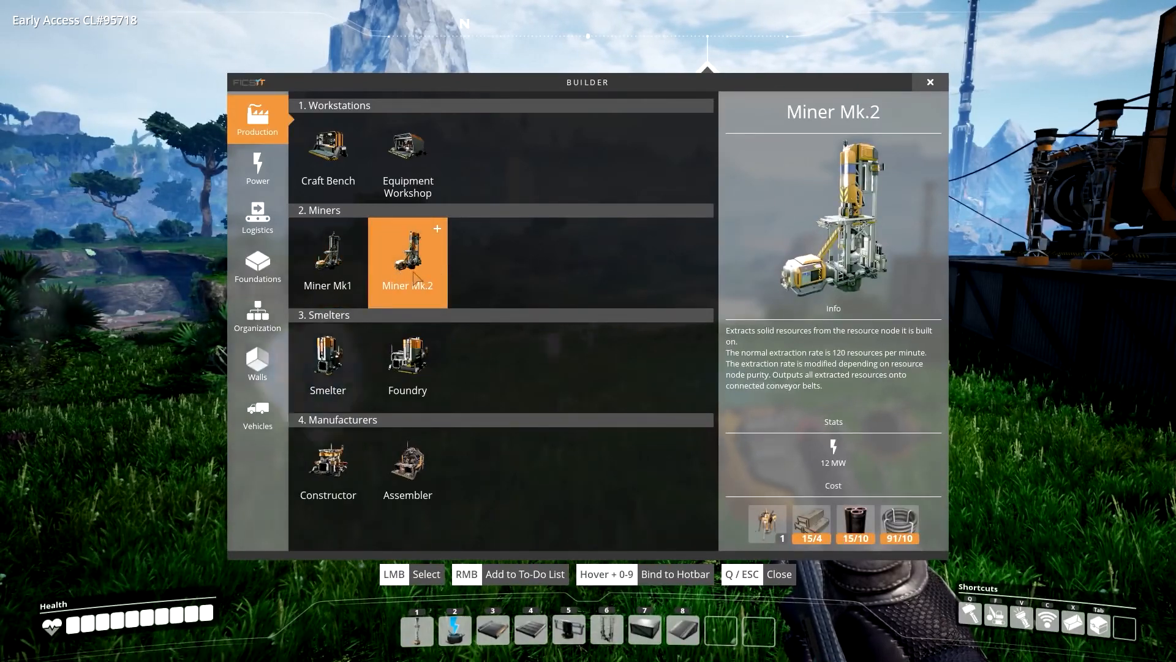
{"action": "mouse_move", "coordinate": [438, 241]}
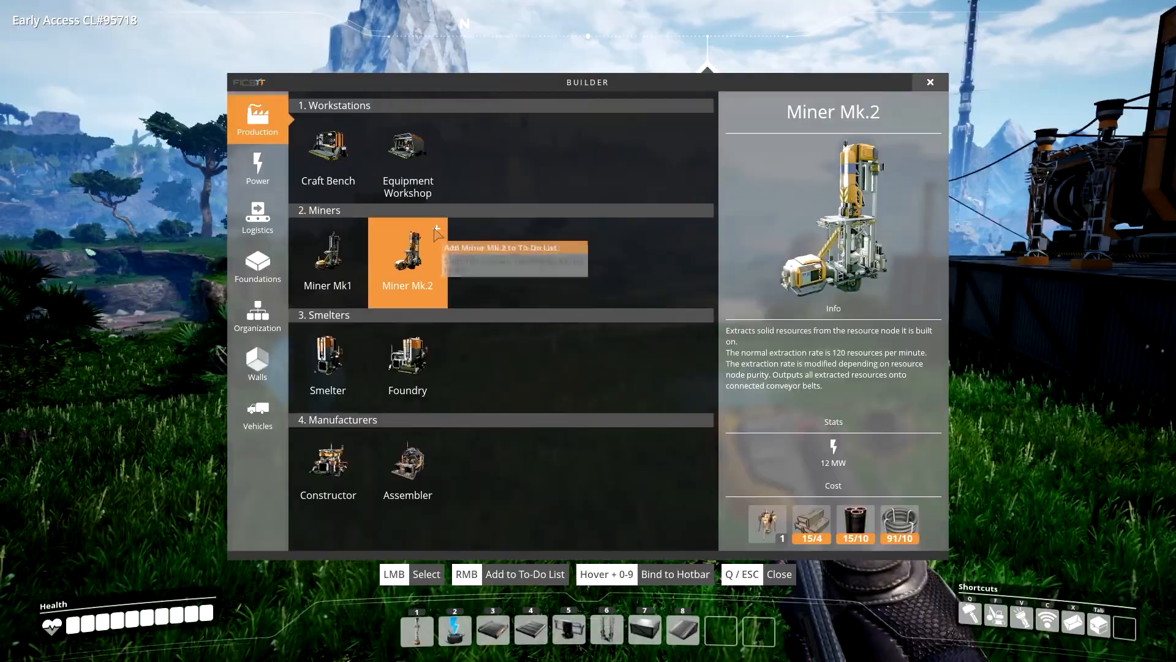
{"action": "key", "text": "Escape"}
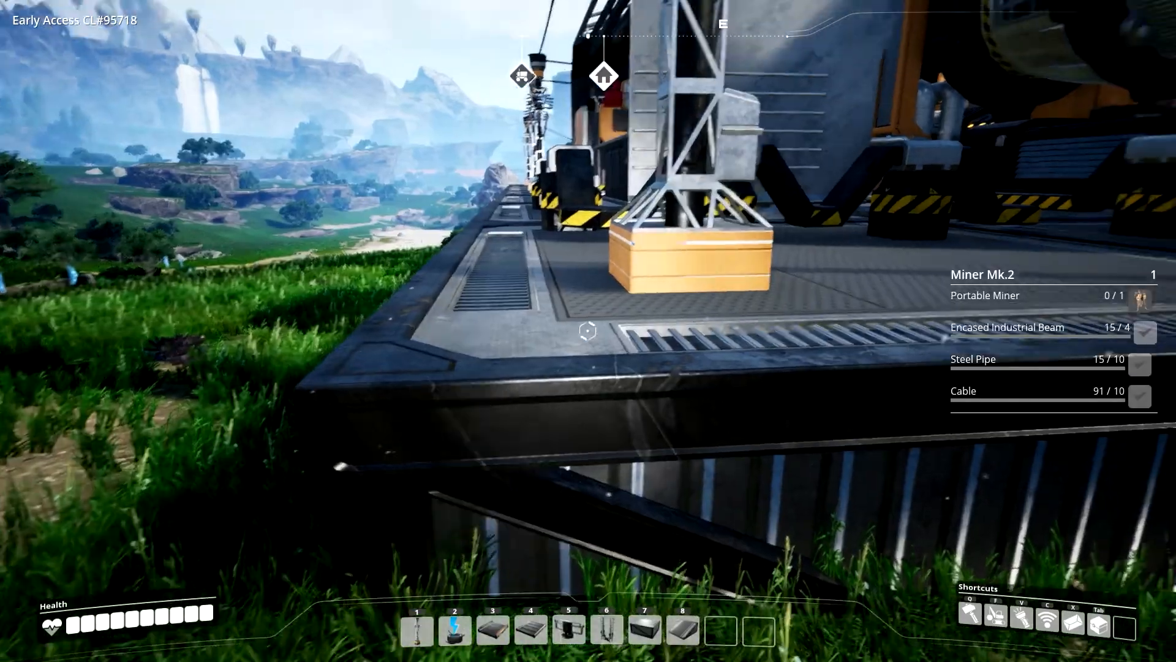
{"action": "mouse_move", "coordinate": [583, 331]}
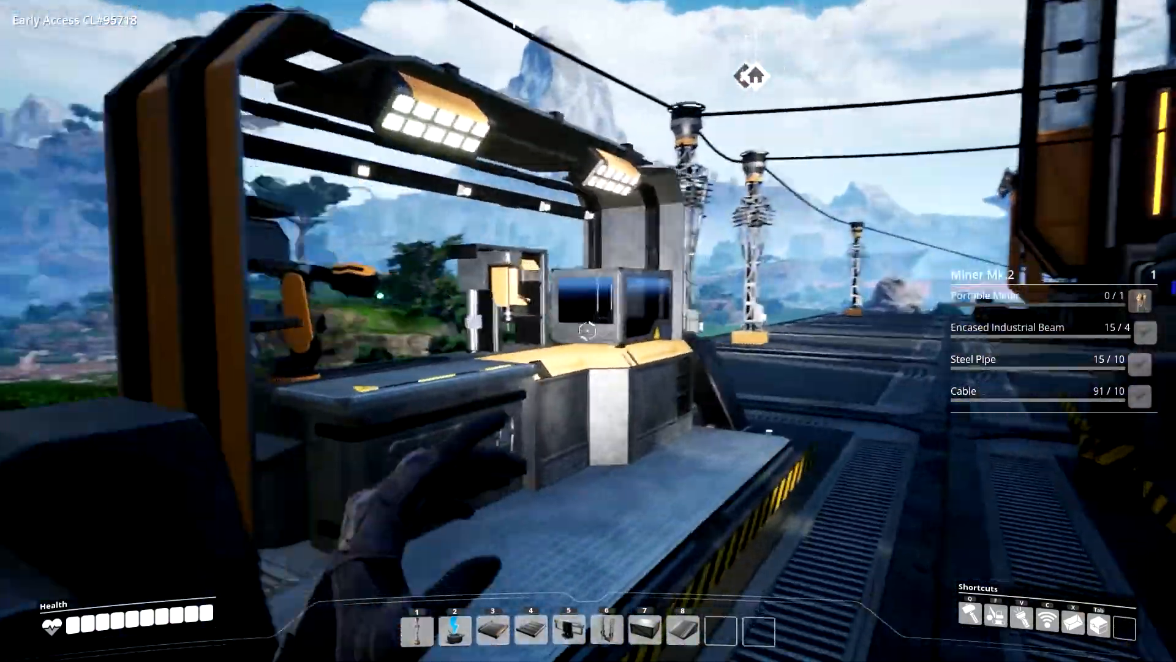
{"action": "left_click", "coordinate": [592, 329]}
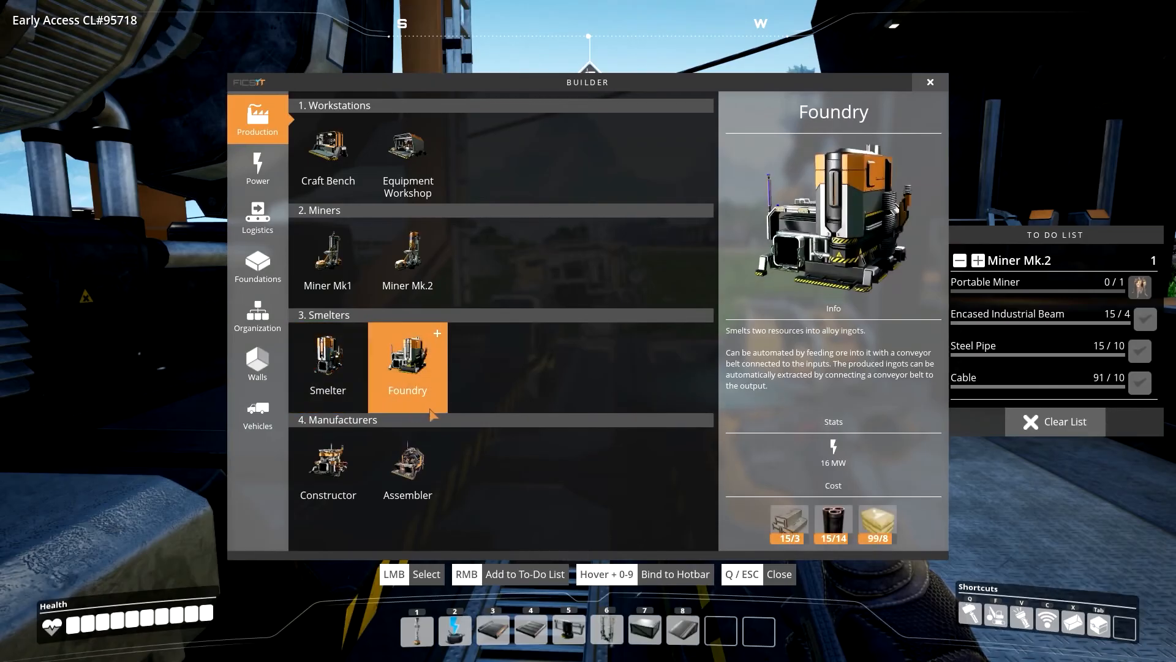
{"action": "right_click", "coordinate": [407, 363]}
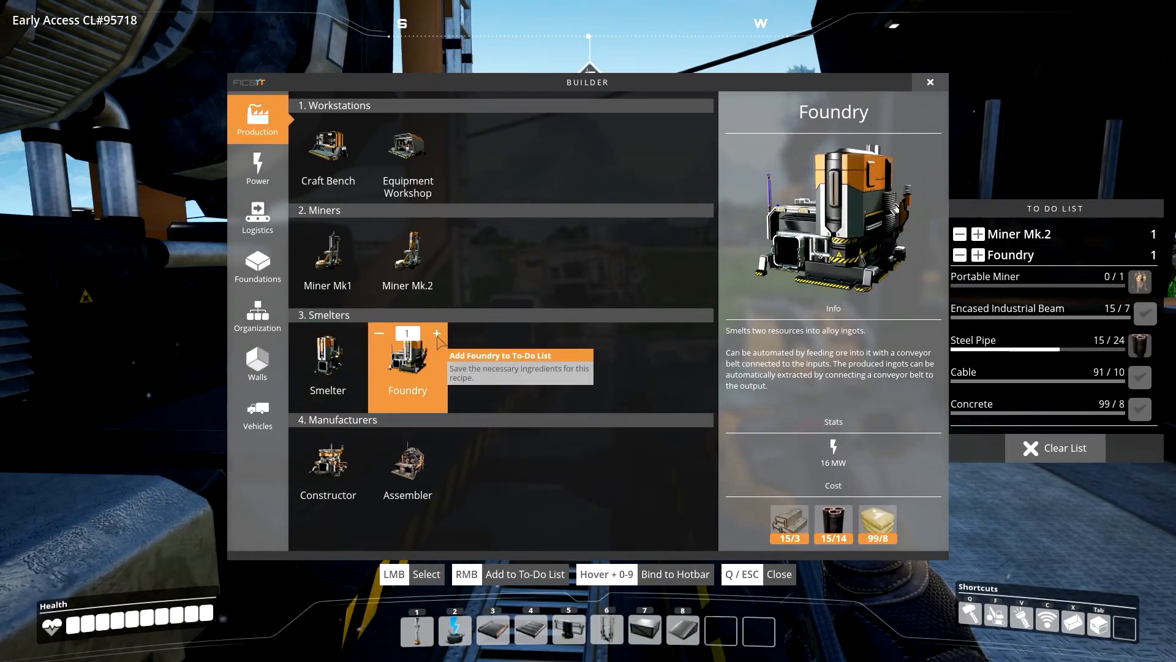
{"action": "key", "text": "Escape"}
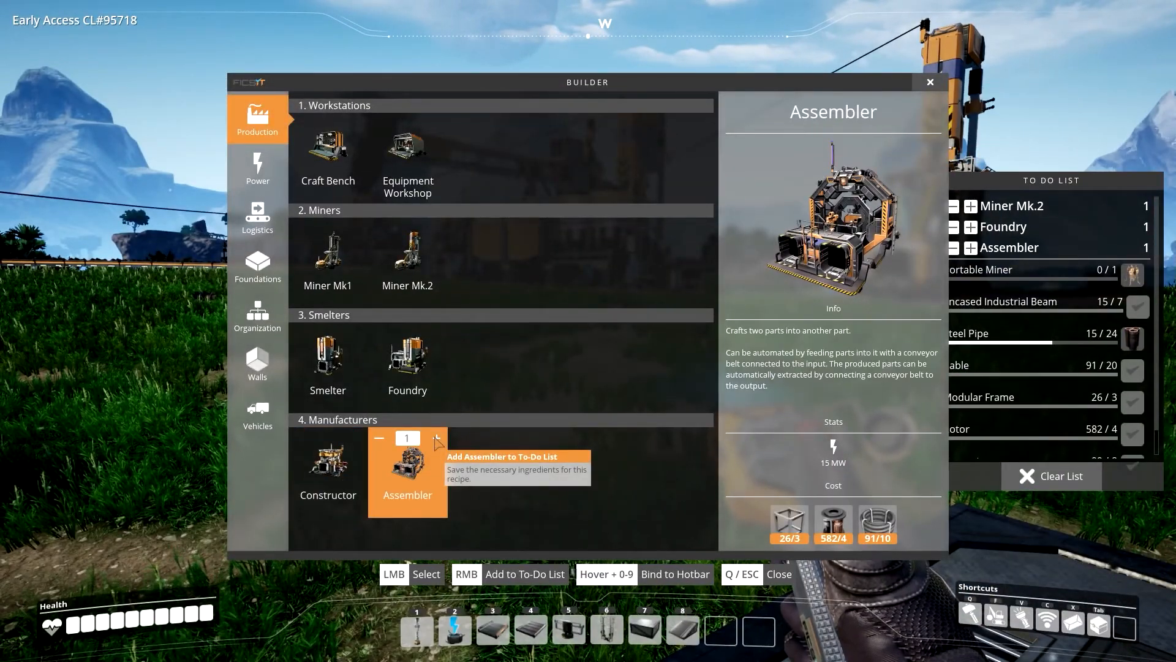
{"action": "left_click", "coordinate": [436, 438]}
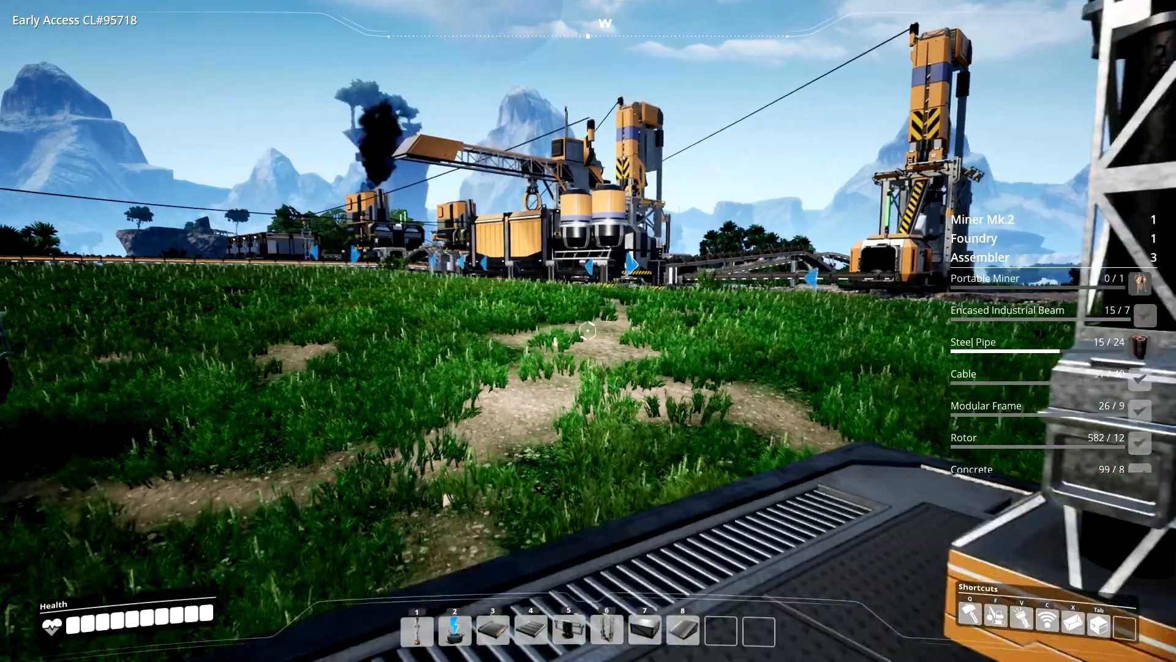
{"action": "key", "text": "q"}
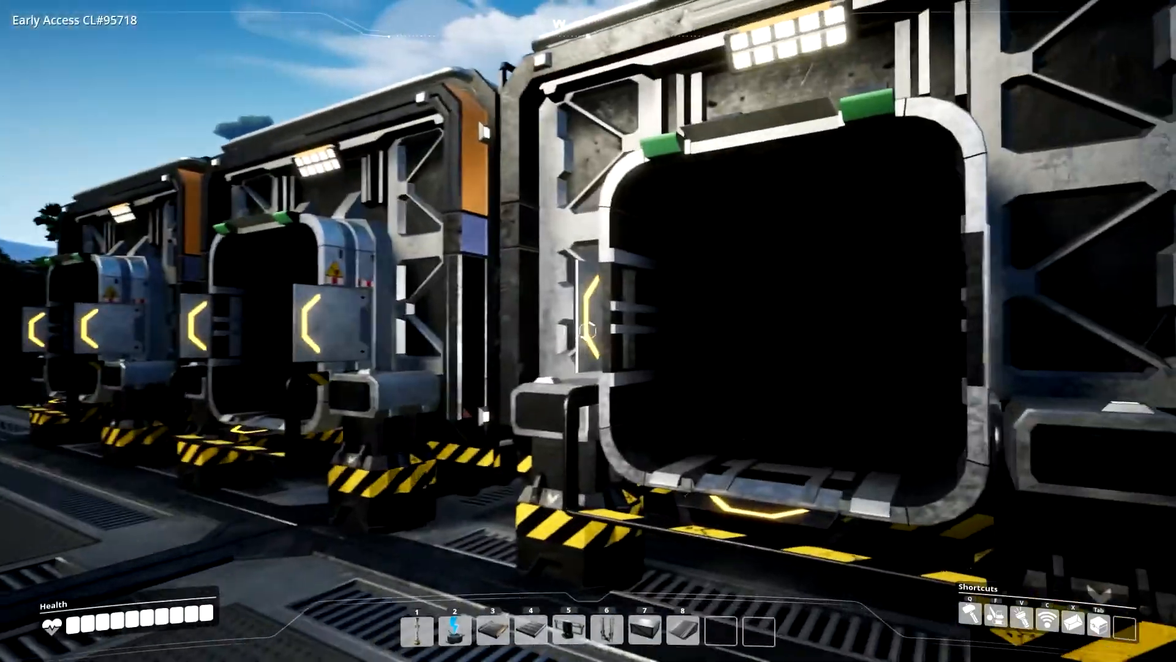
Move the 200 Steel Pipe stacks from the storage container into the inventory
{"action": "left_click", "coordinate": [584, 330]}
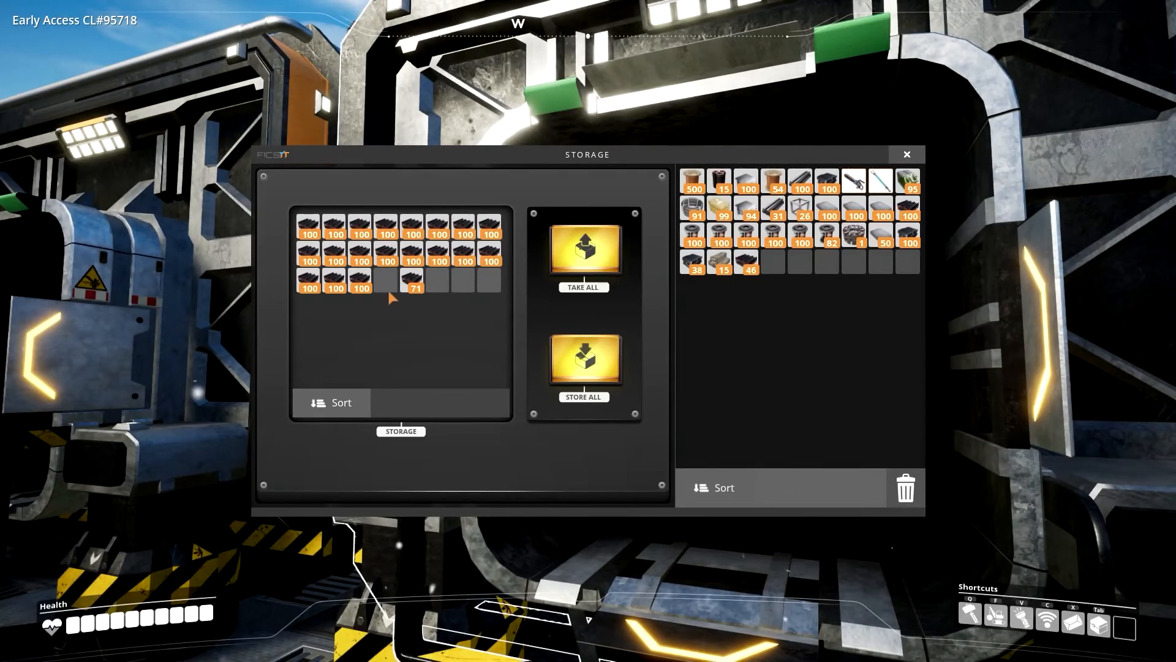
{"action": "left_click", "coordinate": [583, 360]}
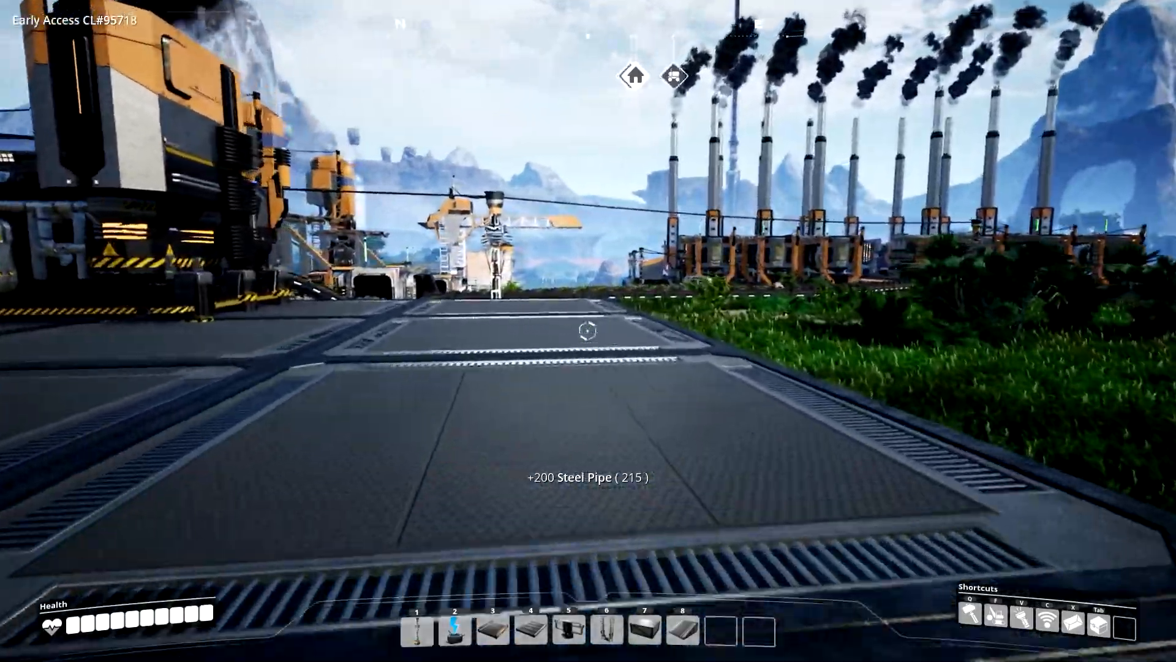
{"action": "mouse_move", "coordinate": [583, 332]}
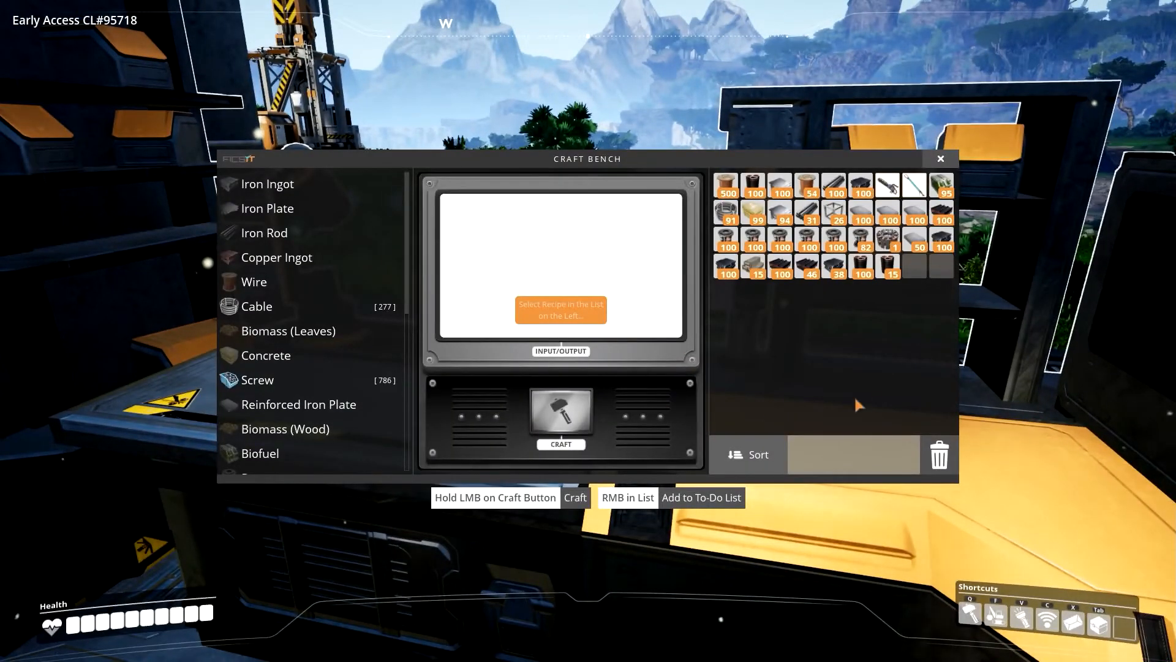
{"action": "mouse_move", "coordinate": [326, 404]}
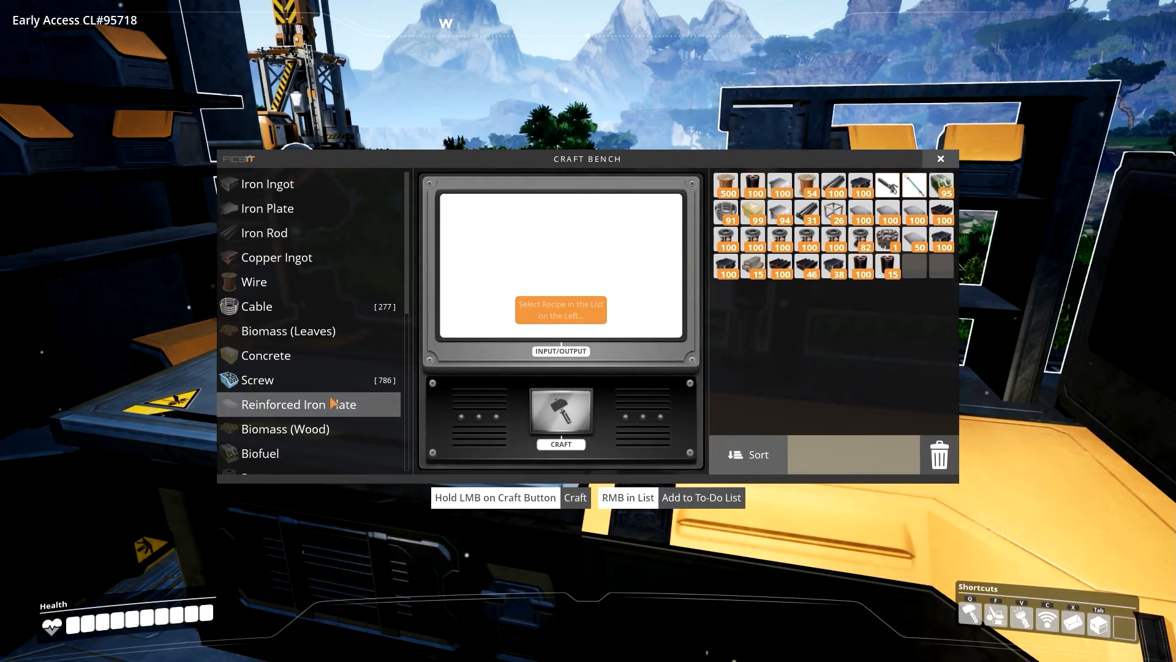
Hand-craft a batch of Stators at the Craft Bench
{"action": "scroll", "scroll_direction": "down", "scroll_amount": 3}
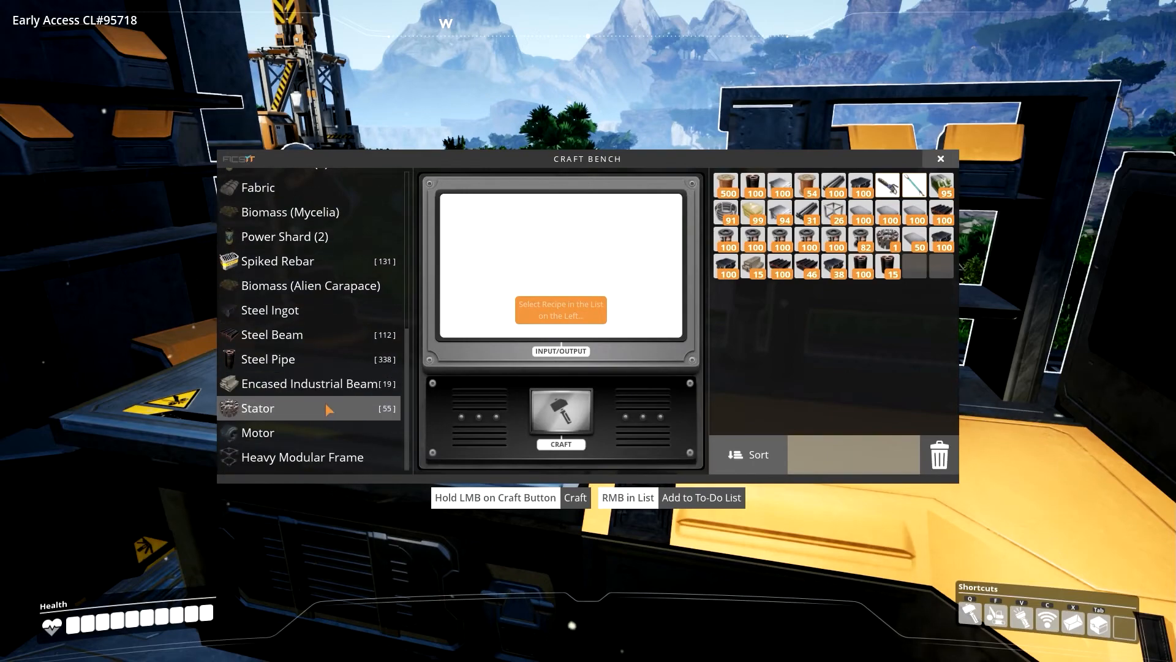
{"action": "left_click", "coordinate": [257, 432]}
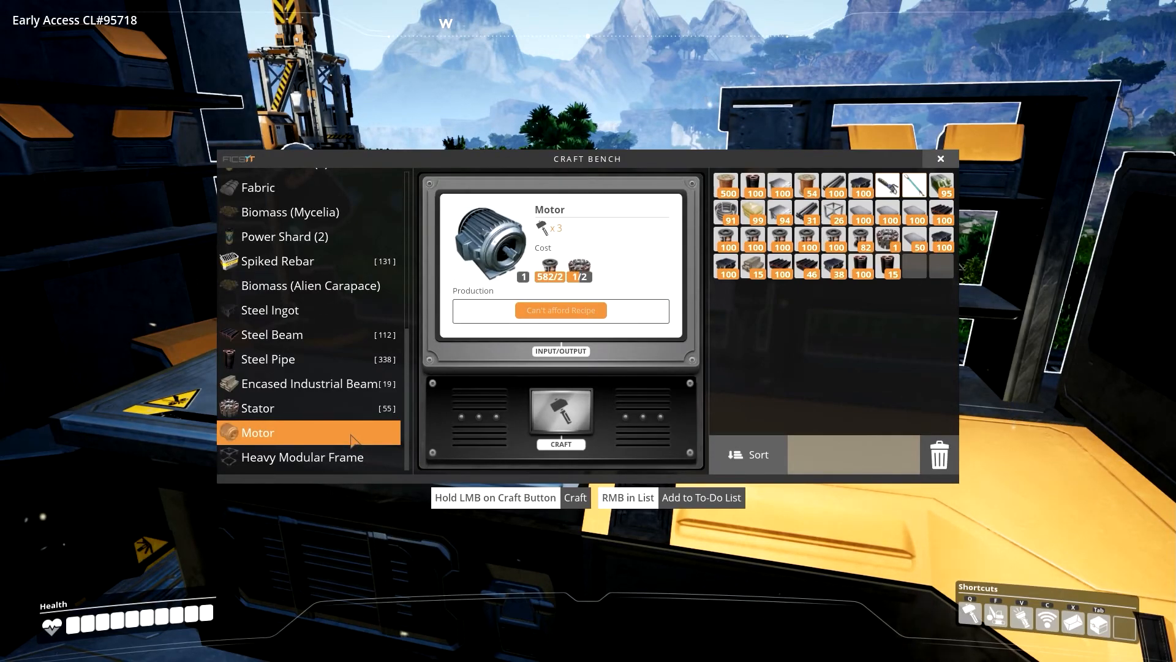
{"action": "left_click", "coordinate": [282, 408]}
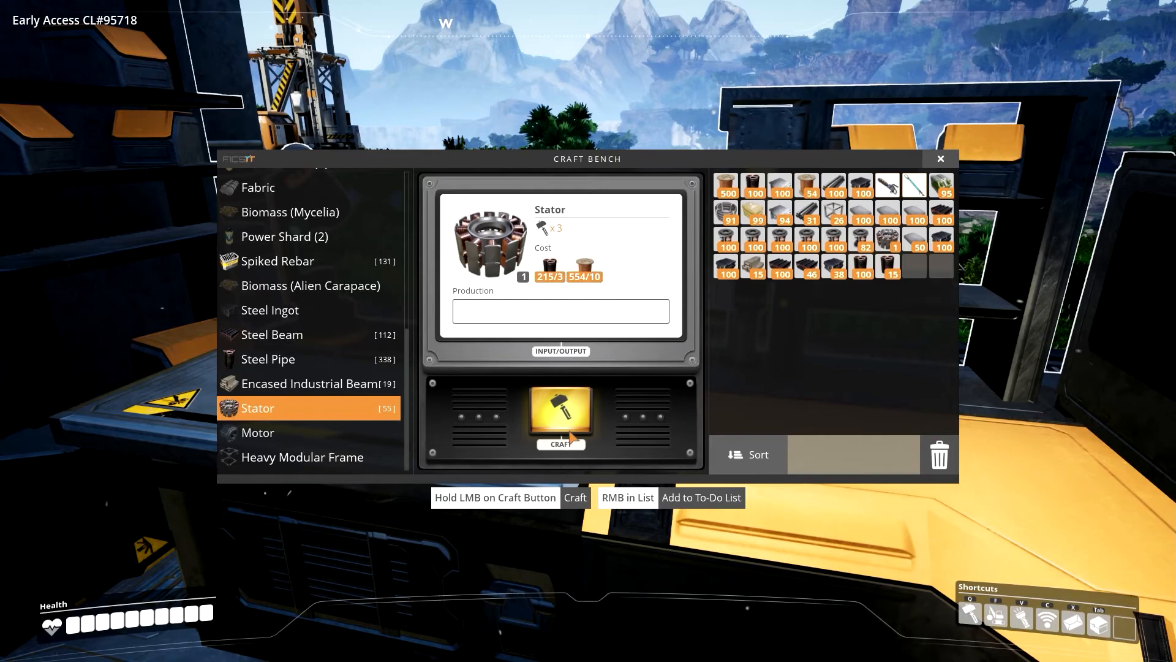
{"action": "left_click", "coordinate": [561, 417]}
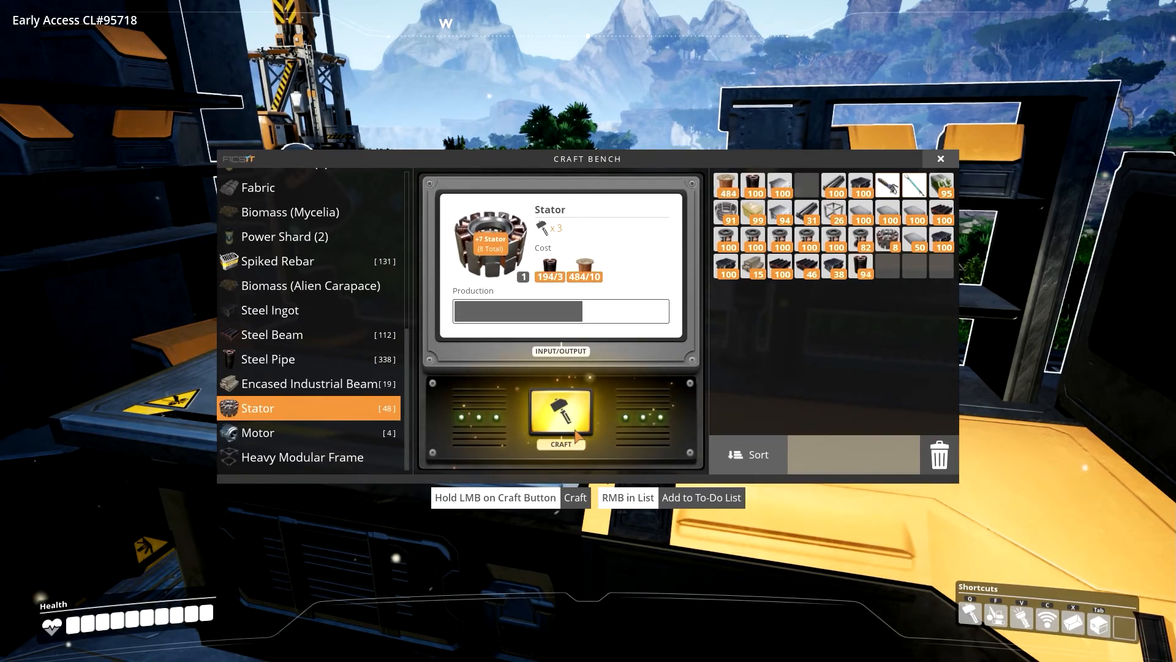
{"action": "left_click", "coordinate": [561, 417]}
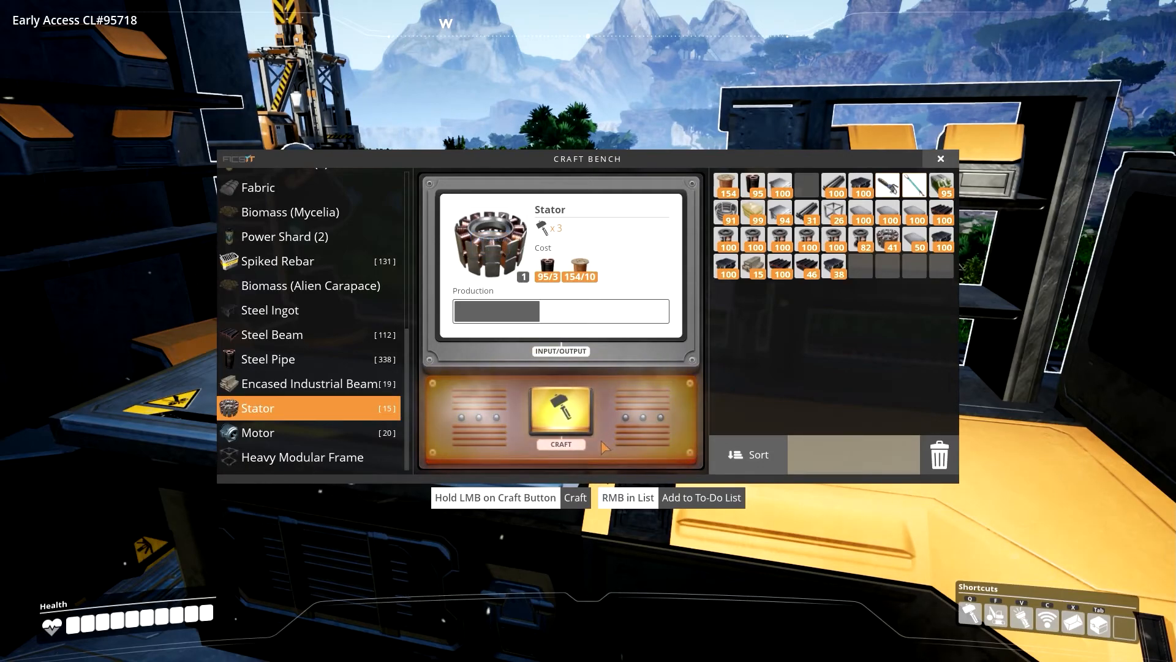
Hand-craft the Stators into 19 Motors
{"action": "left_click", "coordinate": [257, 433]}
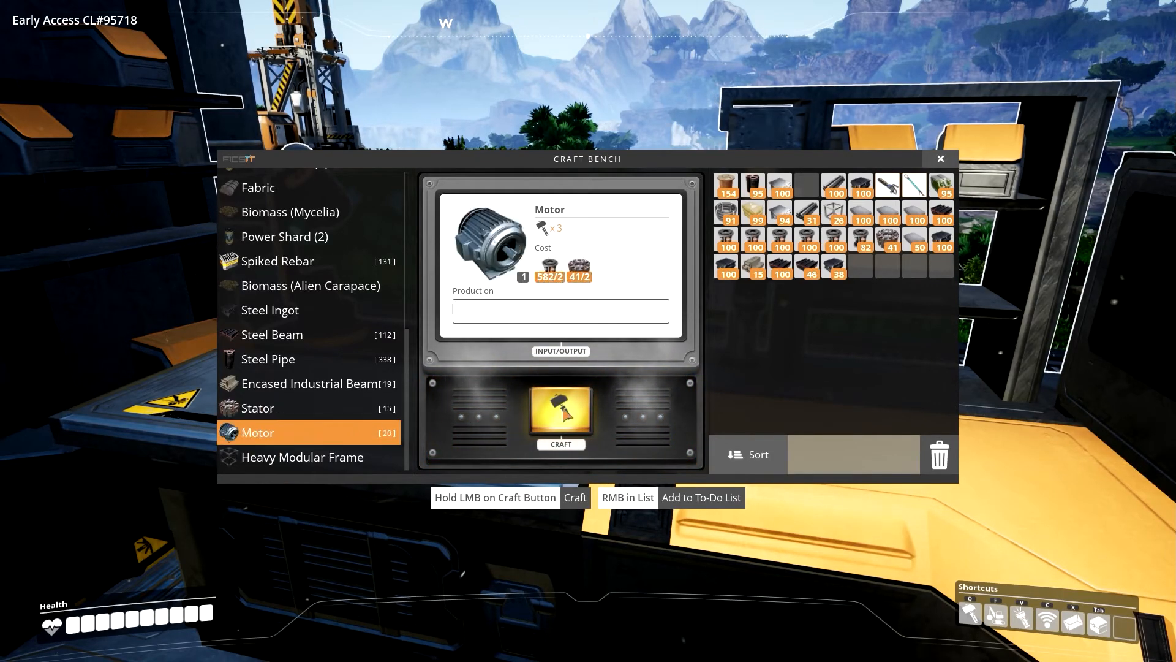
{"action": "left_click", "coordinate": [561, 414]}
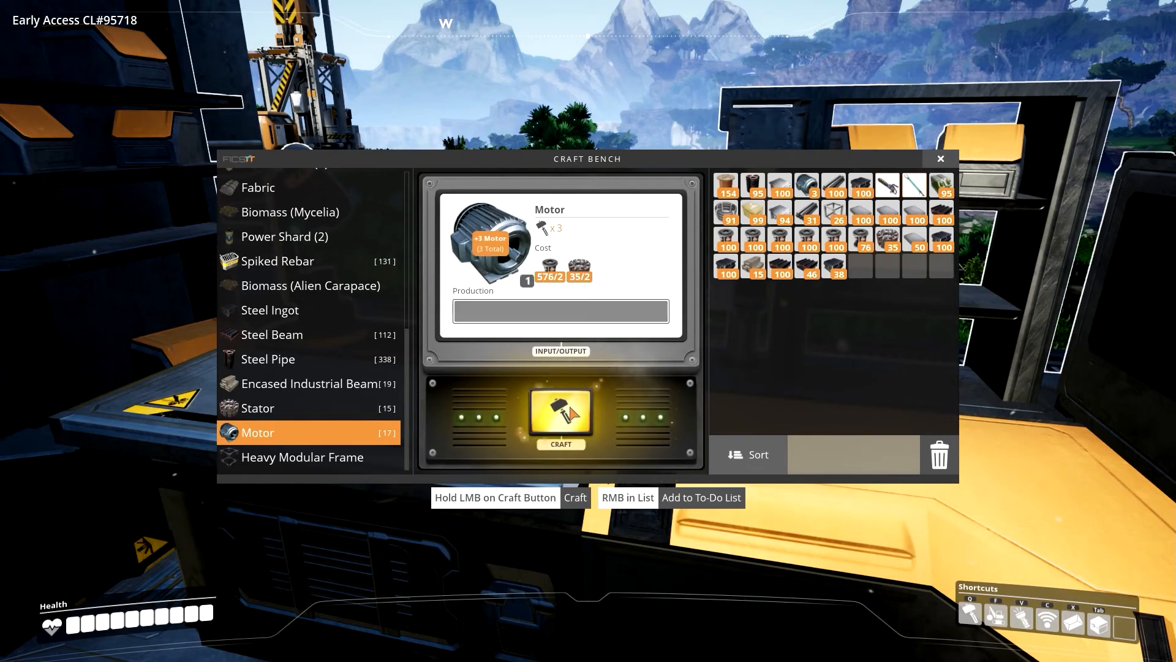
{"action": "left_click", "coordinate": [561, 414]}
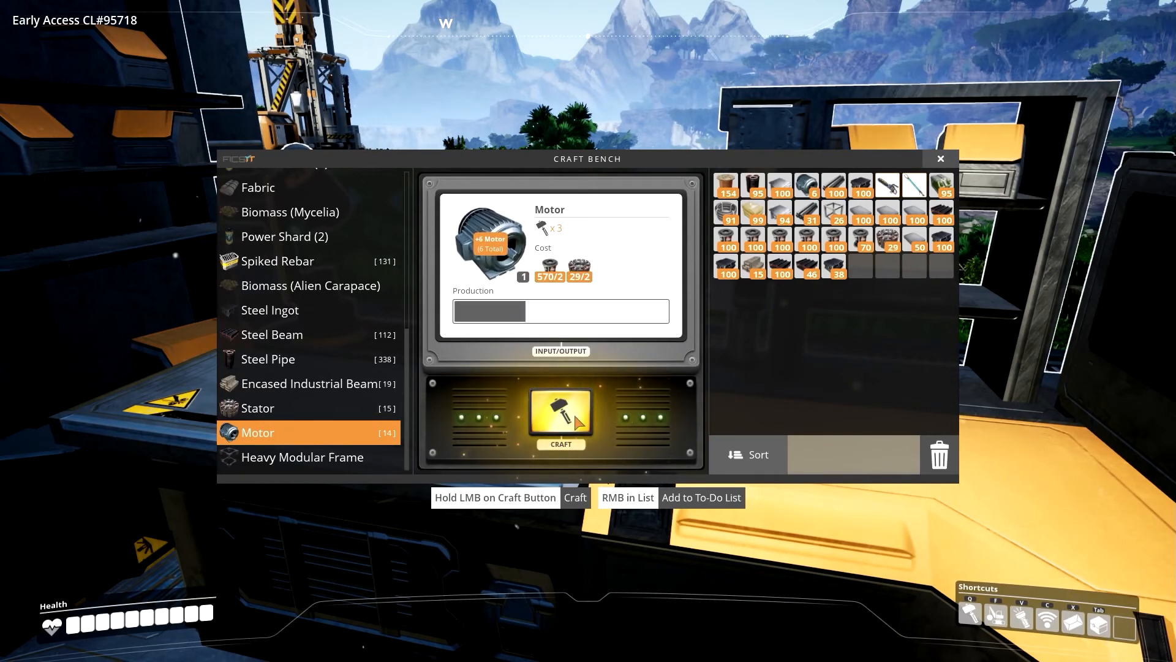
{"action": "left_click", "coordinate": [561, 416]}
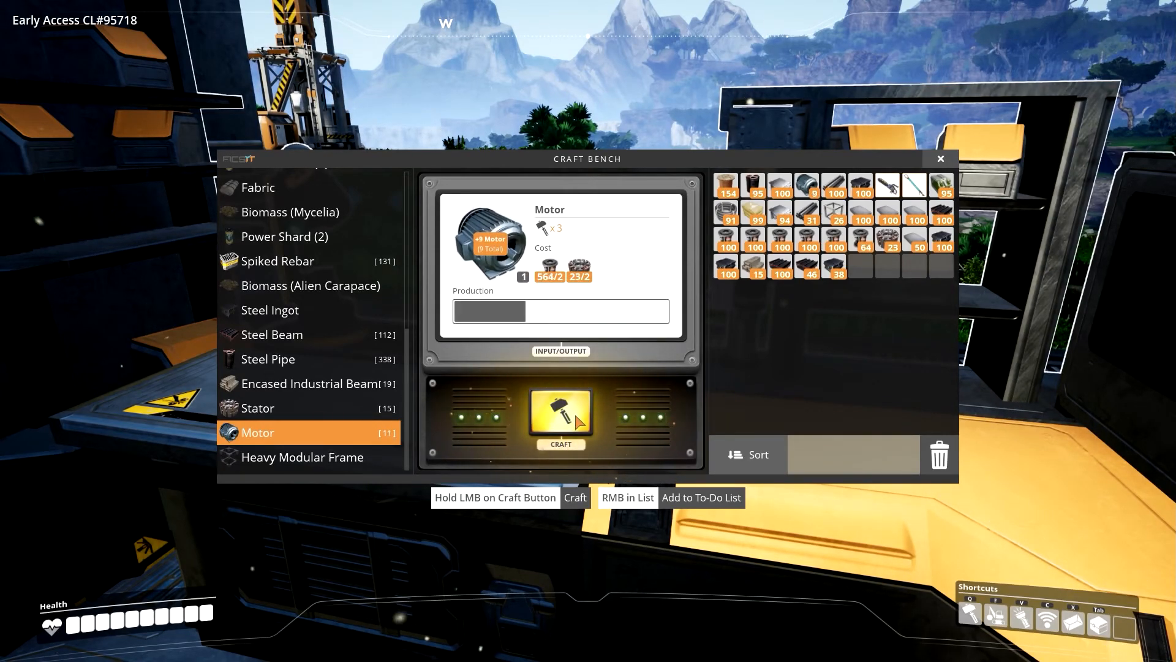
{"action": "left_click", "coordinate": [561, 418]}
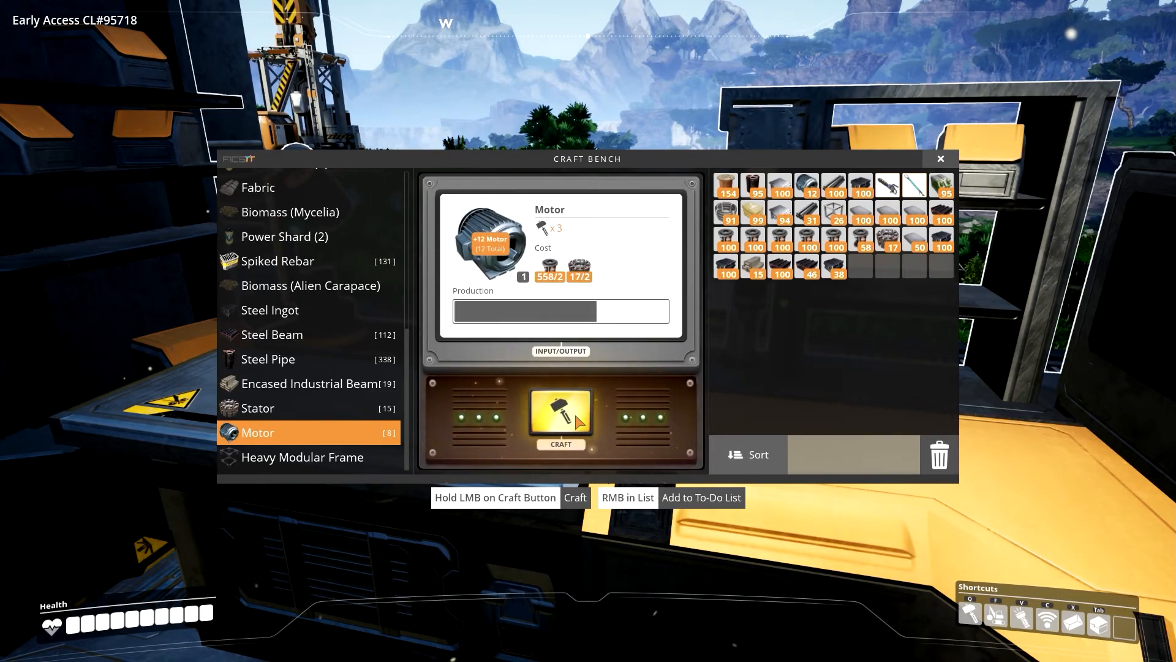
{"action": "left_click", "coordinate": [561, 419]}
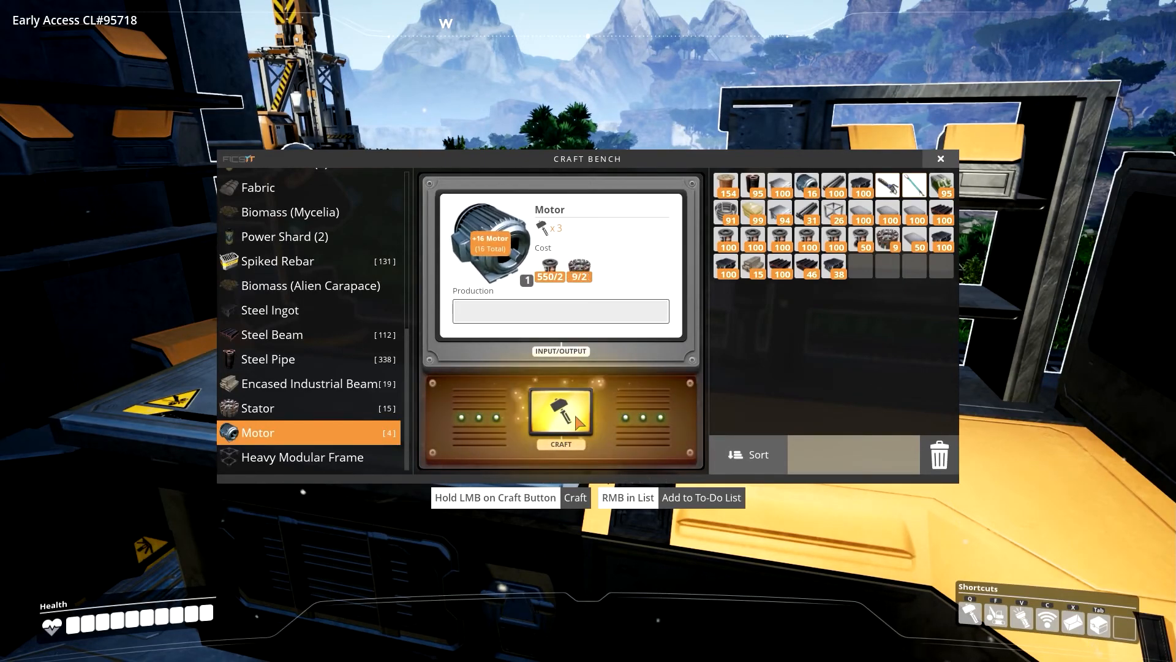
{"action": "left_click", "coordinate": [561, 414]}
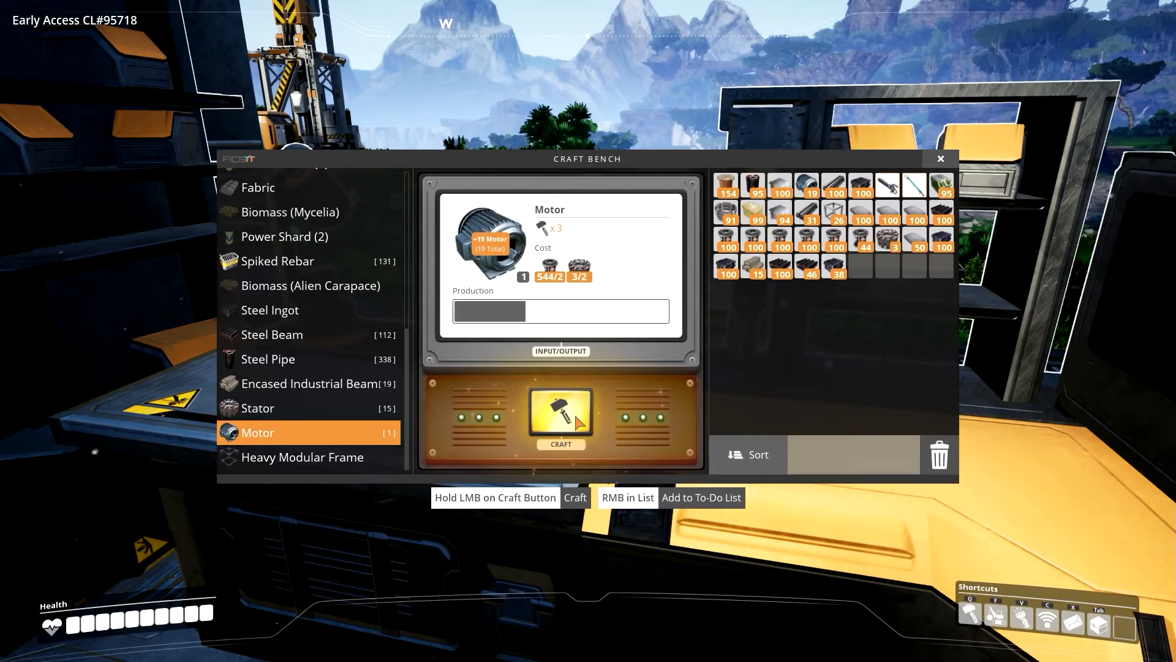
{"action": "left_click", "coordinate": [562, 417]}
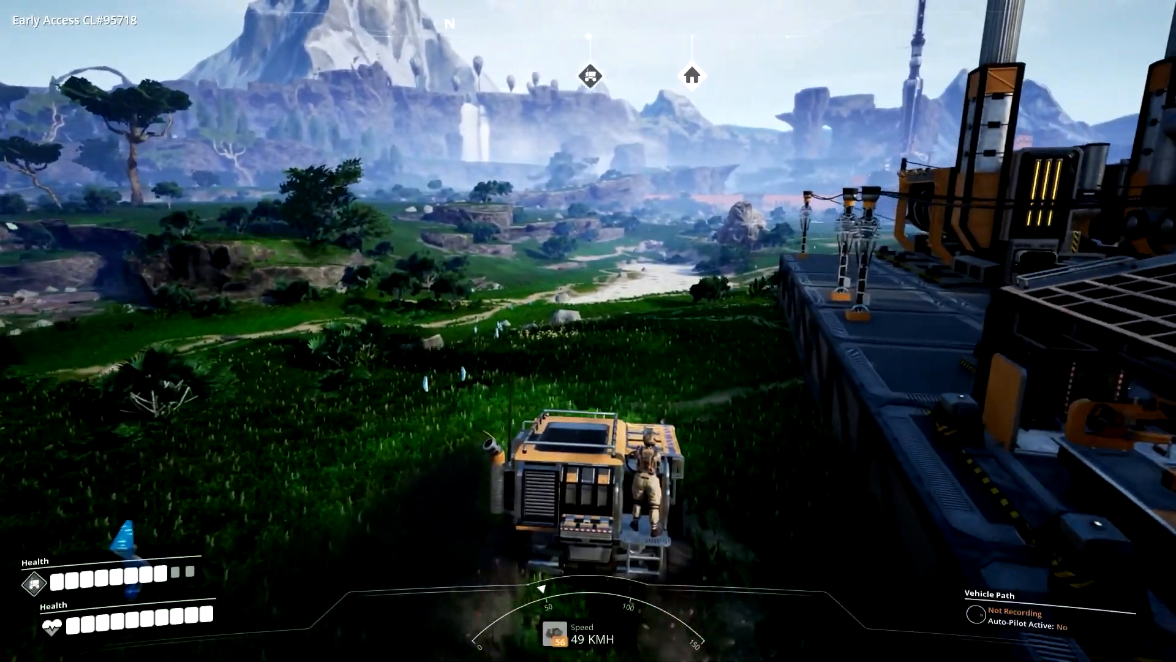
Drive the vehicle across the grasslands back to the factory base
{"action": "key", "text": "w"}
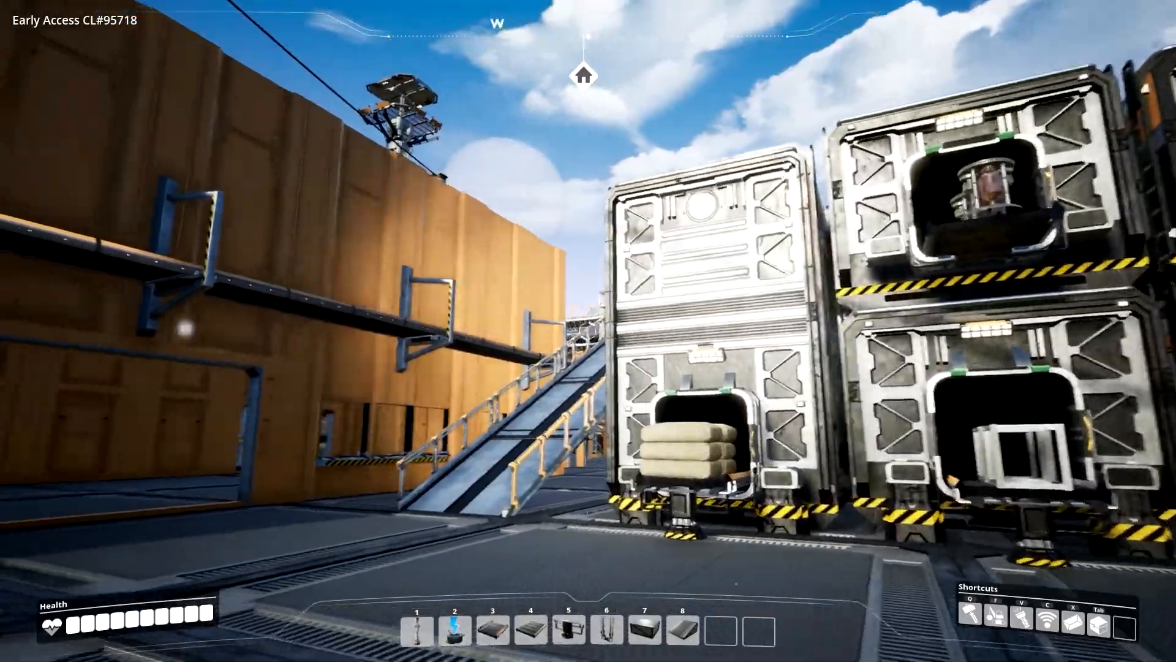
{"action": "mouse_move", "coordinate": [588, 329]}
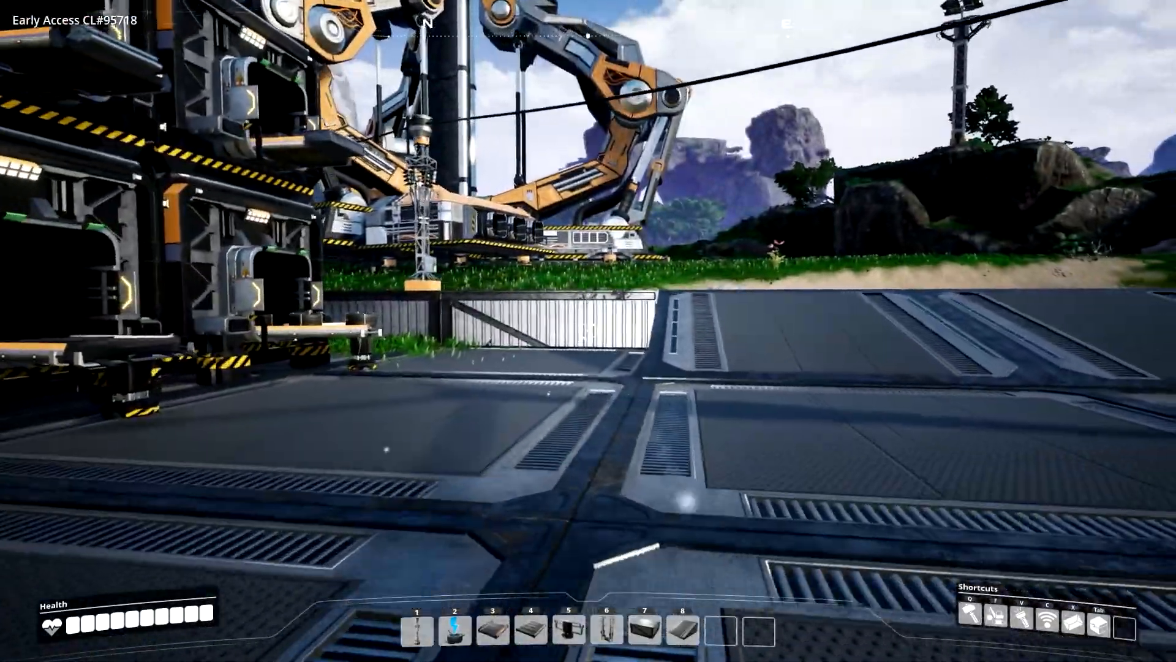
{"action": "mouse_move", "coordinate": [588, 334]}
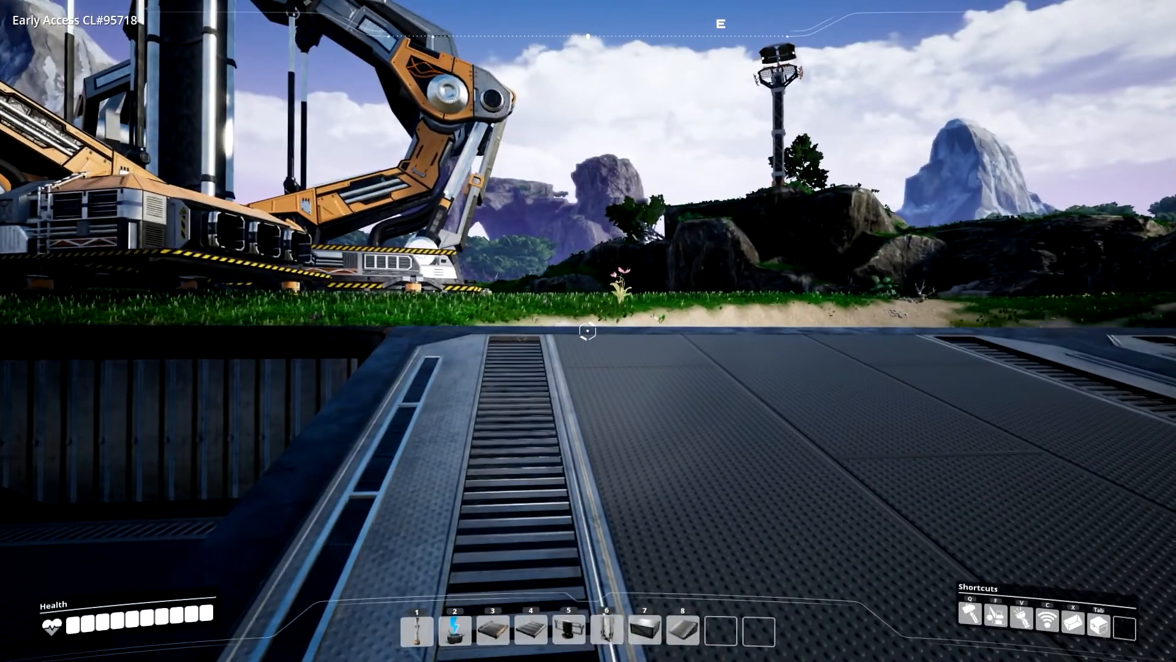
Check the character inventory on the way to the Space Elevator, then close it
{"action": "key", "text": "Tab"}
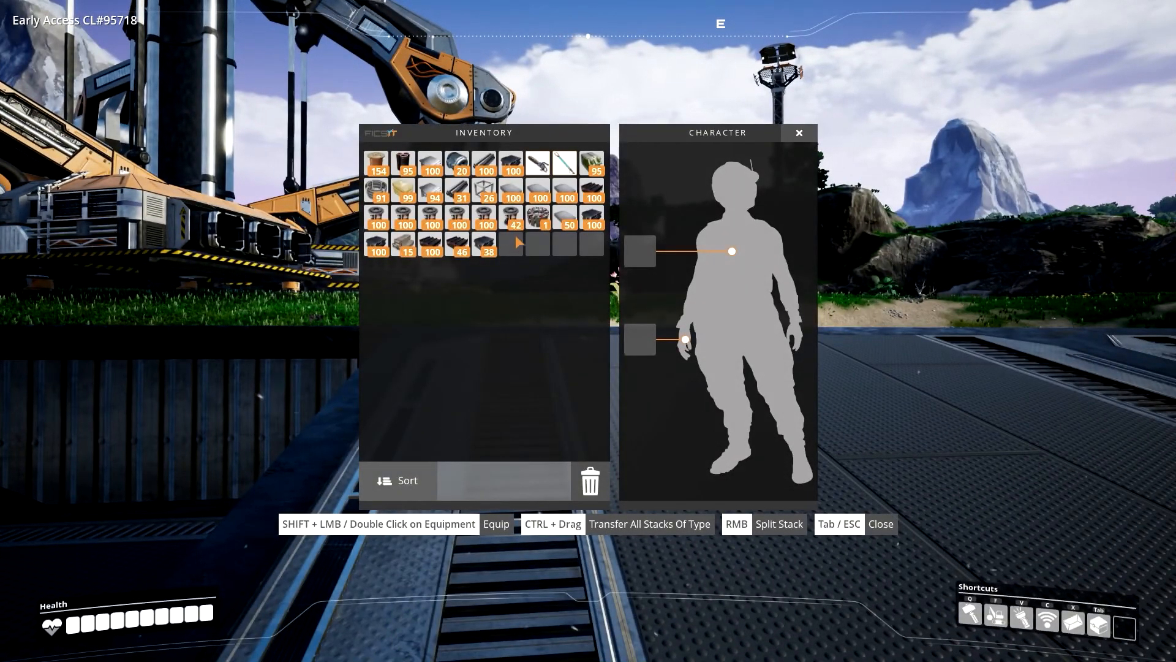
{"action": "mouse_move", "coordinate": [429, 216]}
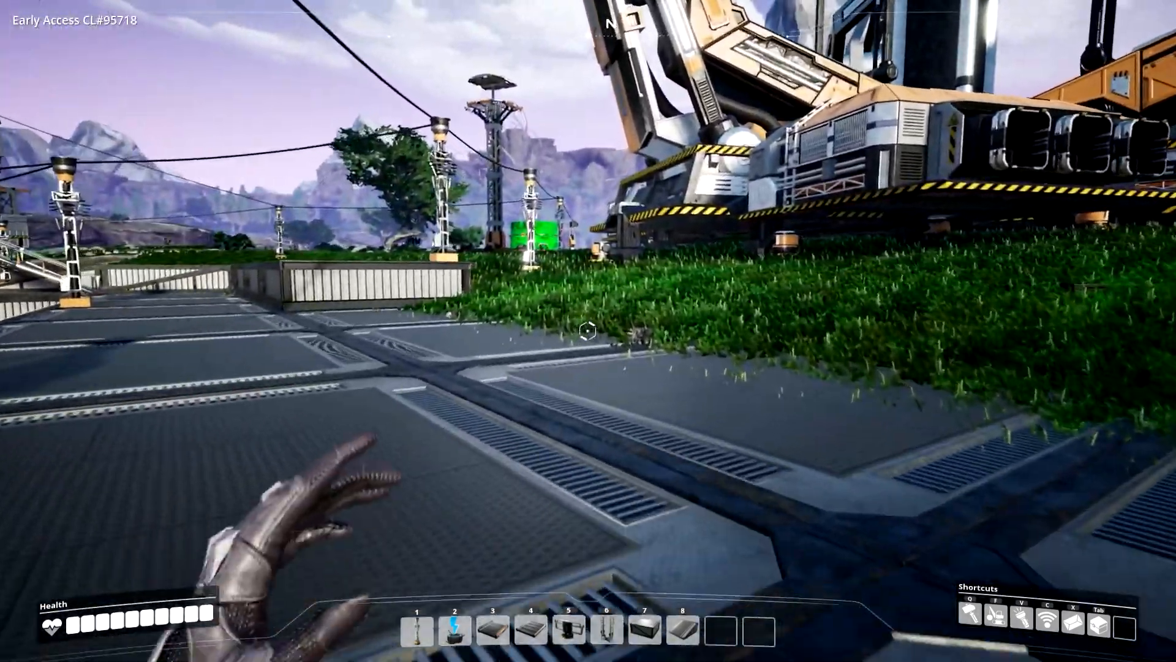
{"action": "key", "text": "tab"}
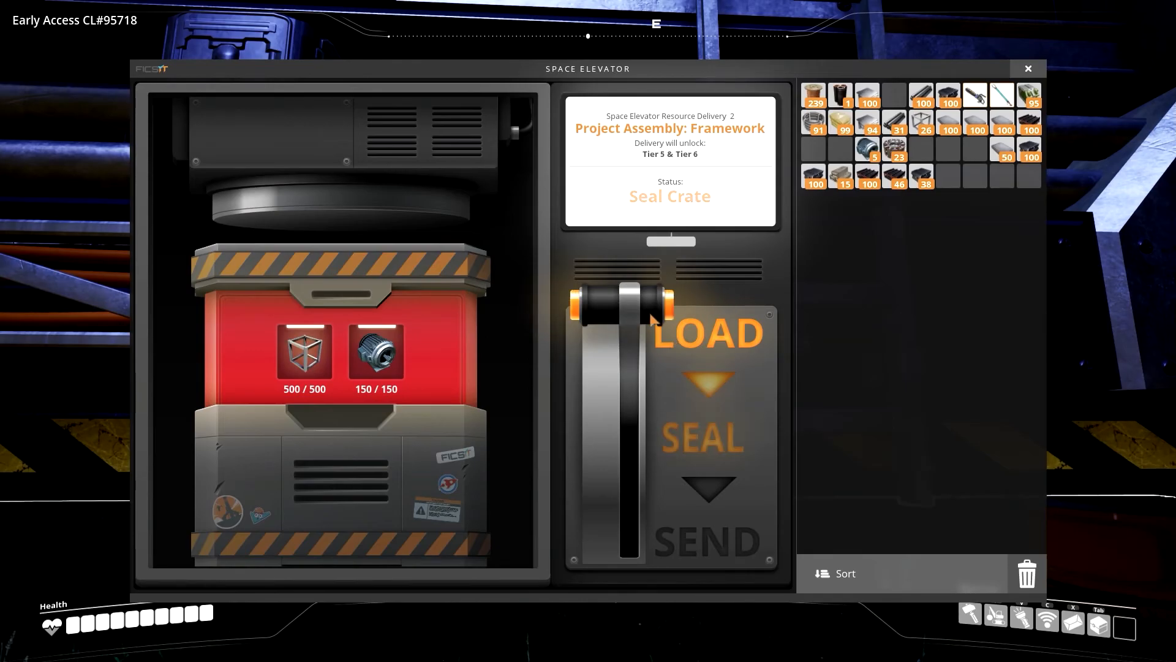
Seal and send the Framework crate, skipping the ADA announcement to reveal Project Assembly: Systems
{"action": "left_click_drag", "start_coordinate": [653, 304], "coordinate": [653, 439]}
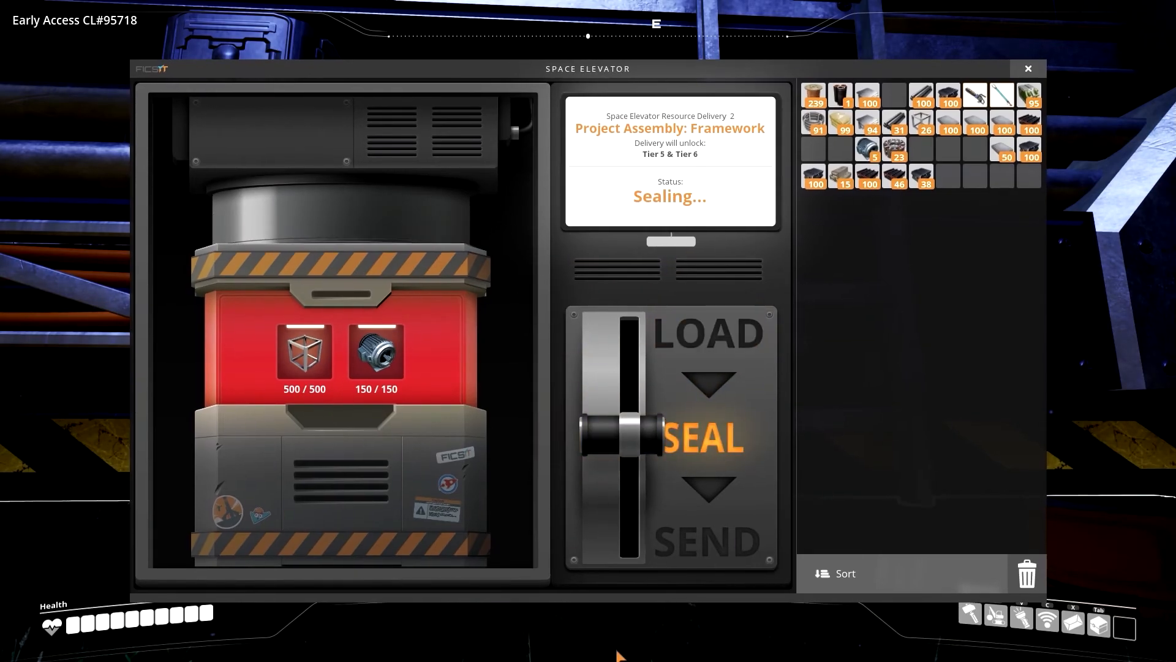
{"action": "left_click", "coordinate": [1029, 68]}
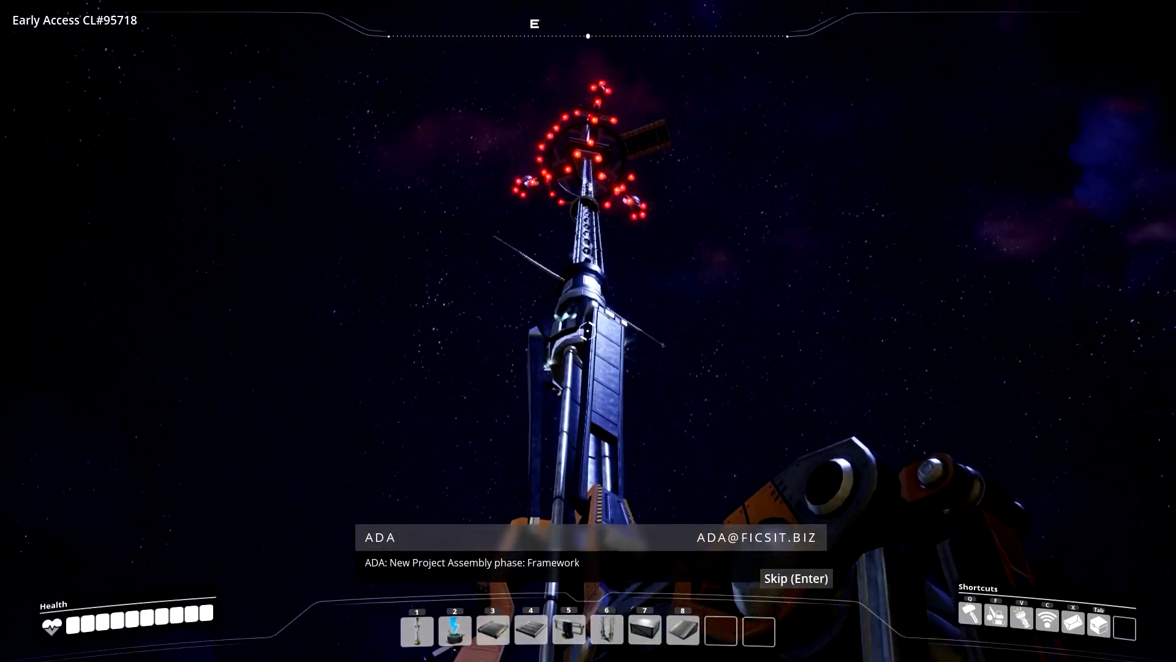
{"action": "key", "text": "Enter"}
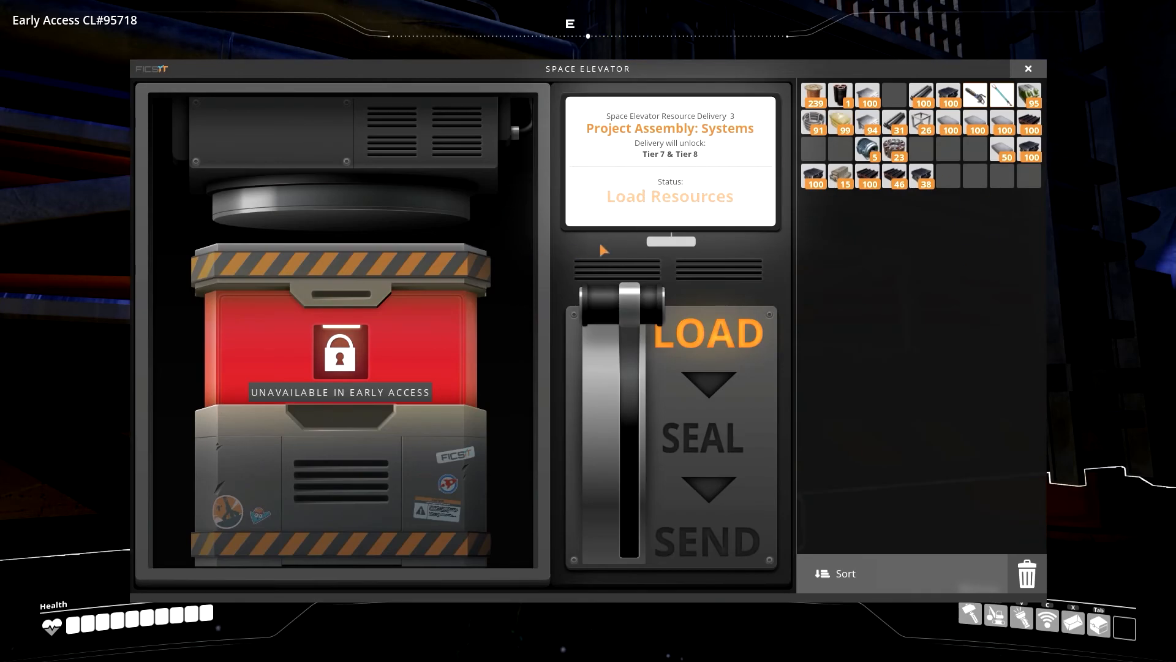
Close the Space Elevator screen and head toward the HUB terminal
{"action": "left_click", "coordinate": [1028, 69]}
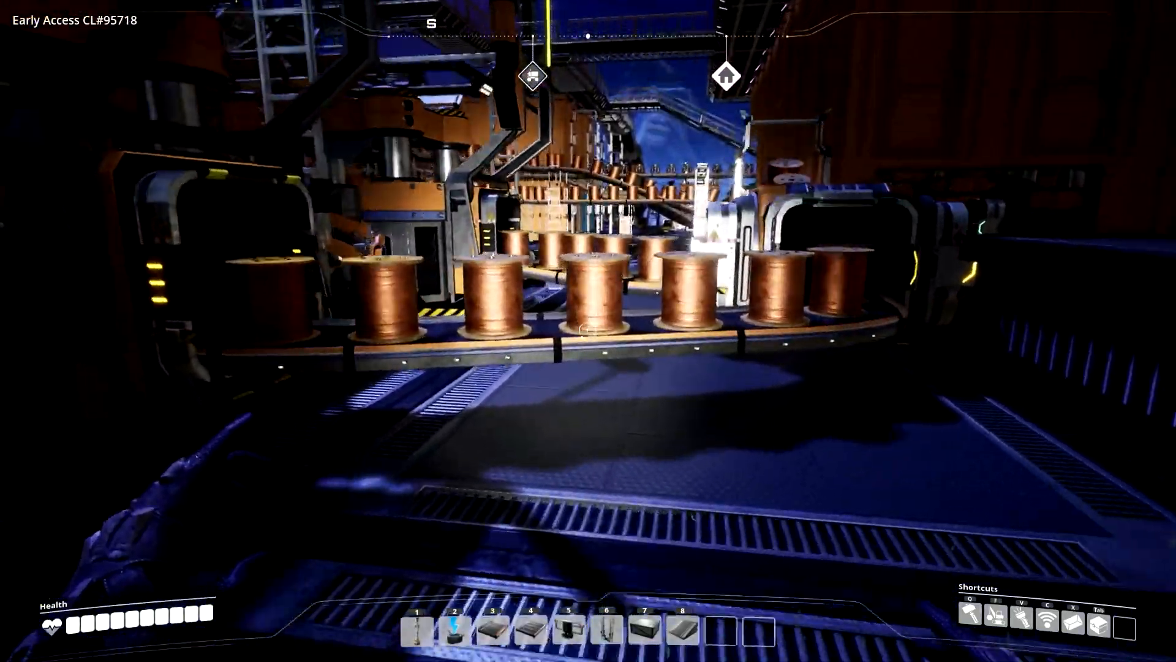
{"action": "mouse_move", "coordinate": [588, 329]}
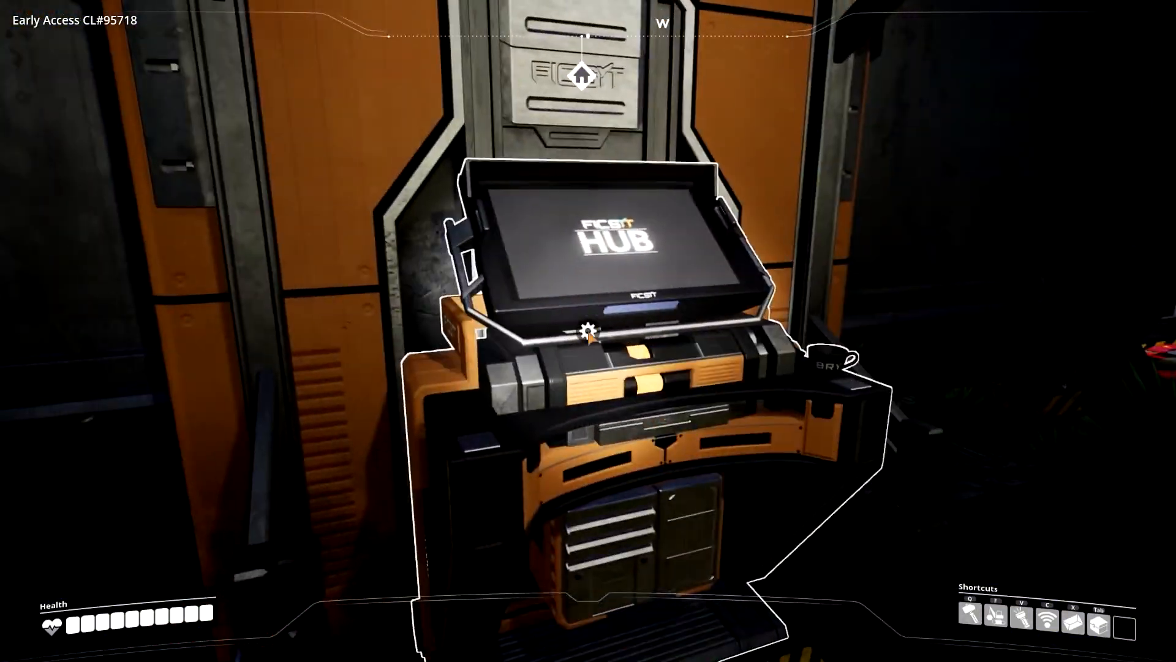
{"action": "left_click", "coordinate": [587, 333]}
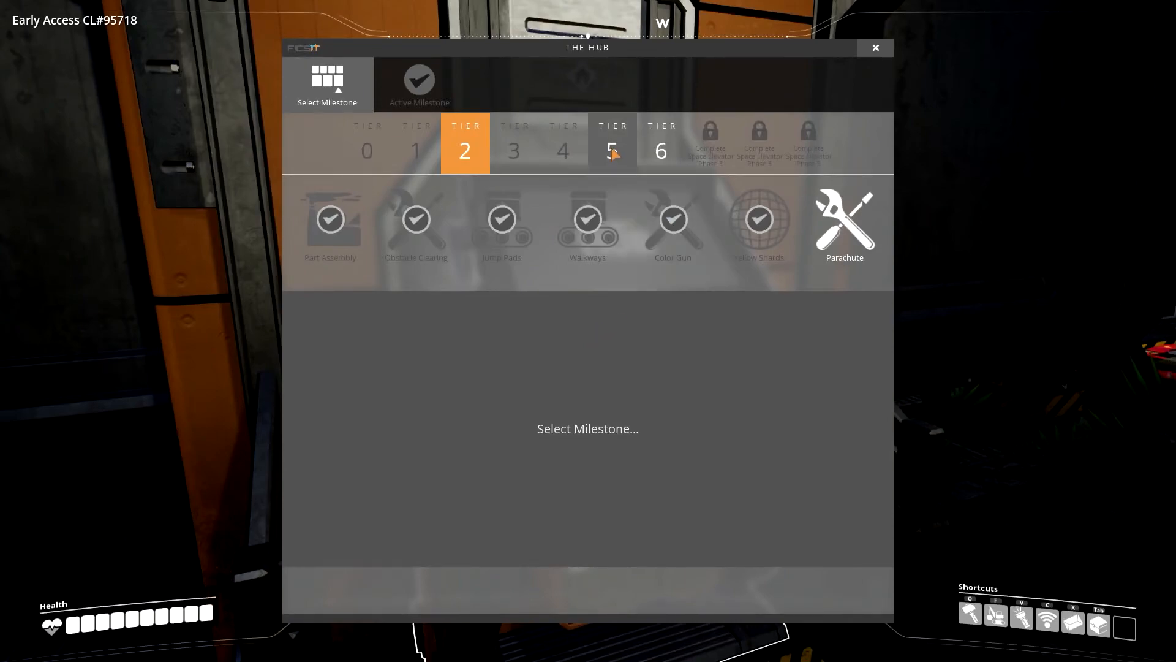
{"action": "left_click", "coordinate": [612, 142]}
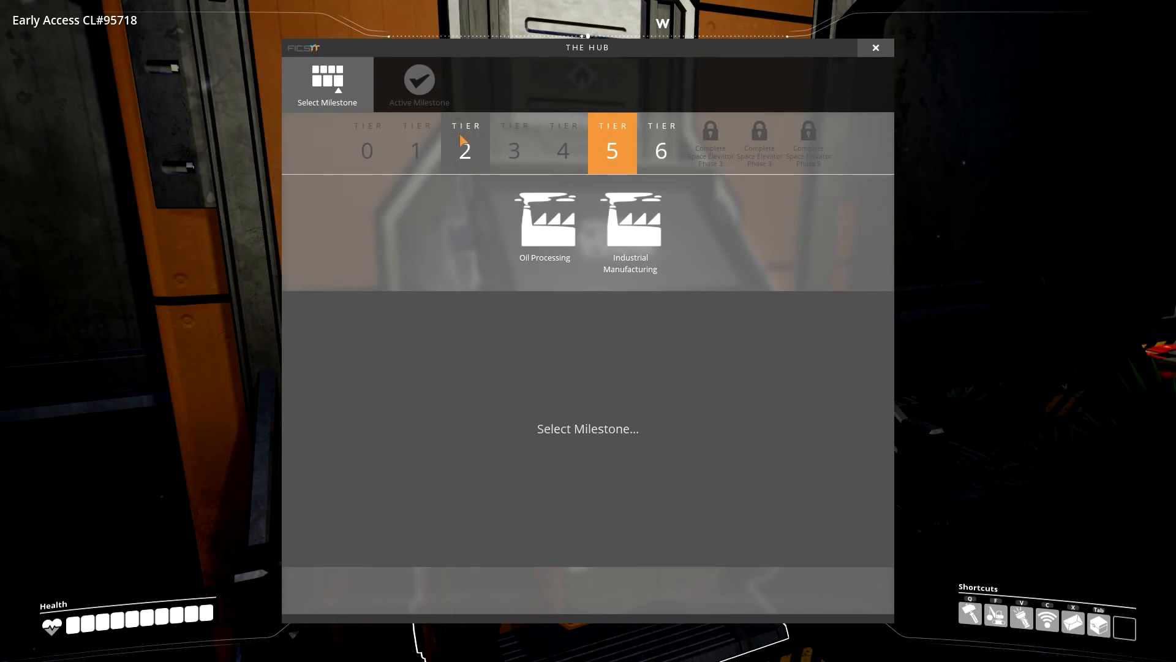
{"action": "left_click", "coordinate": [466, 143]}
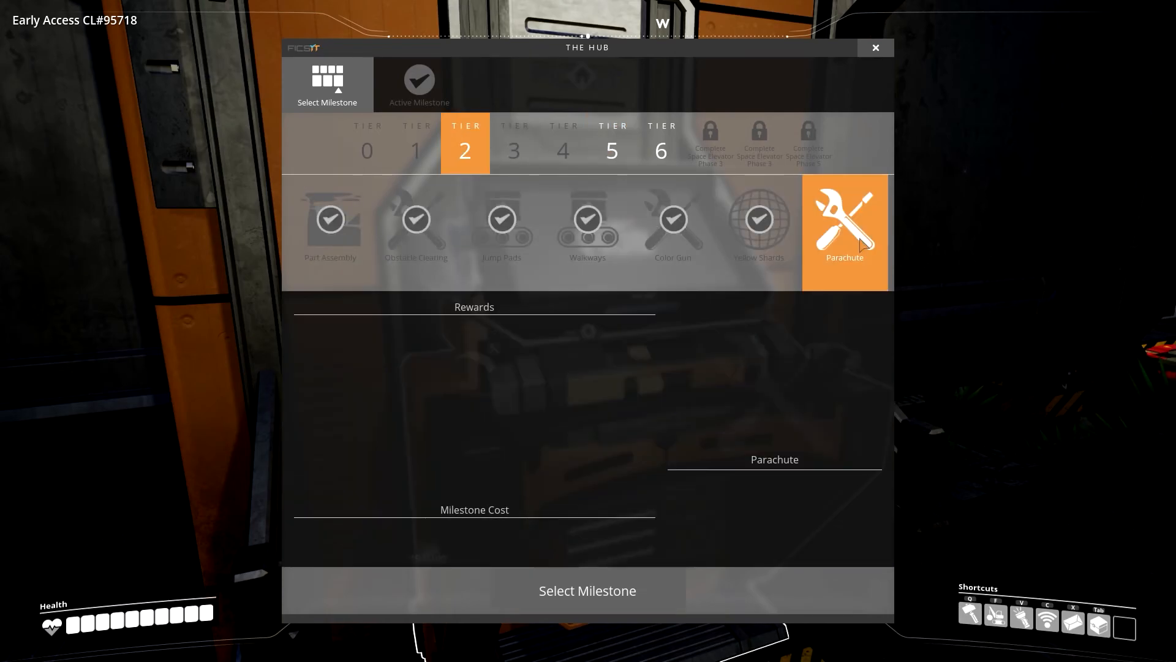
{"action": "left_click", "coordinate": [874, 46]}
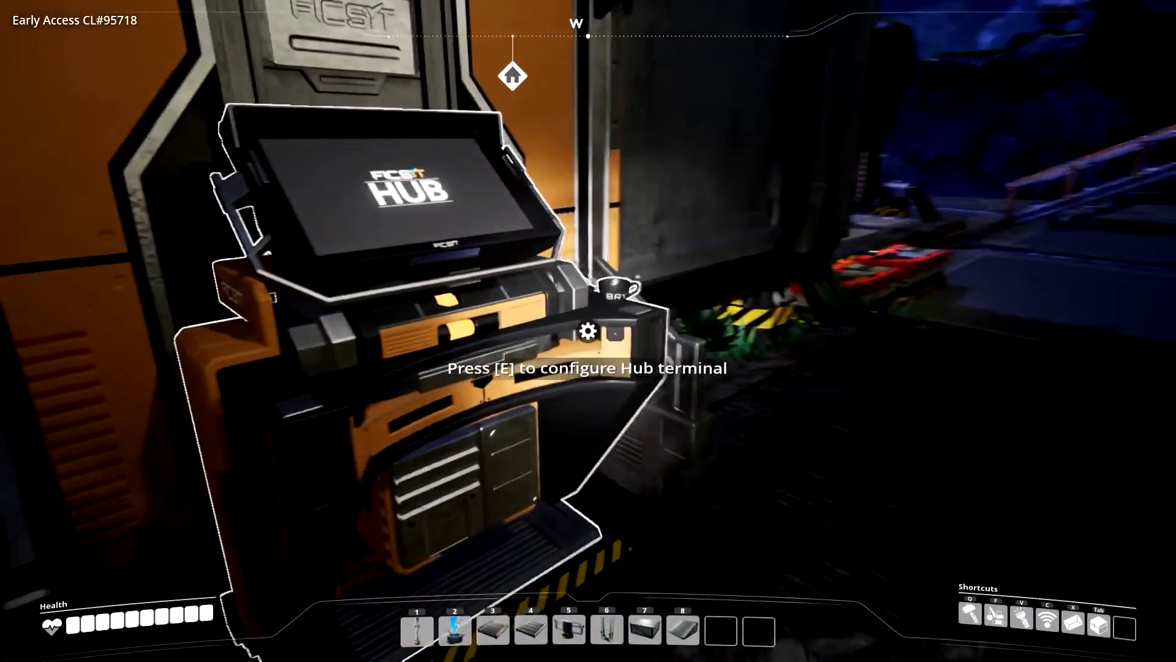
Review Oil Processing and Industrial Manufacturing rewards in Tier 5, inspecting the Truck reward
{"action": "key", "text": "e"}
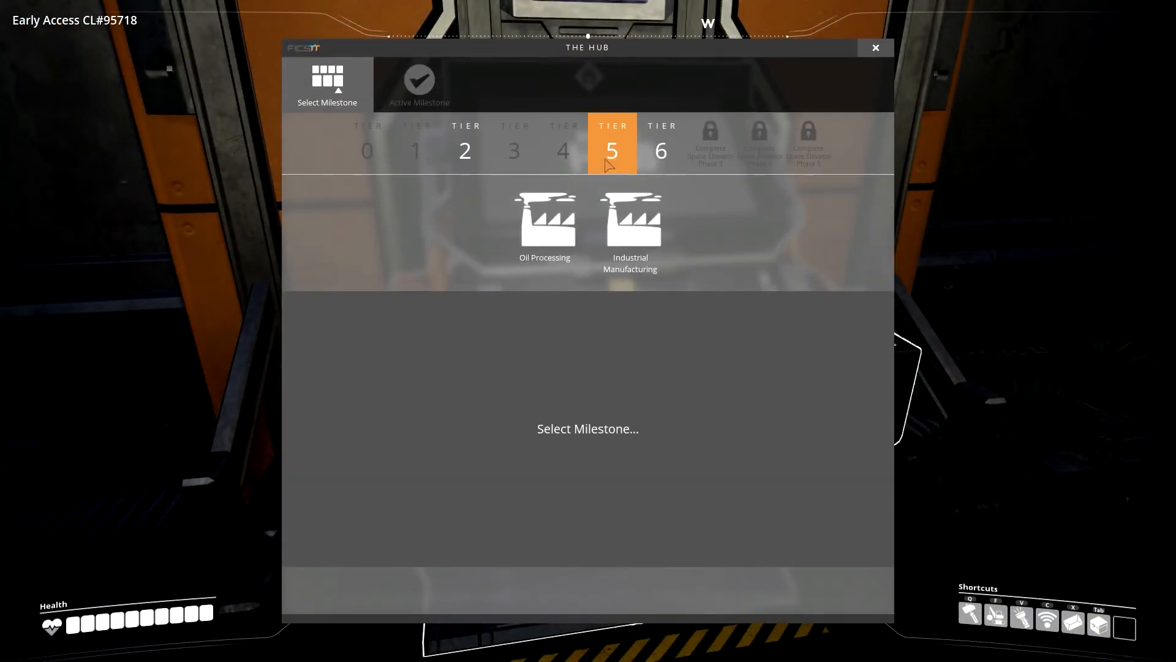
{"action": "left_click", "coordinate": [543, 225]}
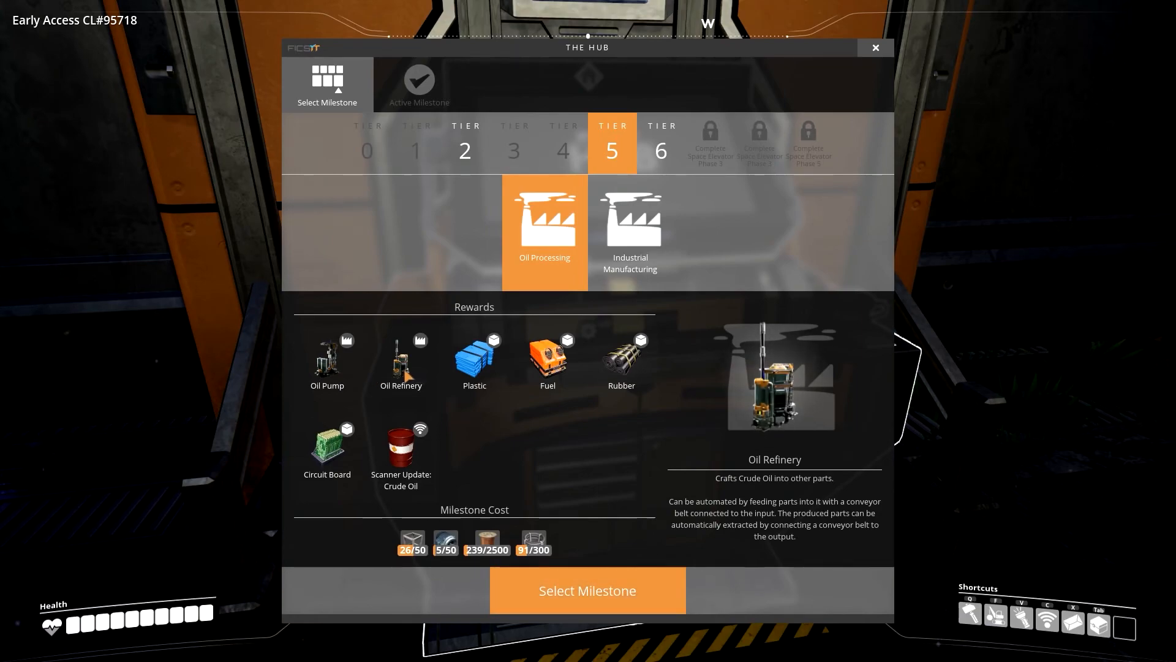
{"action": "mouse_move", "coordinate": [548, 358]}
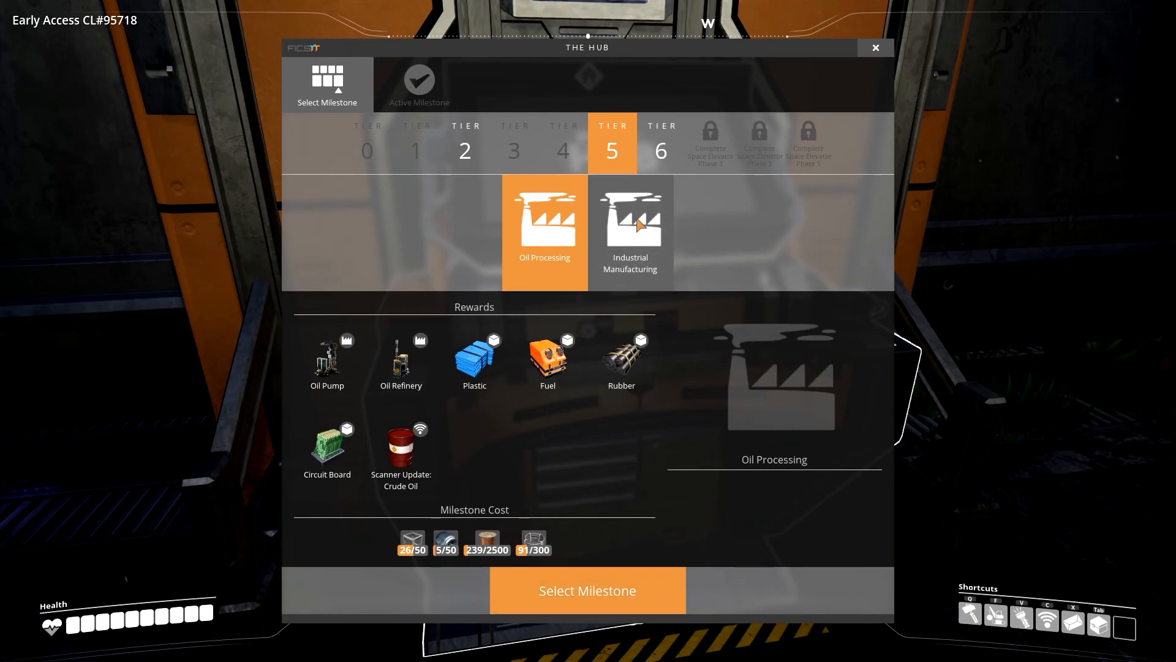
{"action": "left_click", "coordinate": [631, 230]}
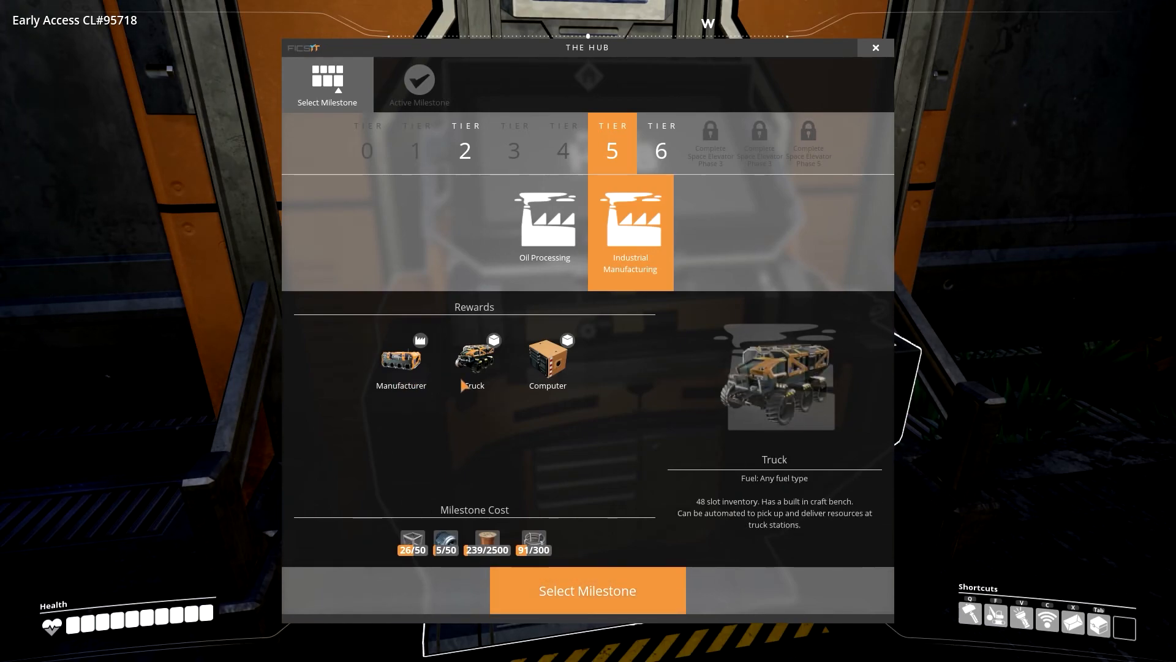
{"action": "left_click", "coordinate": [547, 357]}
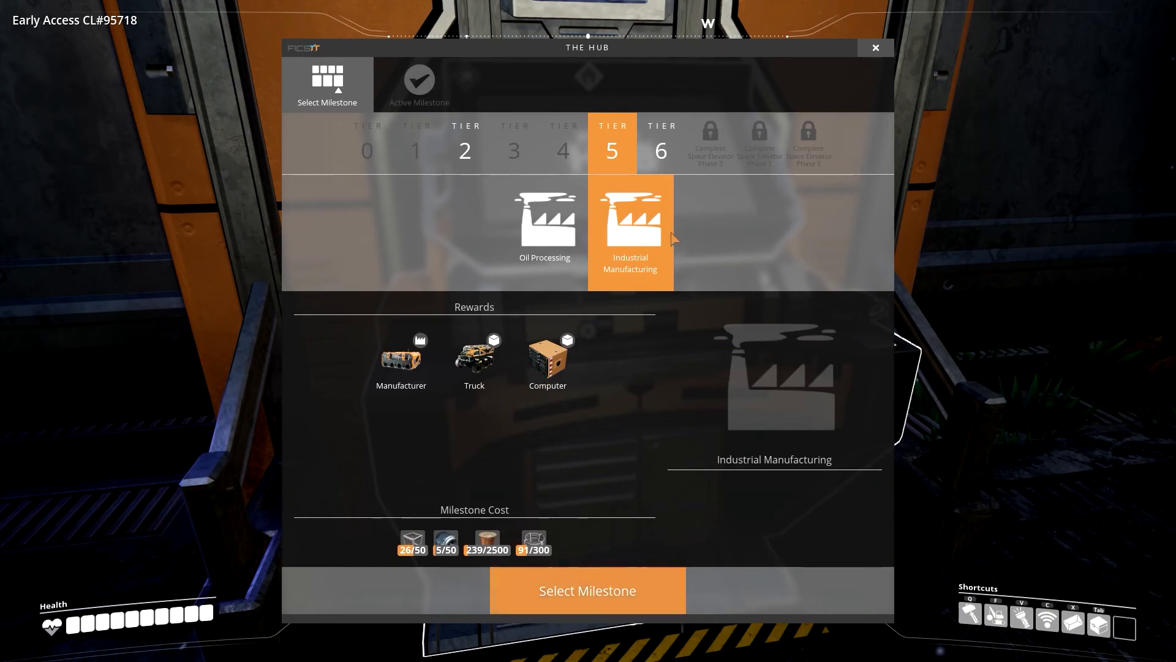
Review the Tier 6 milestones Expanded Power Infrastructure, Jetpack and GasMask with their rewards
{"action": "left_click", "coordinate": [660, 143]}
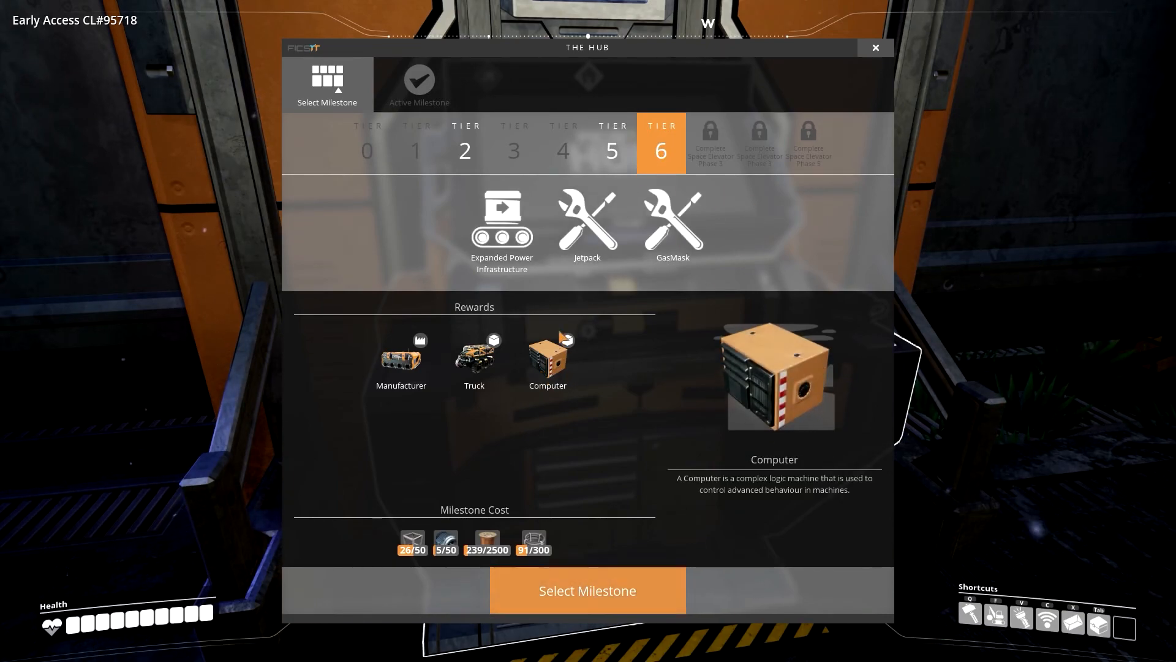
{"action": "mouse_move", "coordinate": [489, 270]}
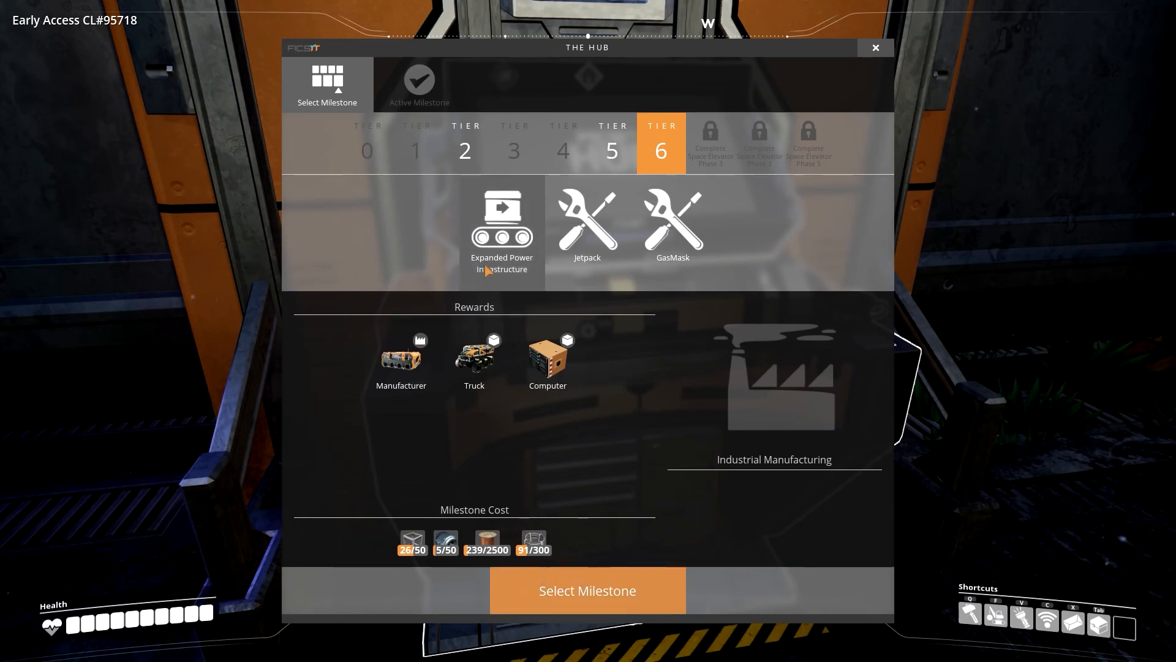
{"action": "left_click", "coordinate": [501, 219]}
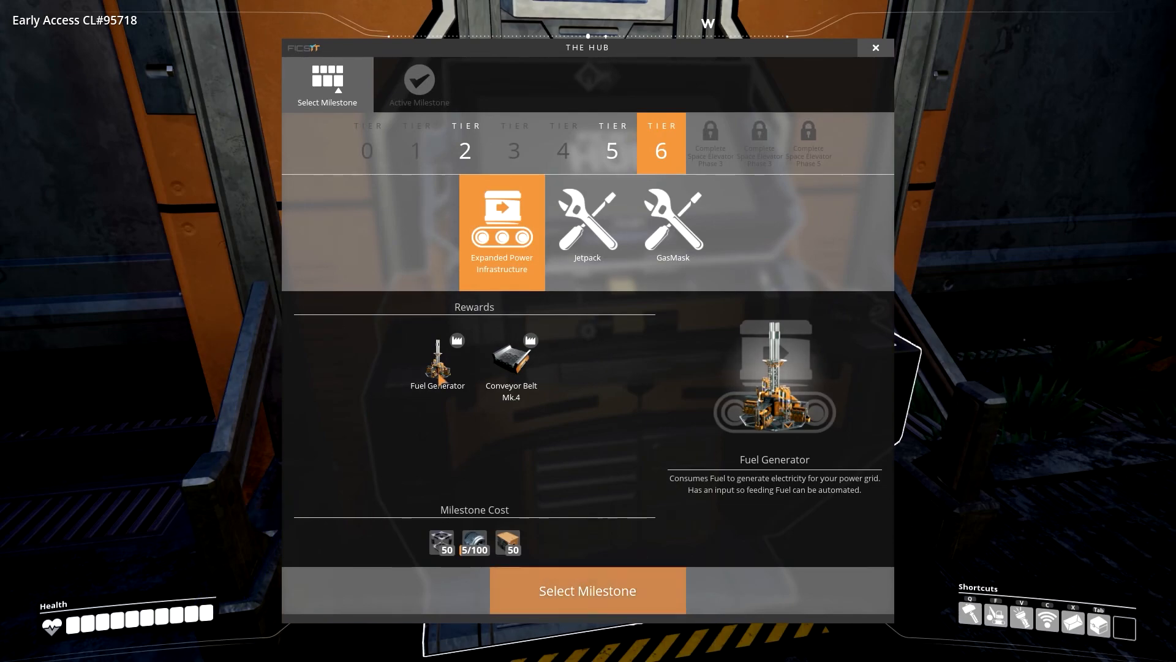
{"action": "mouse_move", "coordinate": [475, 437]}
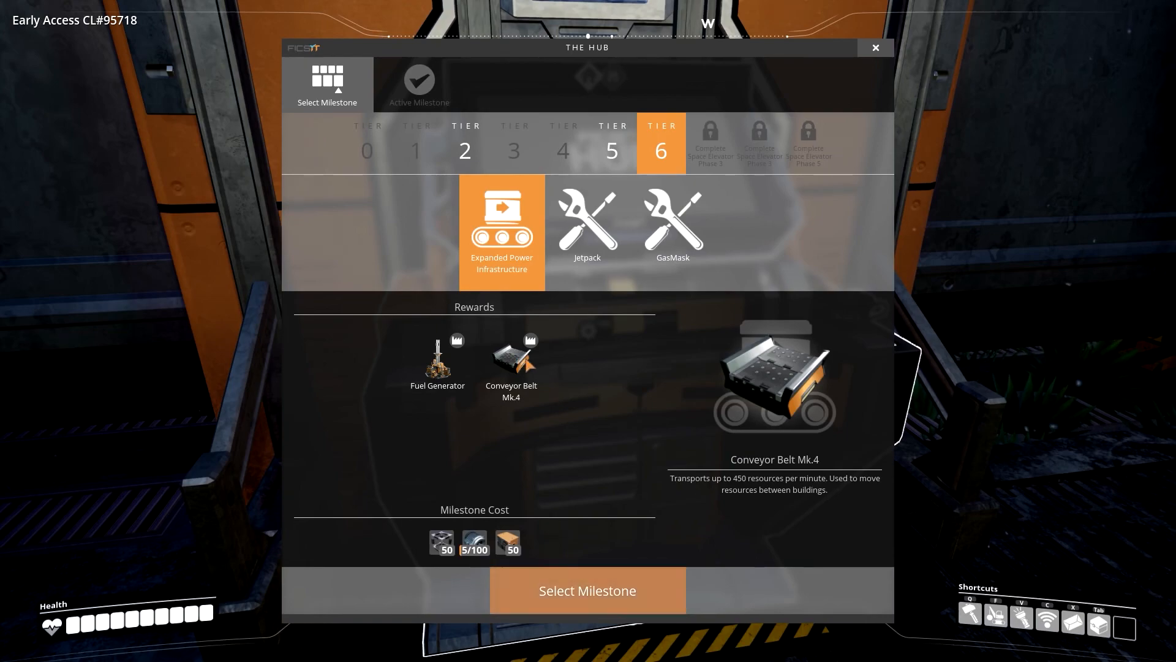
{"action": "left_click", "coordinate": [588, 225]}
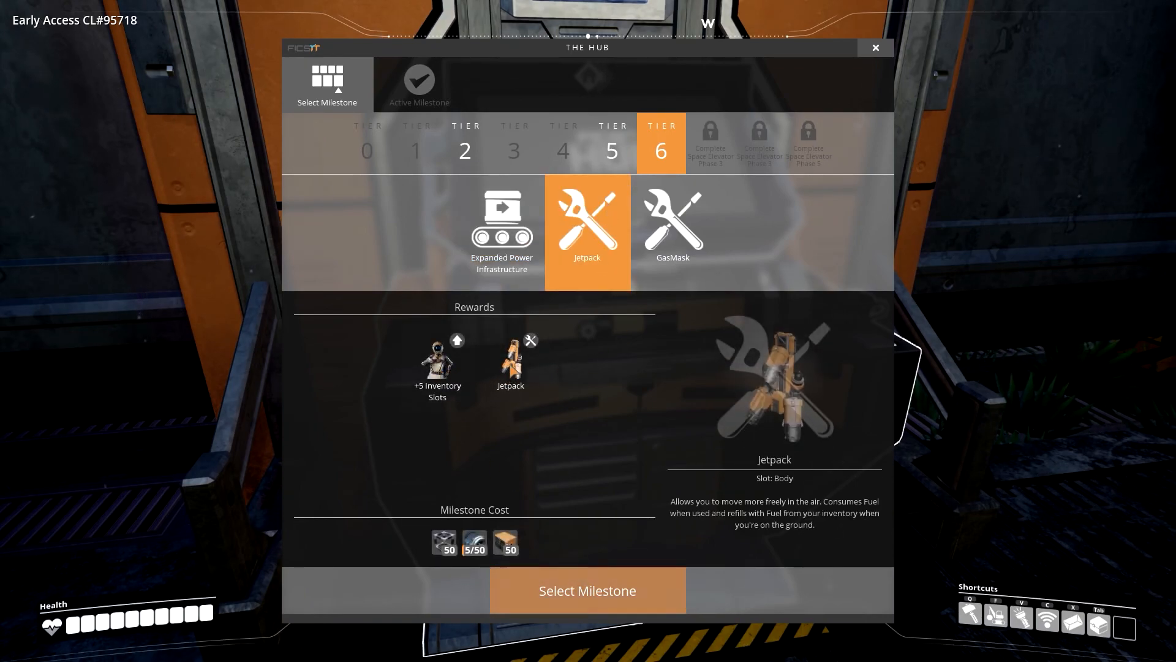
{"action": "left_click", "coordinate": [673, 225]}
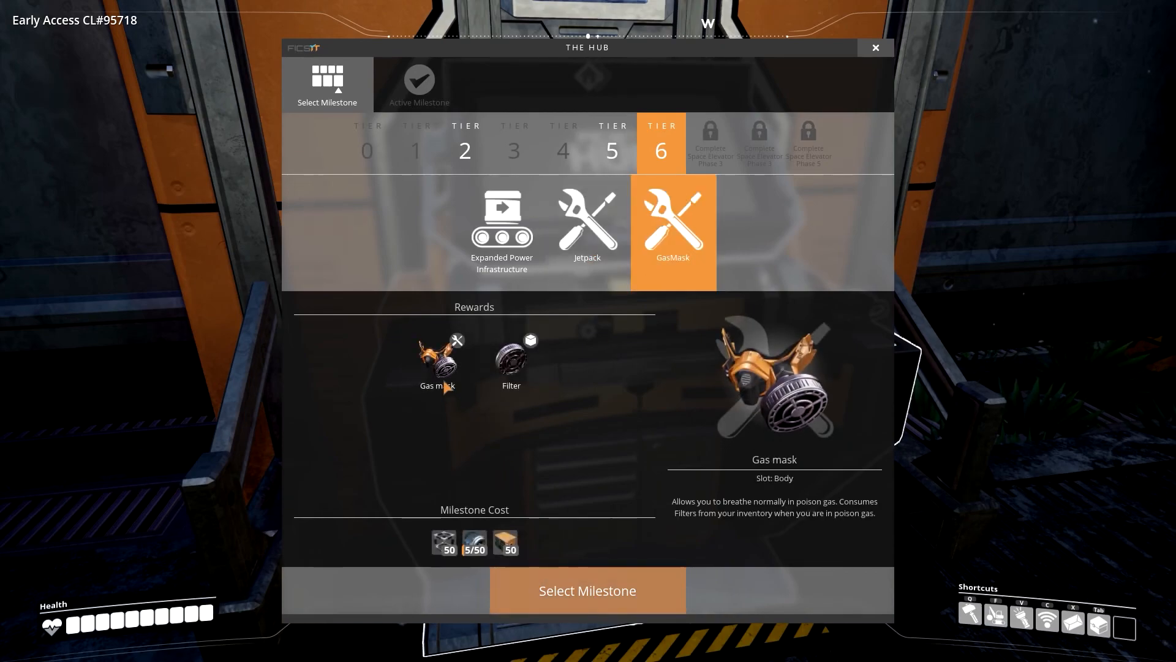
{"action": "mouse_move", "coordinate": [512, 360]}
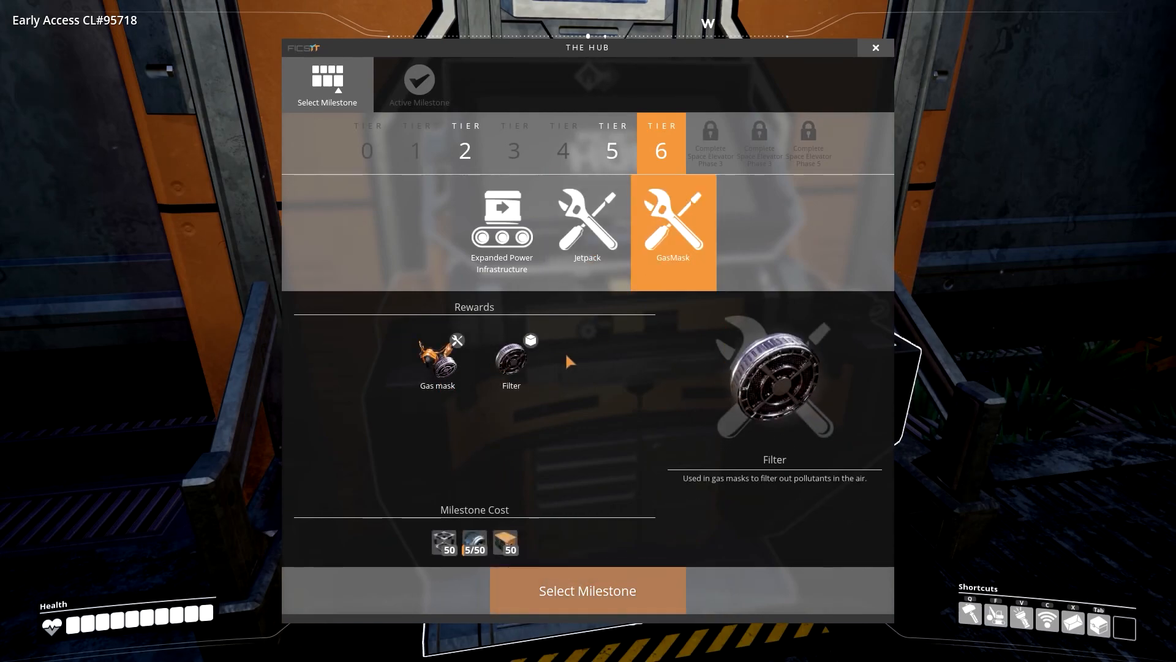
Return to Tier 5 and then Tier 2 milestones in the HUB terminal
{"action": "left_click", "coordinate": [612, 142]}
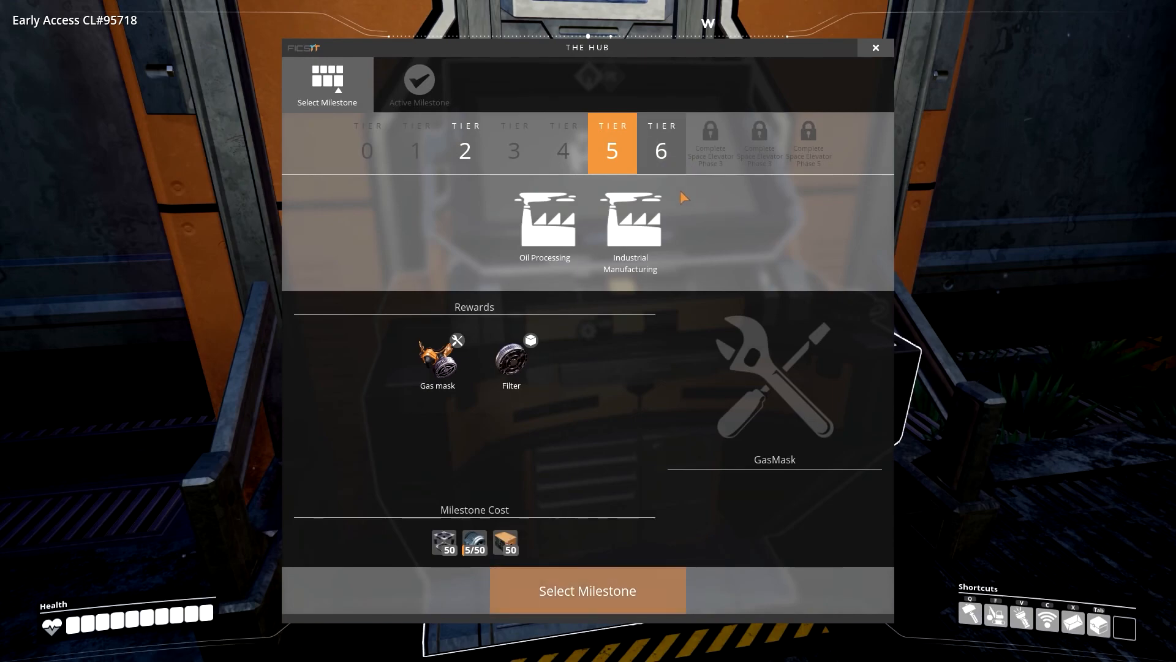
{"action": "left_click", "coordinate": [544, 225]}
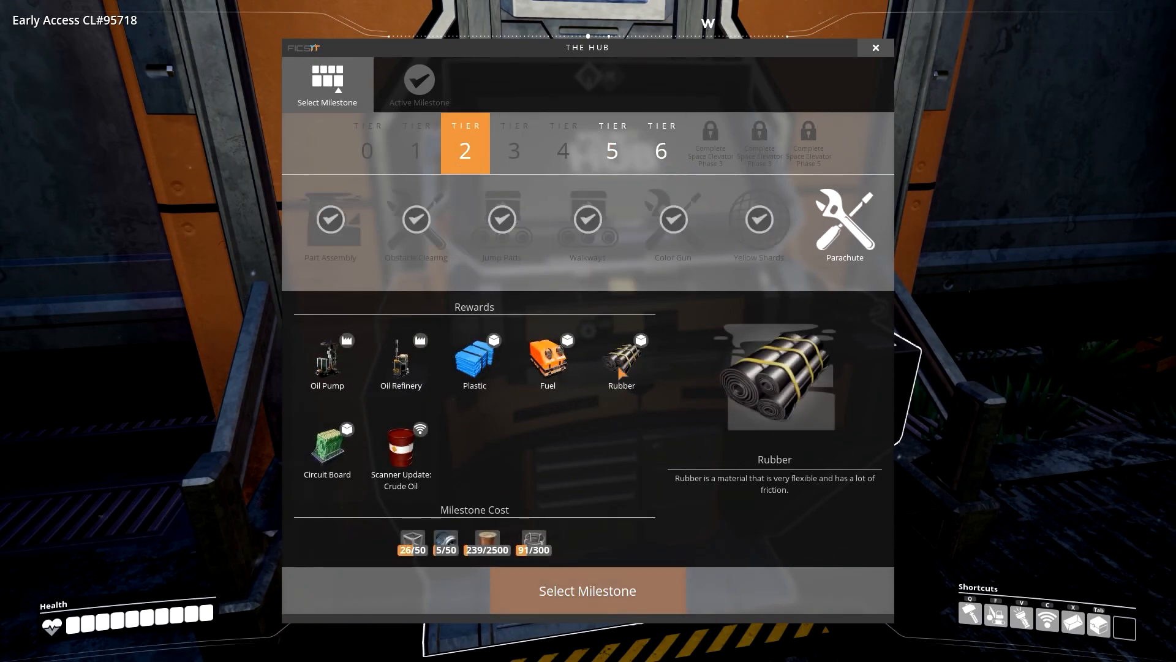
{"action": "left_click", "coordinate": [874, 47]}
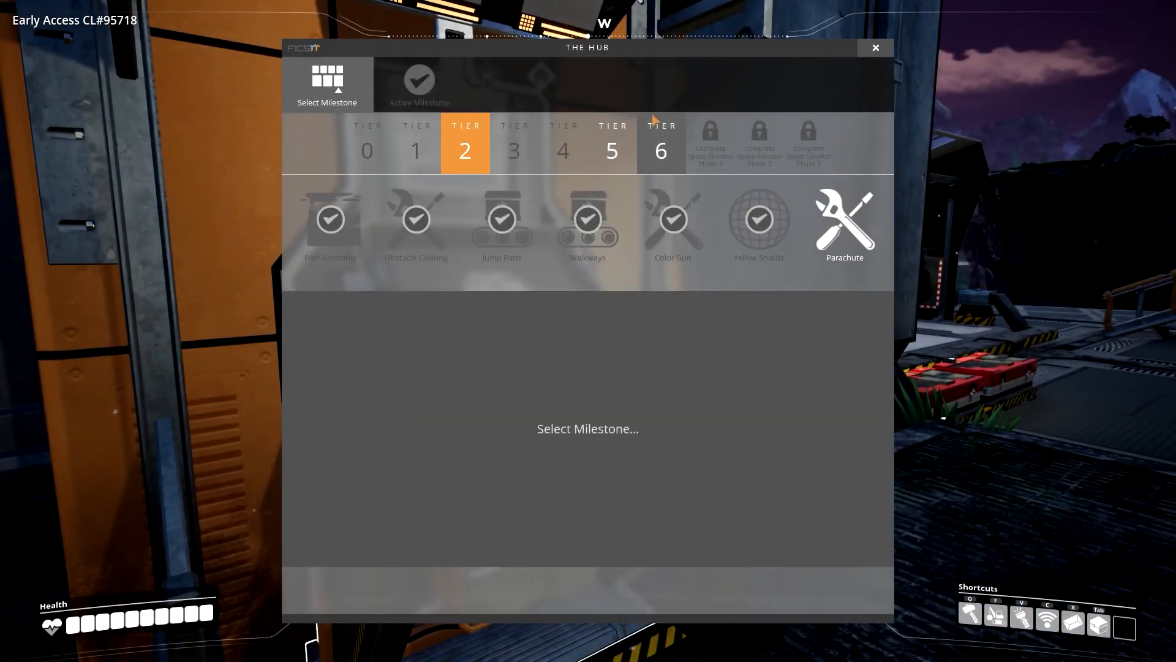
Flick back to Tier 5, then close the HUB terminal to stand facing it
{"action": "left_click", "coordinate": [613, 143]}
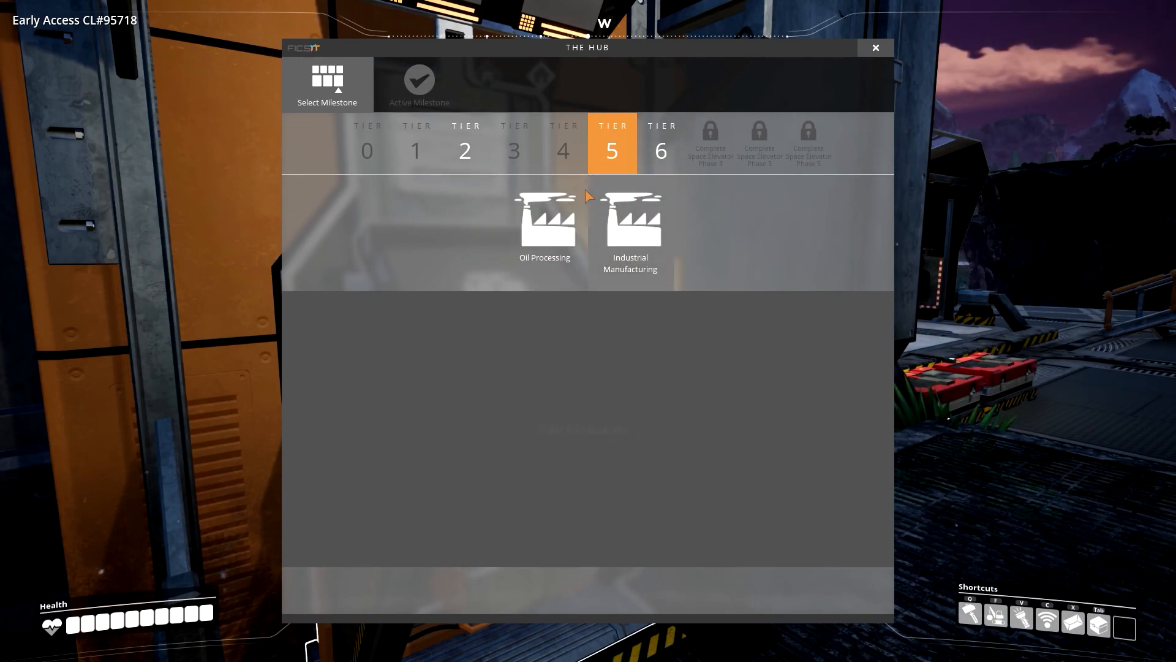
{"action": "left_click", "coordinate": [466, 142]}
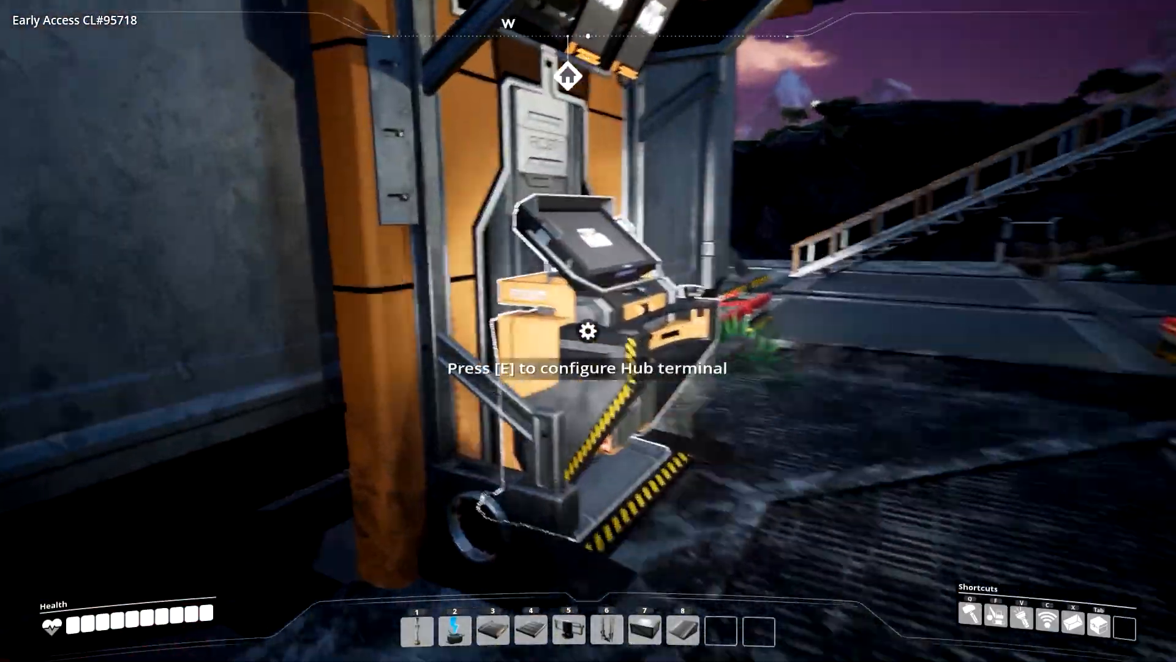
{"action": "key", "text": "e"}
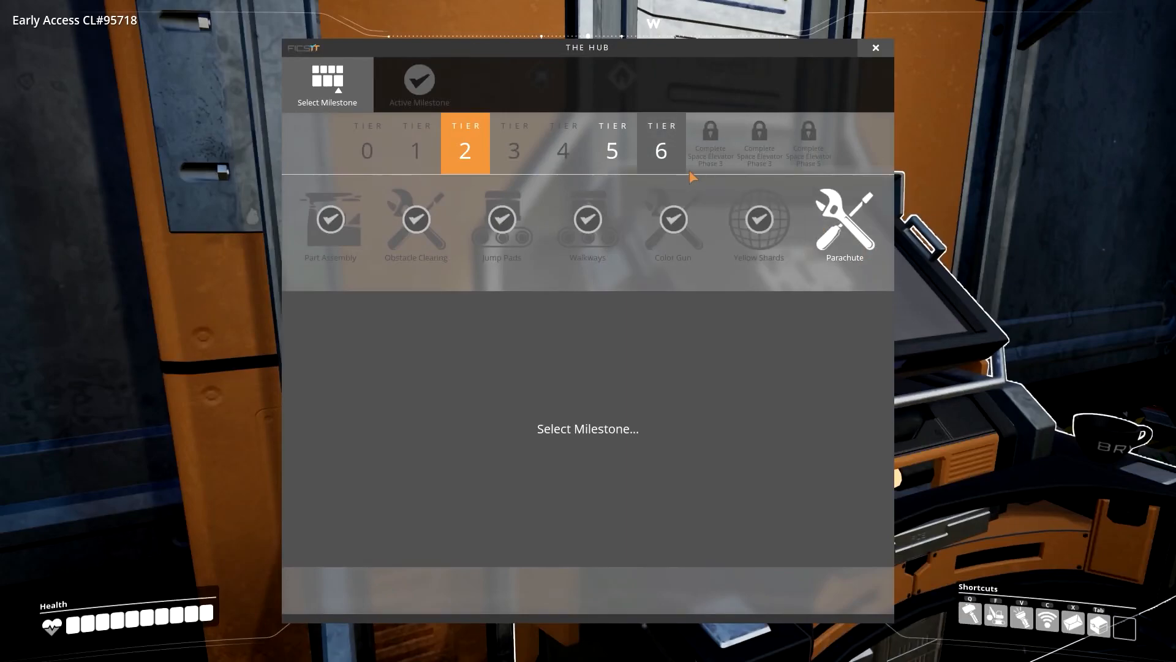
{"action": "left_click", "coordinate": [612, 142]}
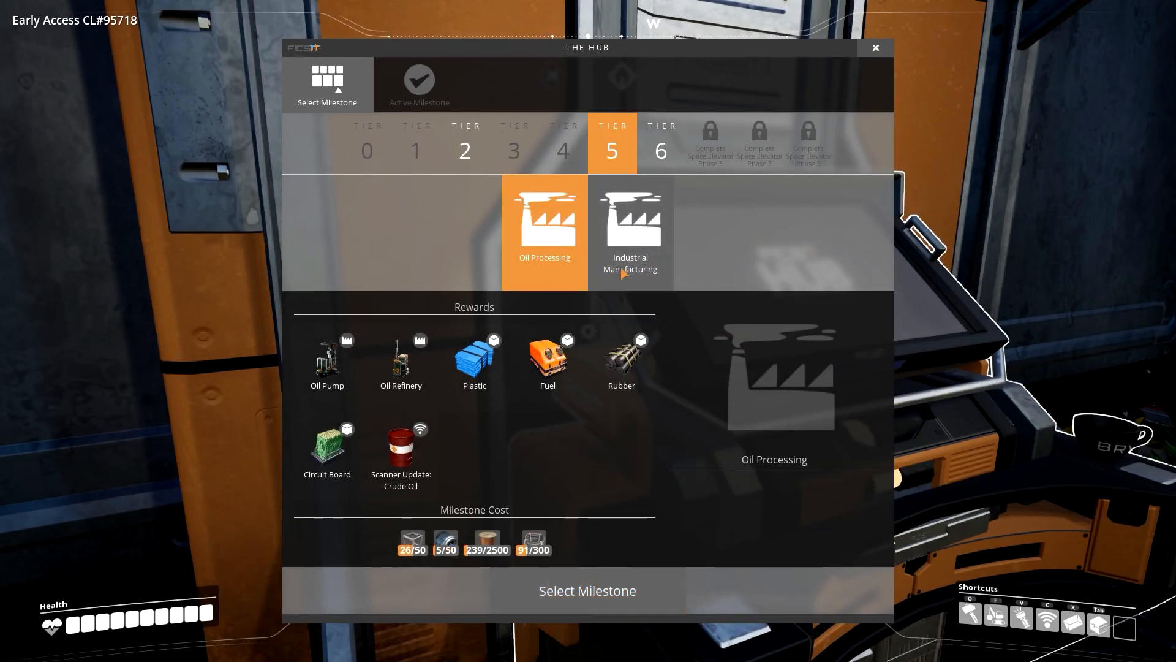
{"action": "left_click", "coordinate": [630, 230]}
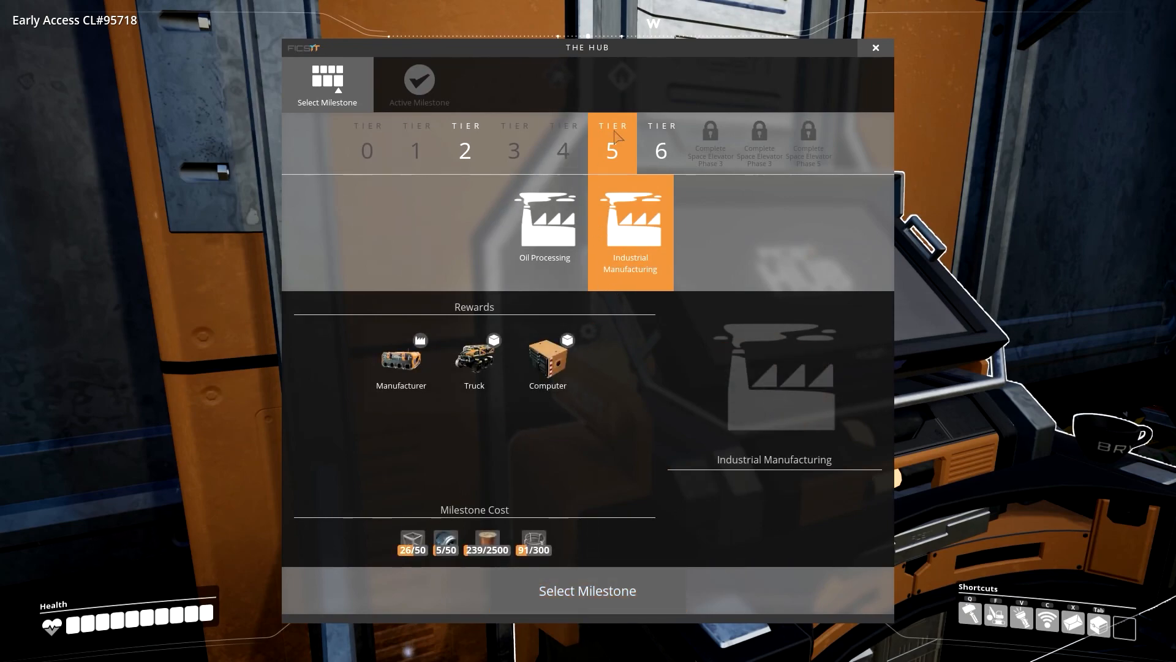
{"action": "left_click", "coordinate": [660, 141]}
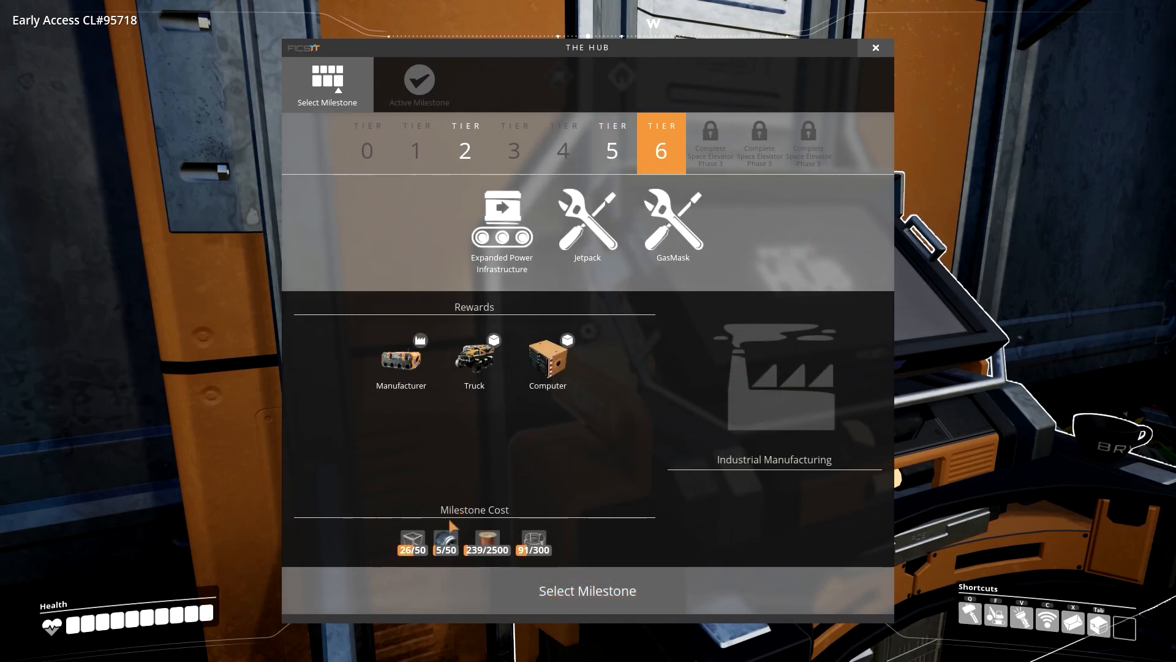
{"action": "left_click", "coordinate": [503, 226]}
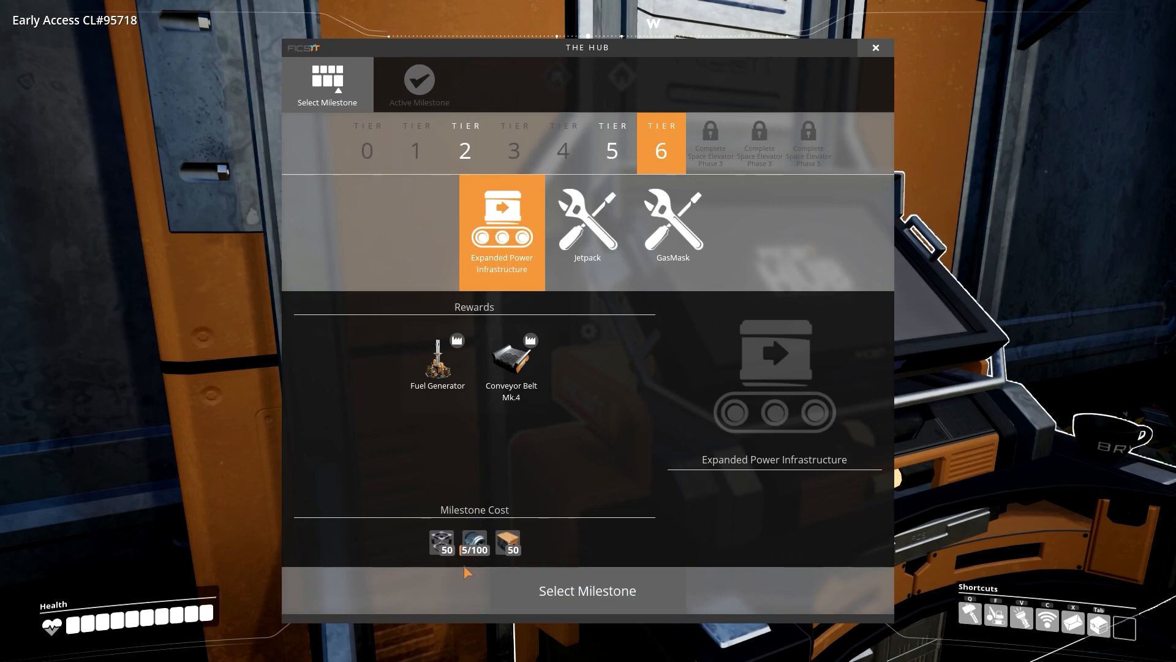
{"action": "left_click", "coordinate": [587, 216]}
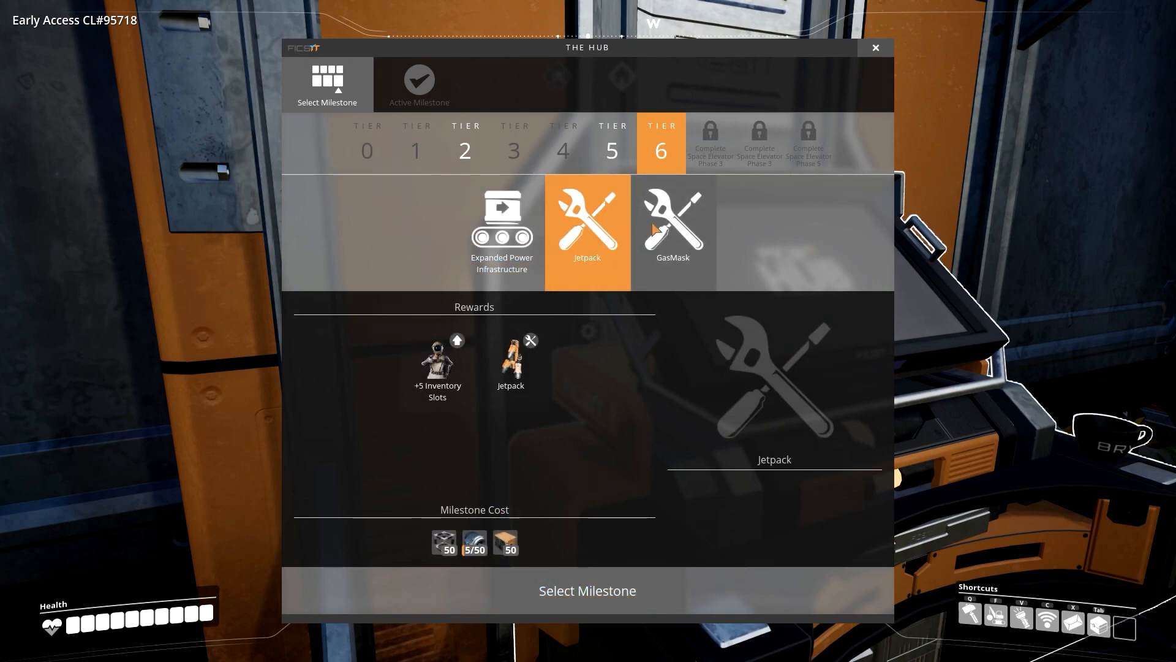
{"action": "left_click", "coordinate": [672, 230]}
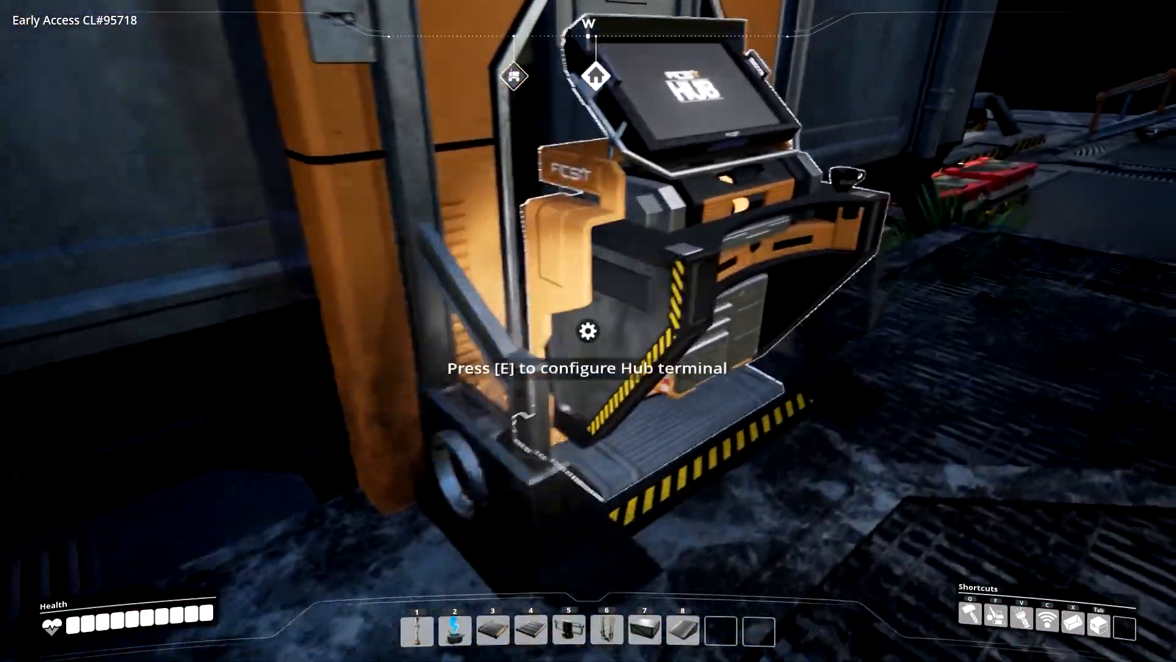
{"action": "key", "text": "e"}
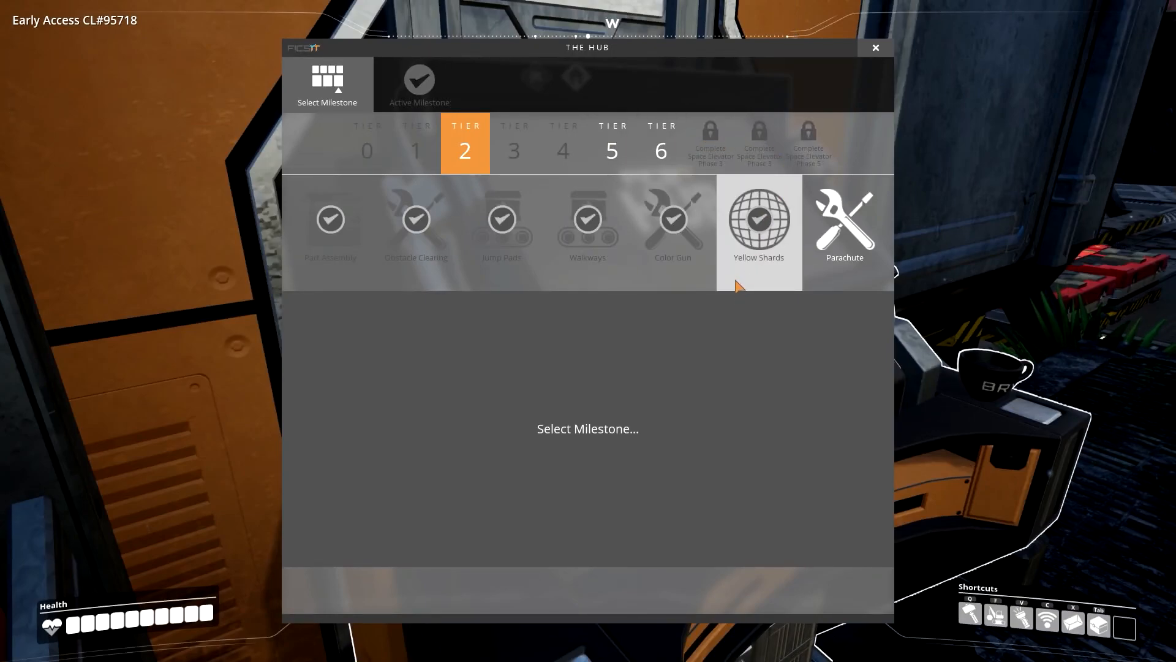
{"action": "mouse_move", "coordinate": [815, 162]}
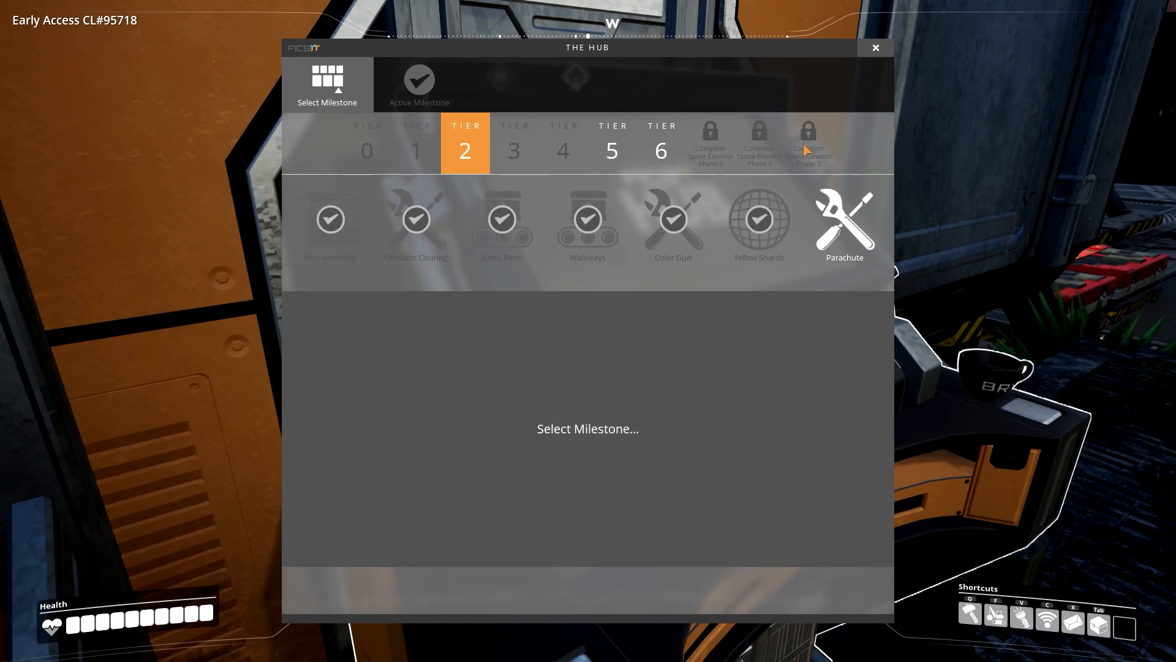
{"action": "mouse_move", "coordinate": [823, 162]}
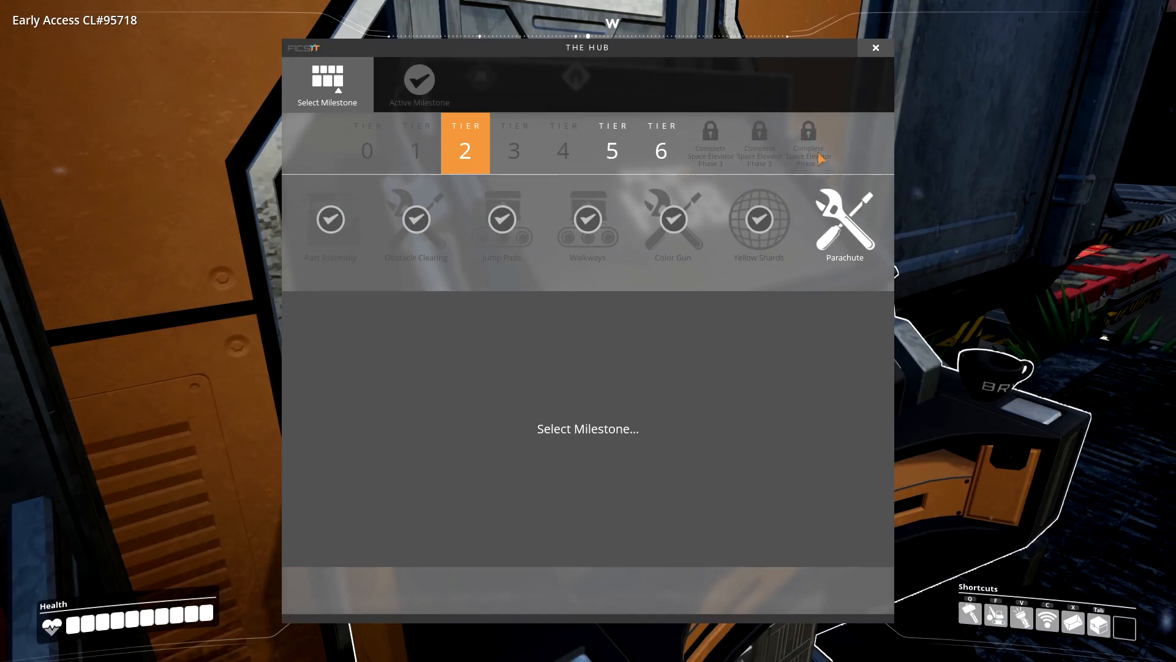
{"action": "left_click", "coordinate": [875, 47]}
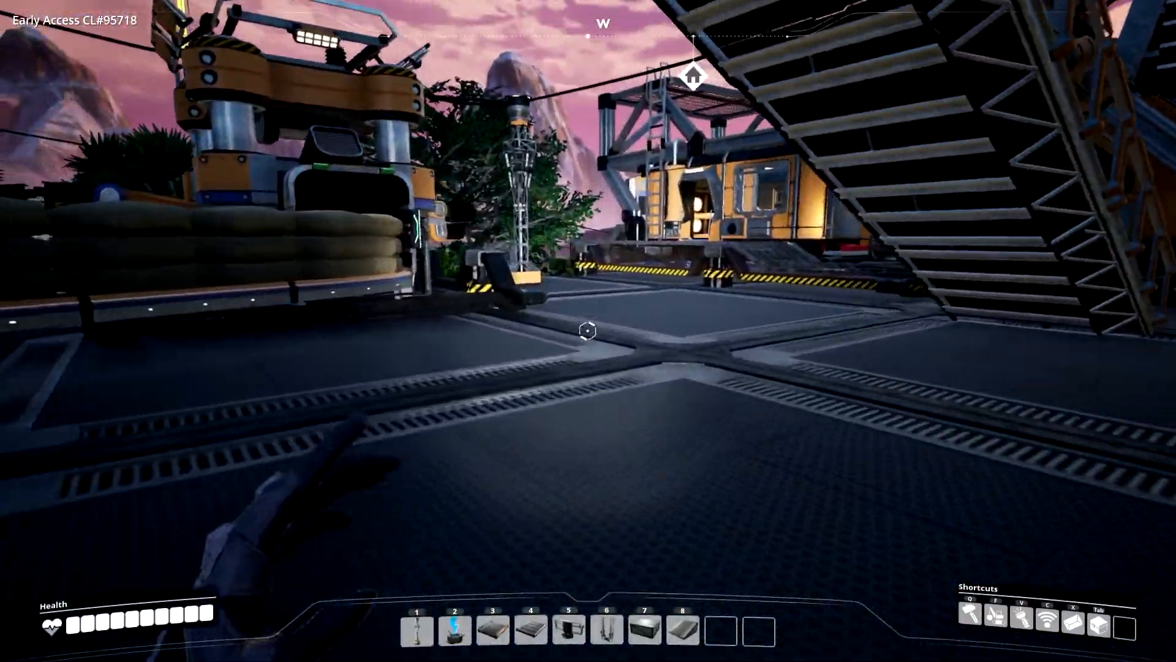
{"action": "mouse_move", "coordinate": [588, 331]}
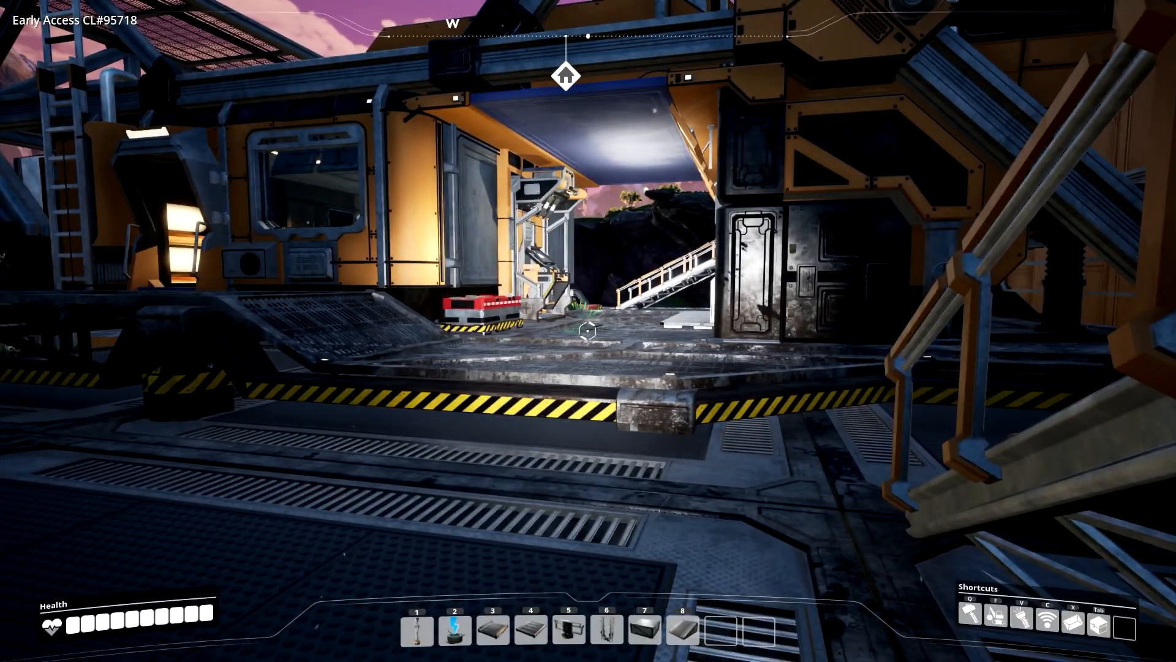